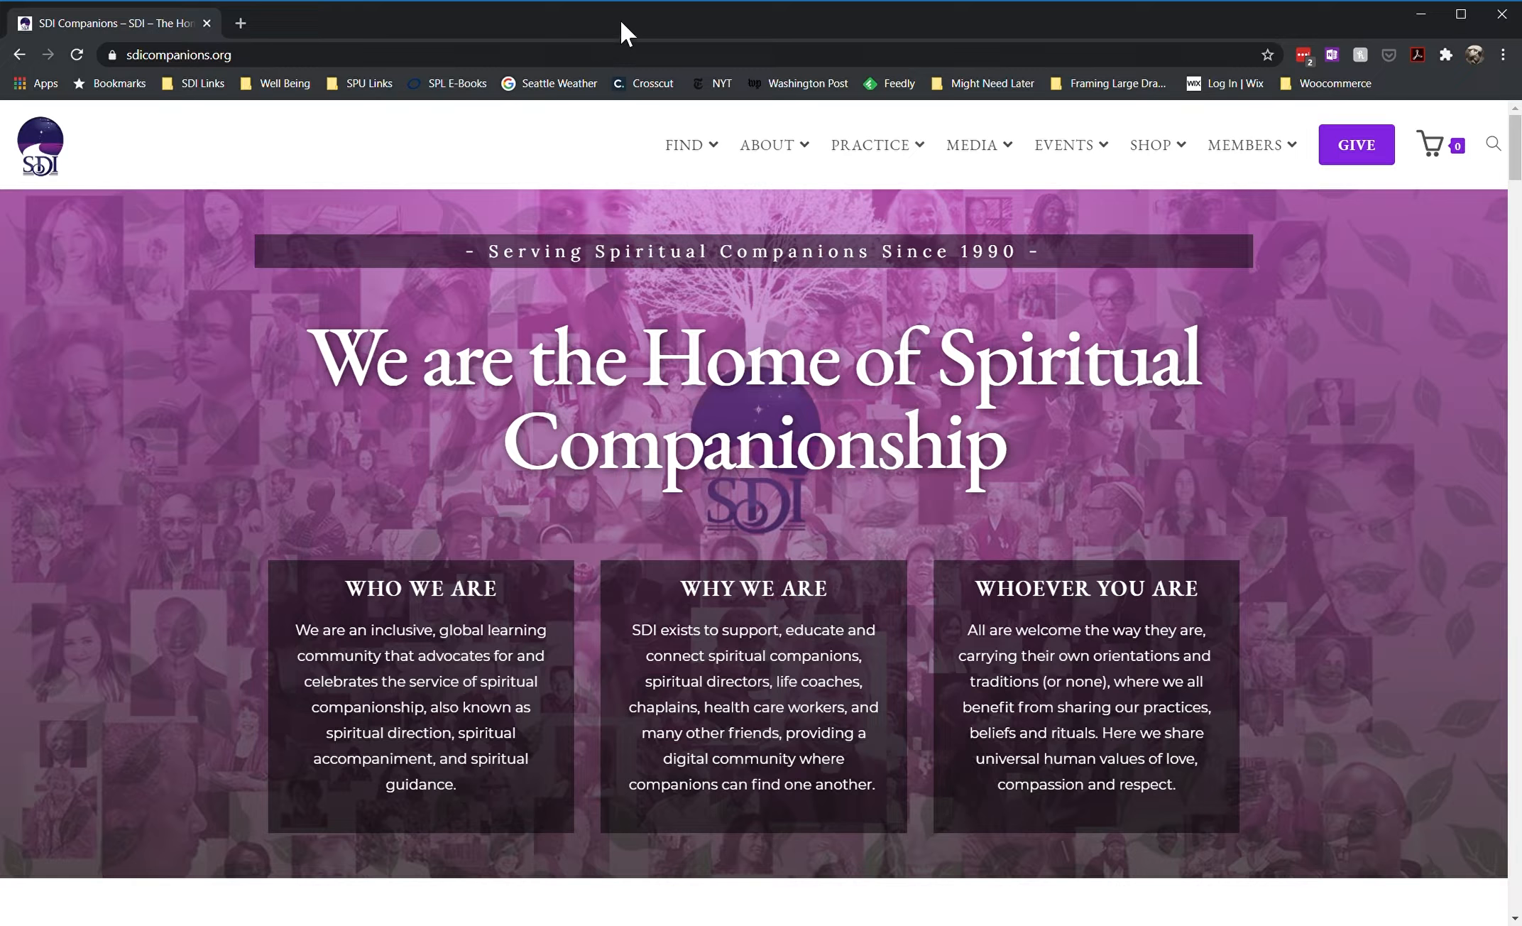
{"action": "mouse_move", "coordinate": [193, 226]}
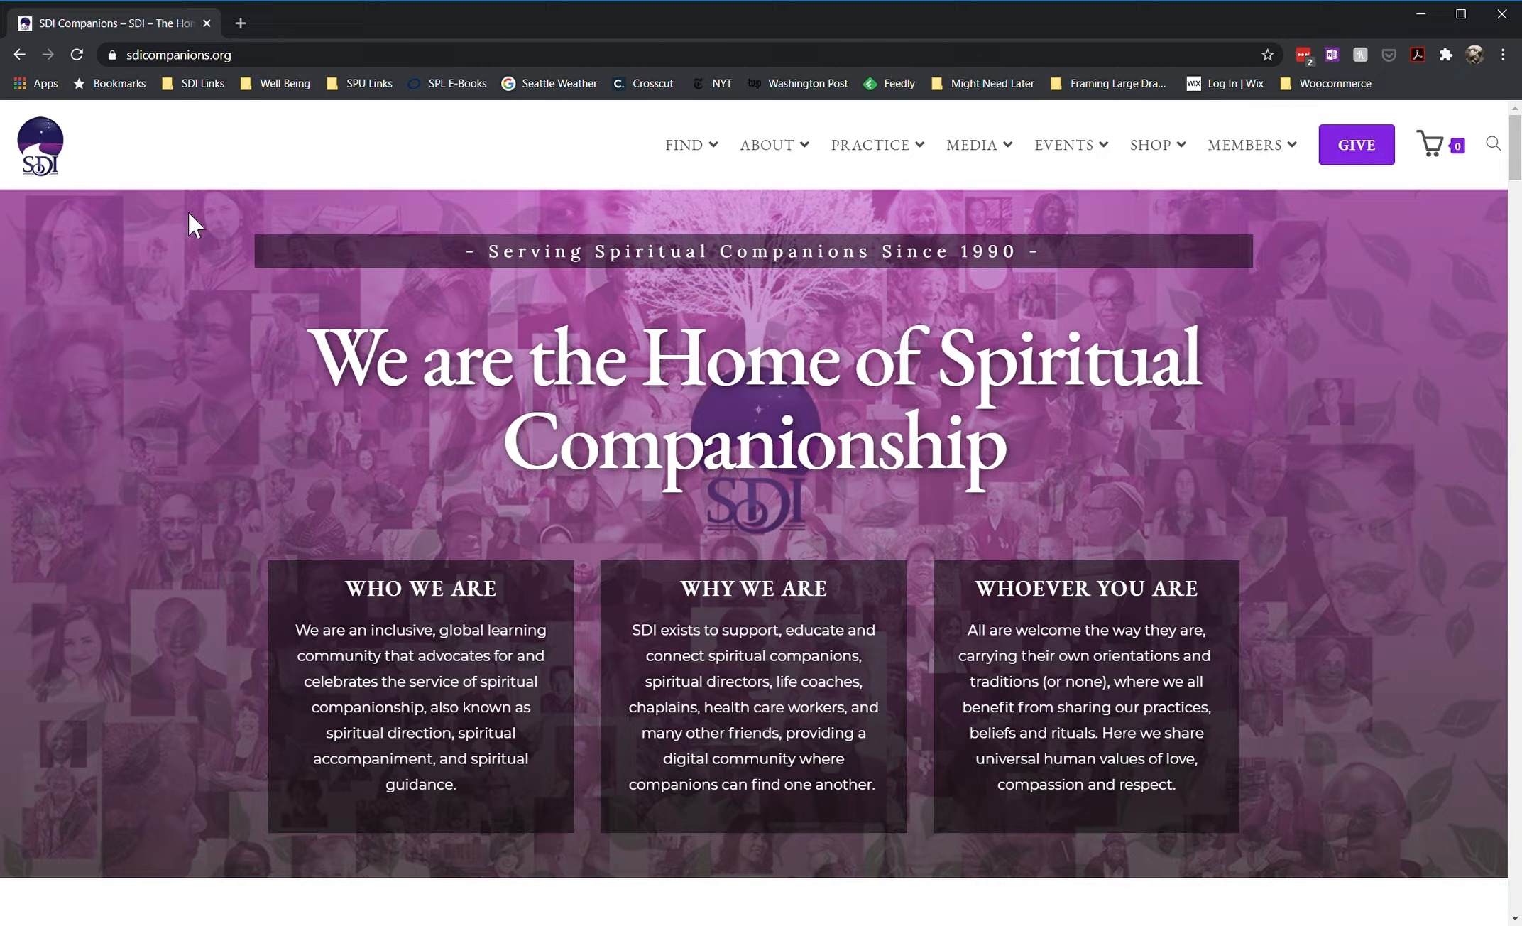
{"action": "mouse_move", "coordinate": [256, 73]}
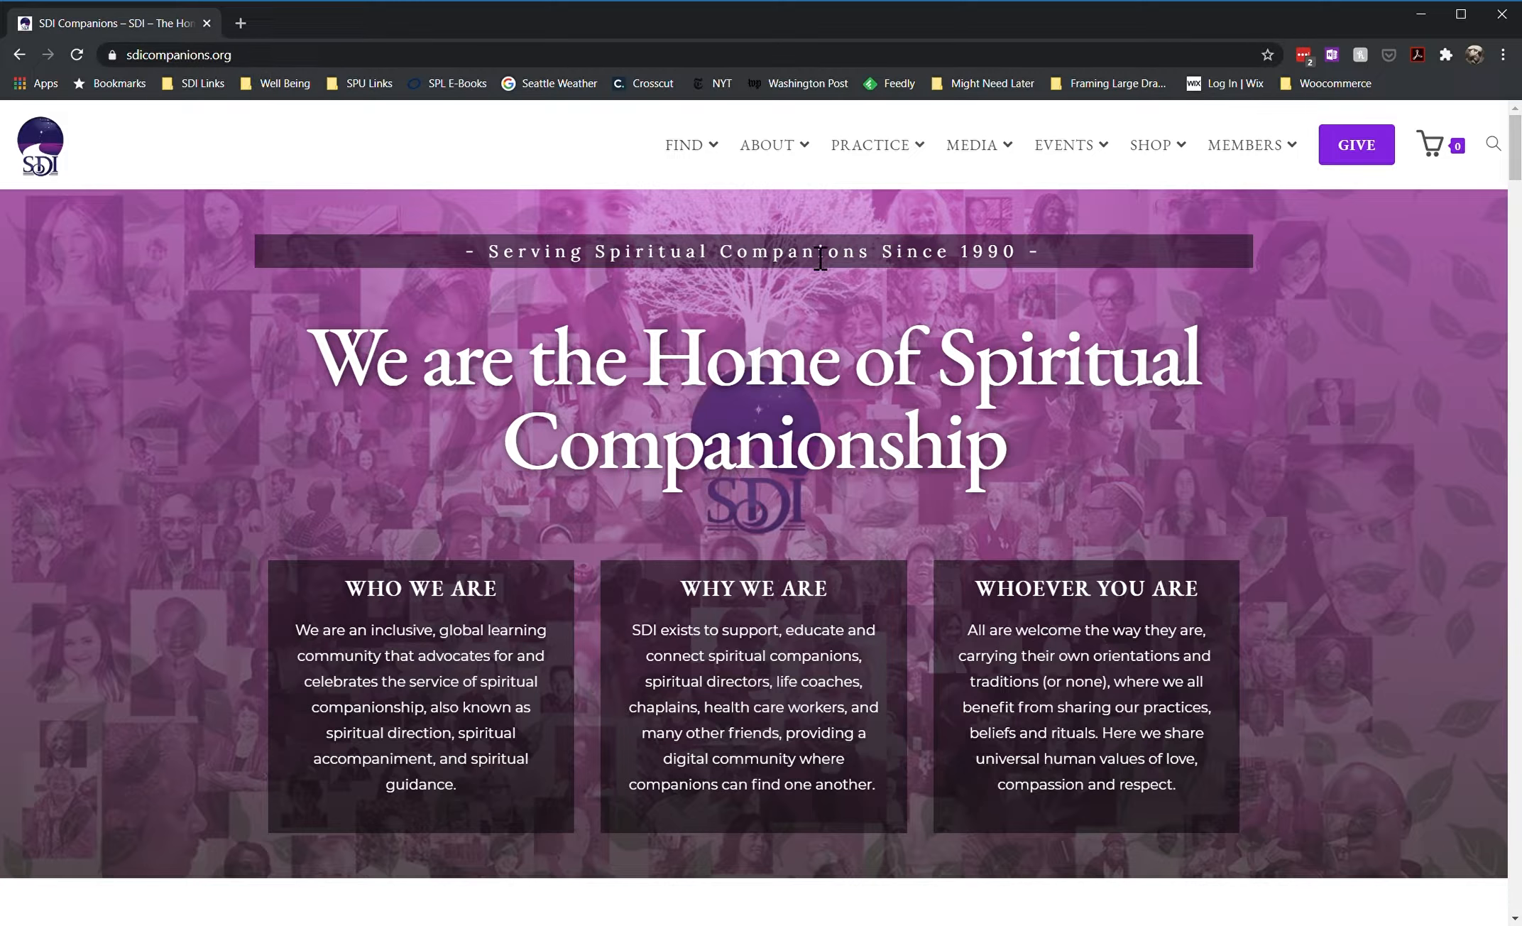
{"action": "mouse_move", "coordinate": [1300, 284]}
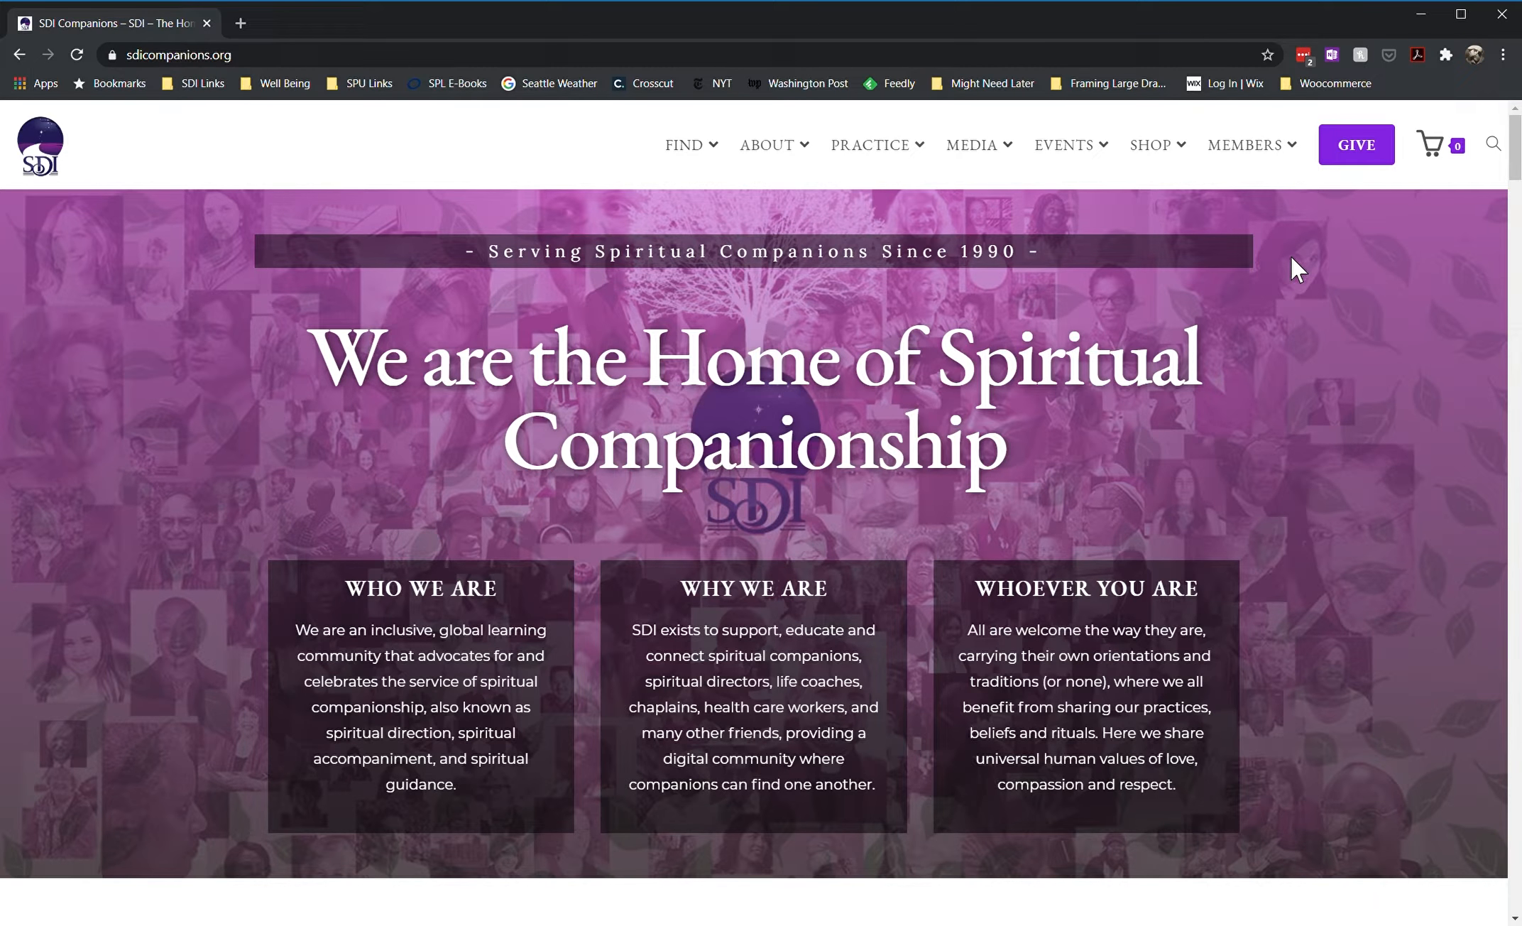
Sign in to the member account via Members > My Account with the saved credentials
{"action": "left_click", "coordinate": [1247, 144]}
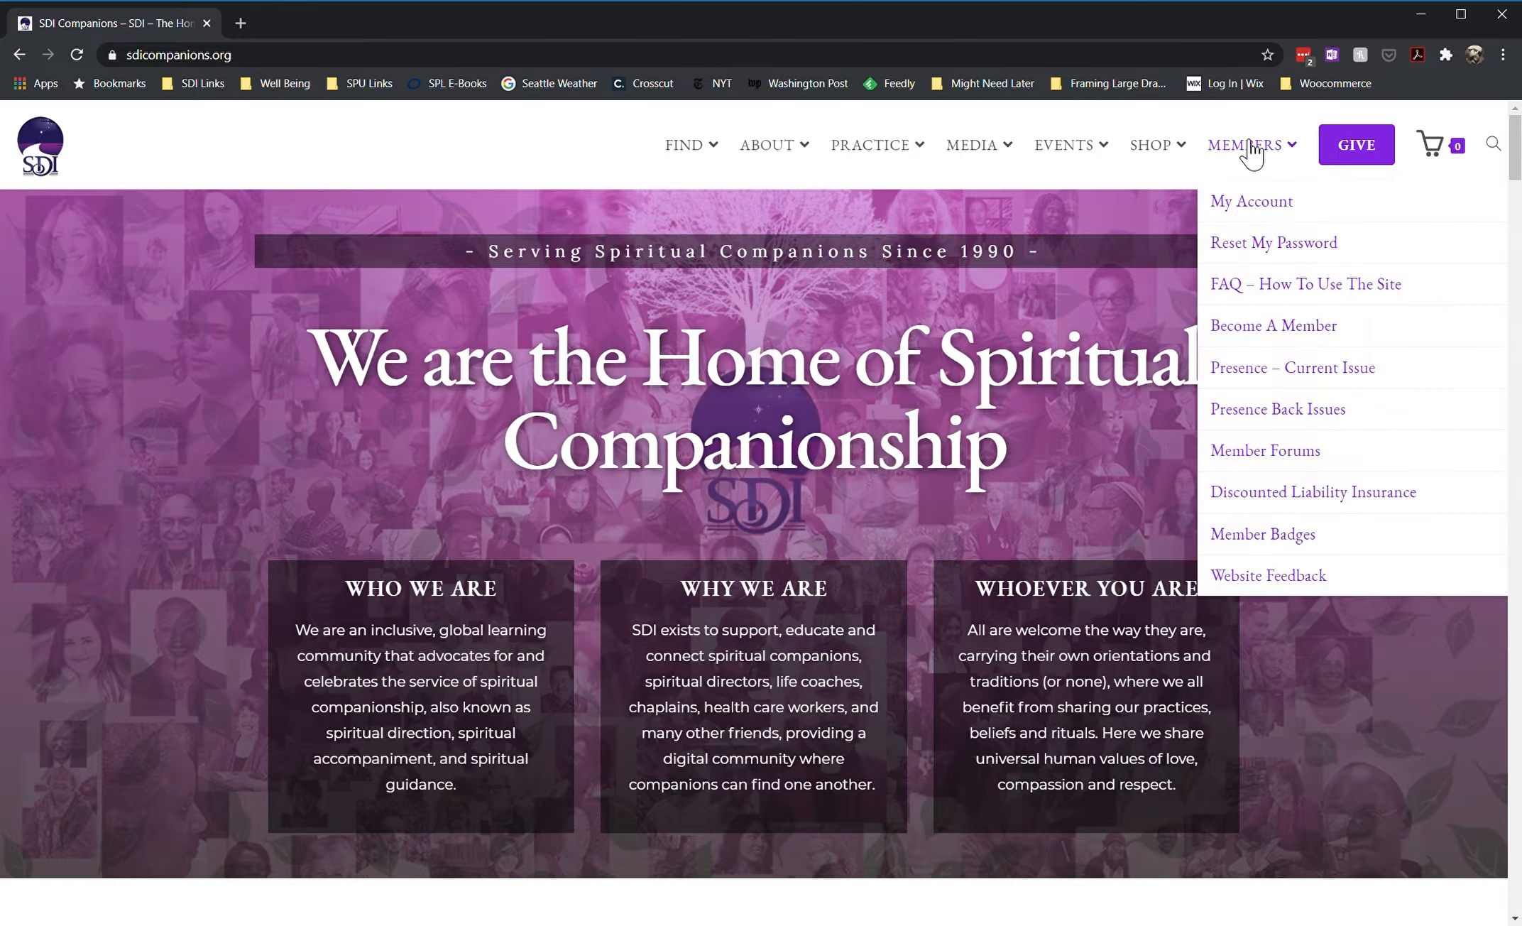
{"action": "mouse_move", "coordinate": [1263, 165]}
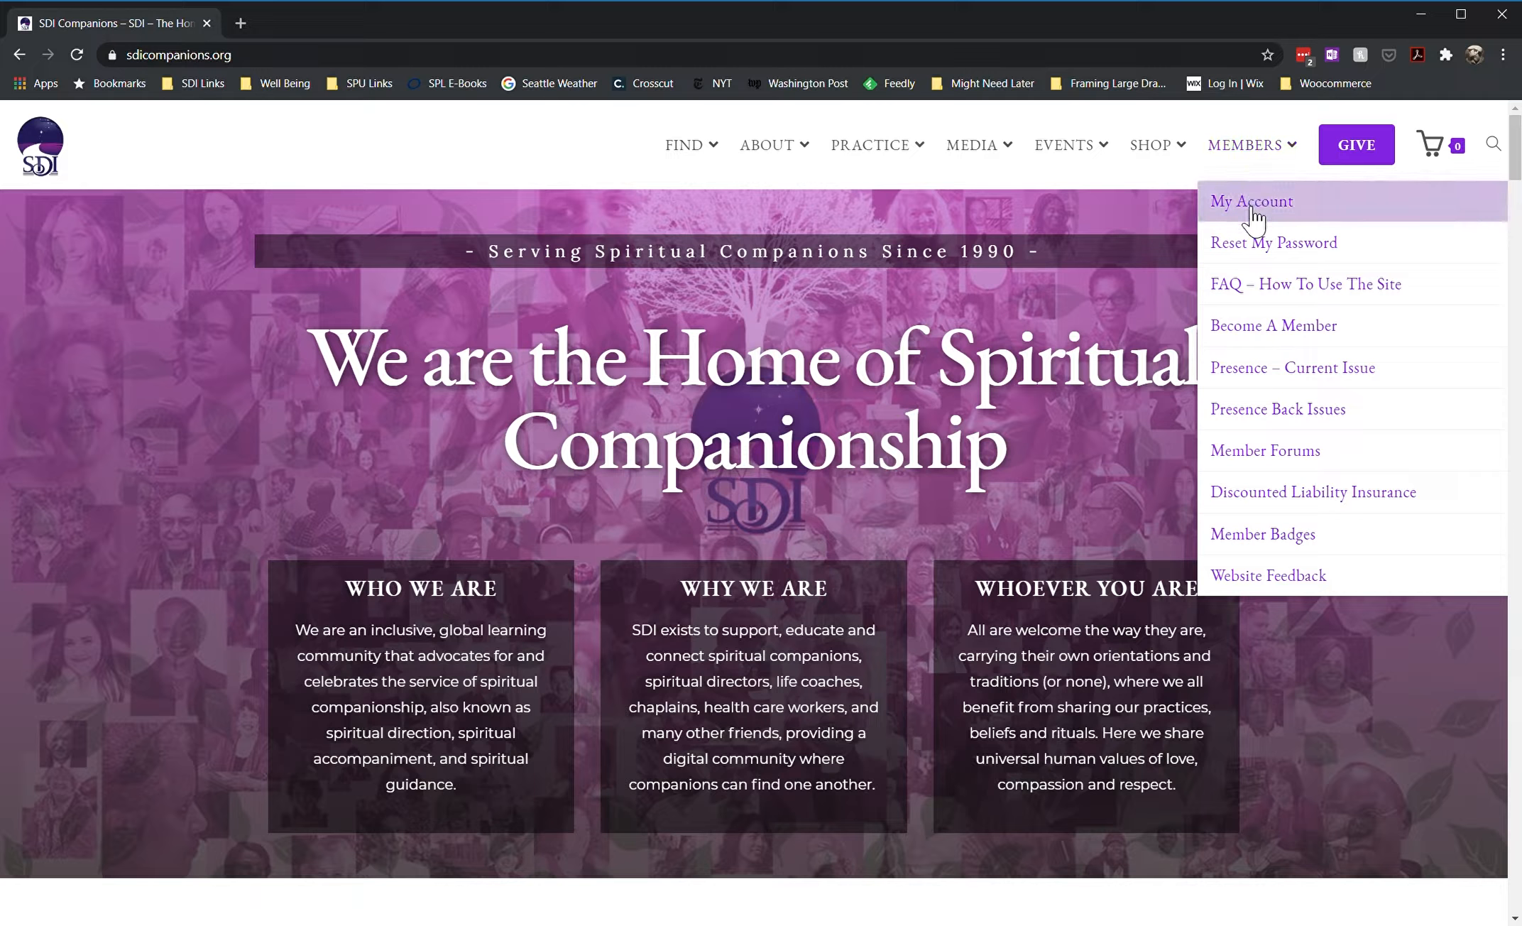
{"action": "left_click", "coordinate": [1251, 200]}
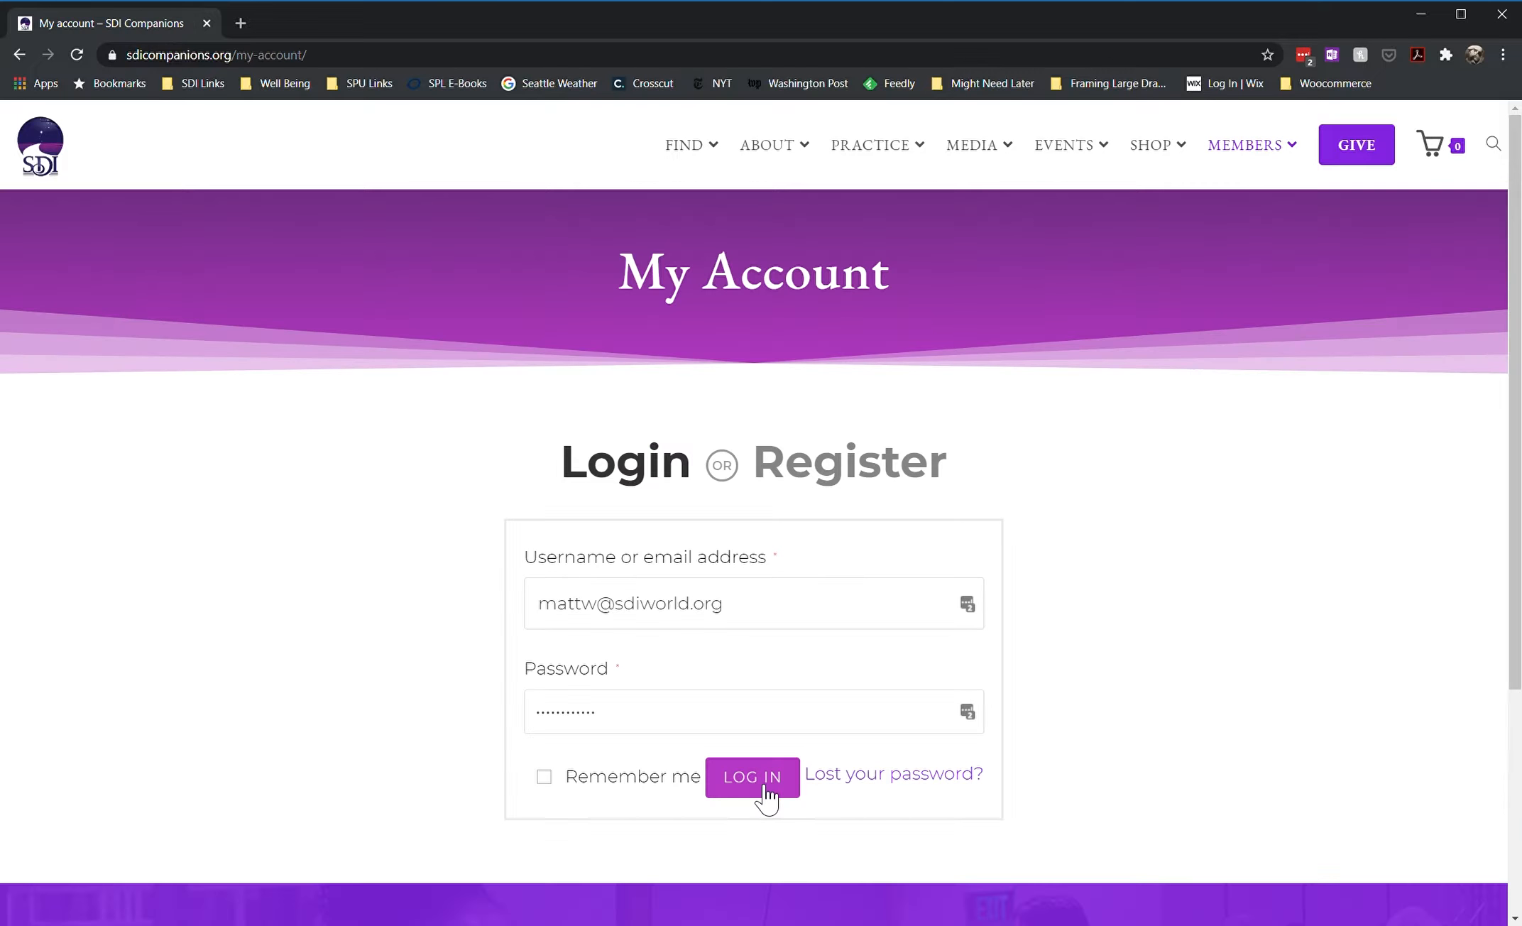
{"action": "left_click", "coordinate": [753, 777]}
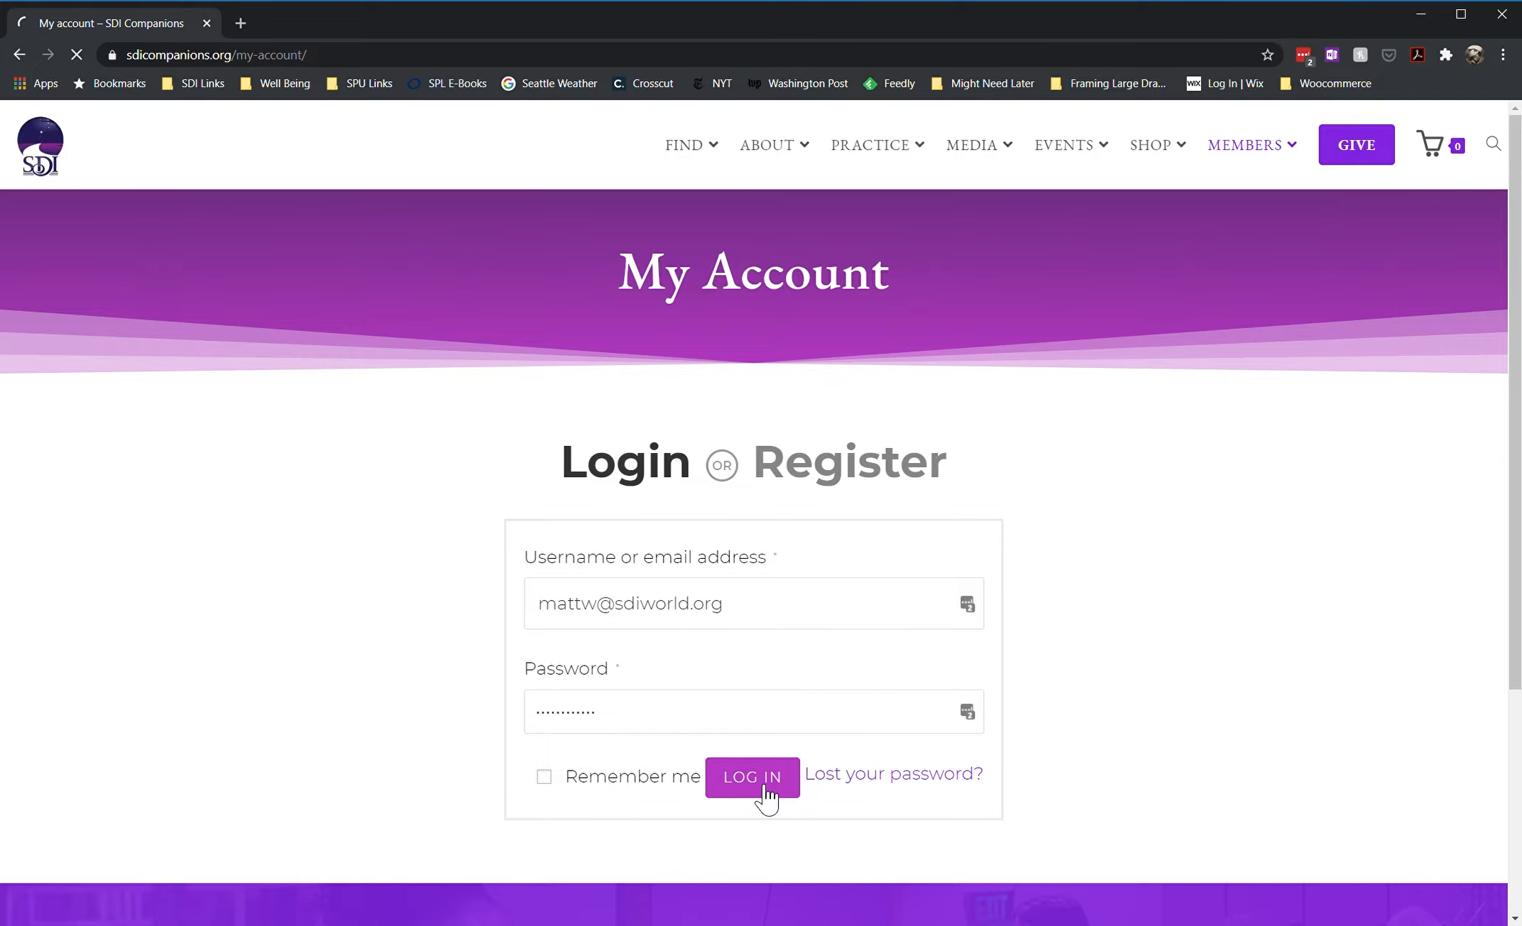
{"action": "left_click", "coordinate": [752, 777]}
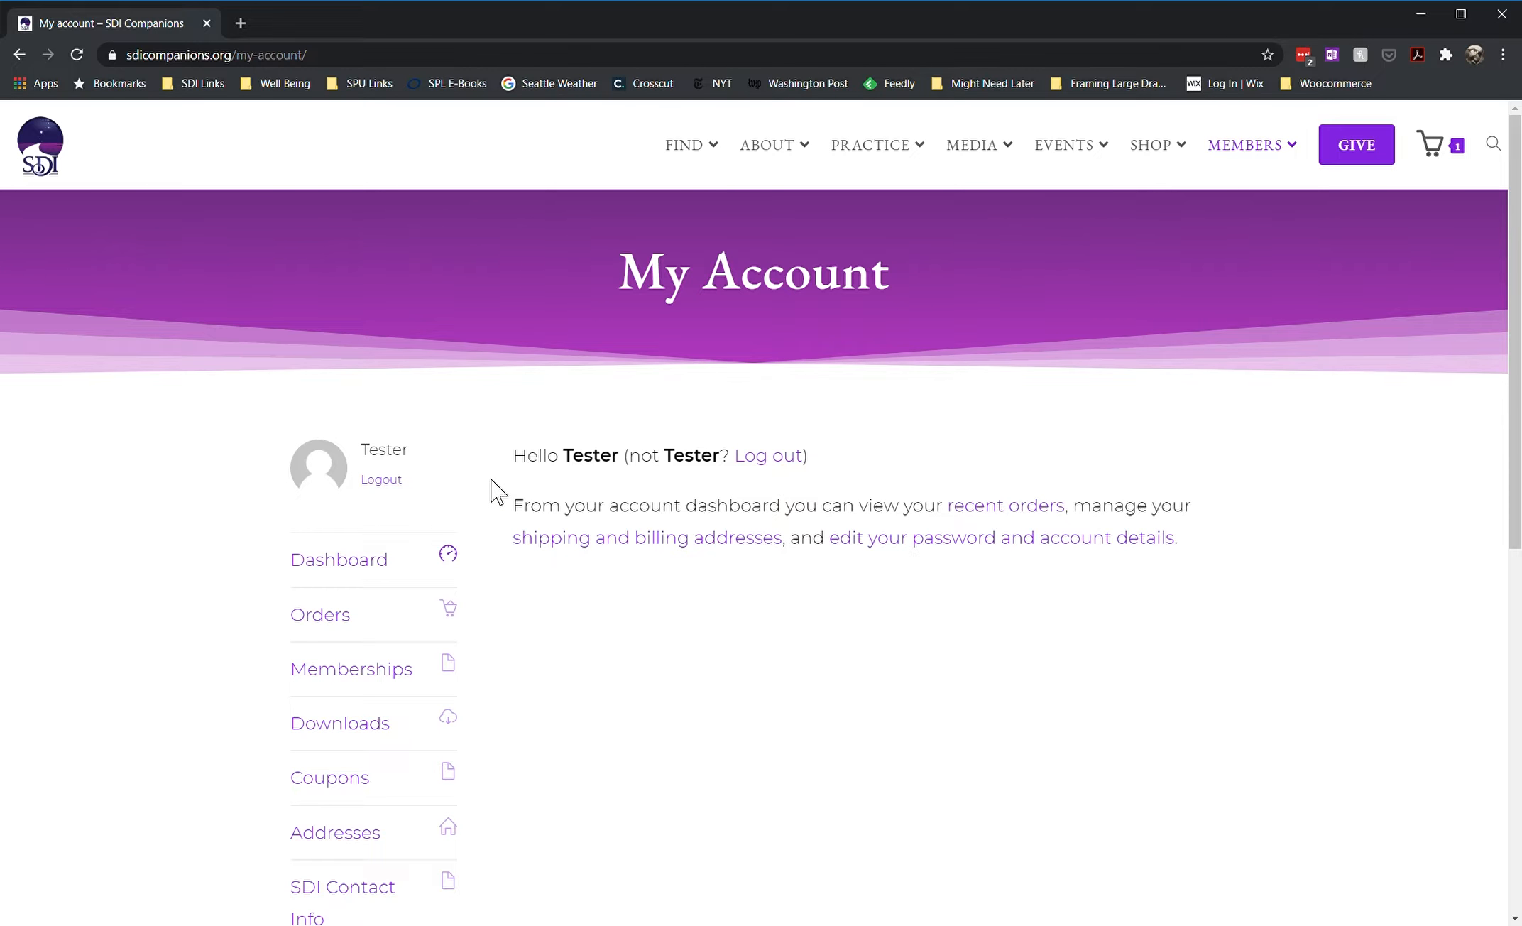
Scroll the My Account sidebar down to reveal the SDI Contact Info entry
{"action": "scroll", "scroll_direction": "down", "scroll_amount": 3}
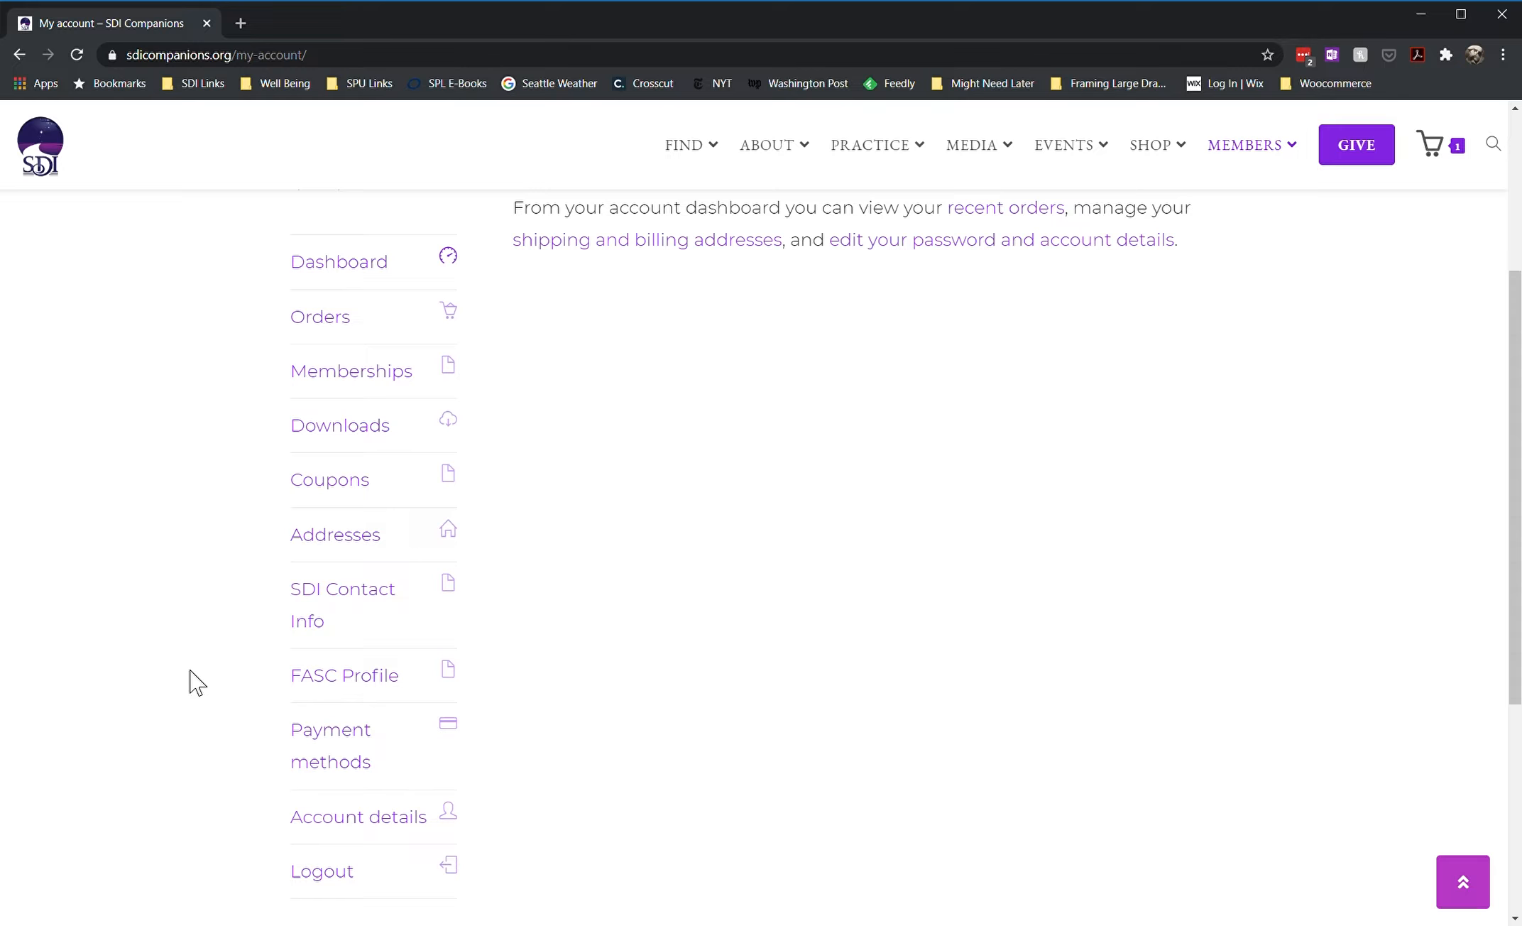
{"action": "mouse_move", "coordinate": [387, 612]}
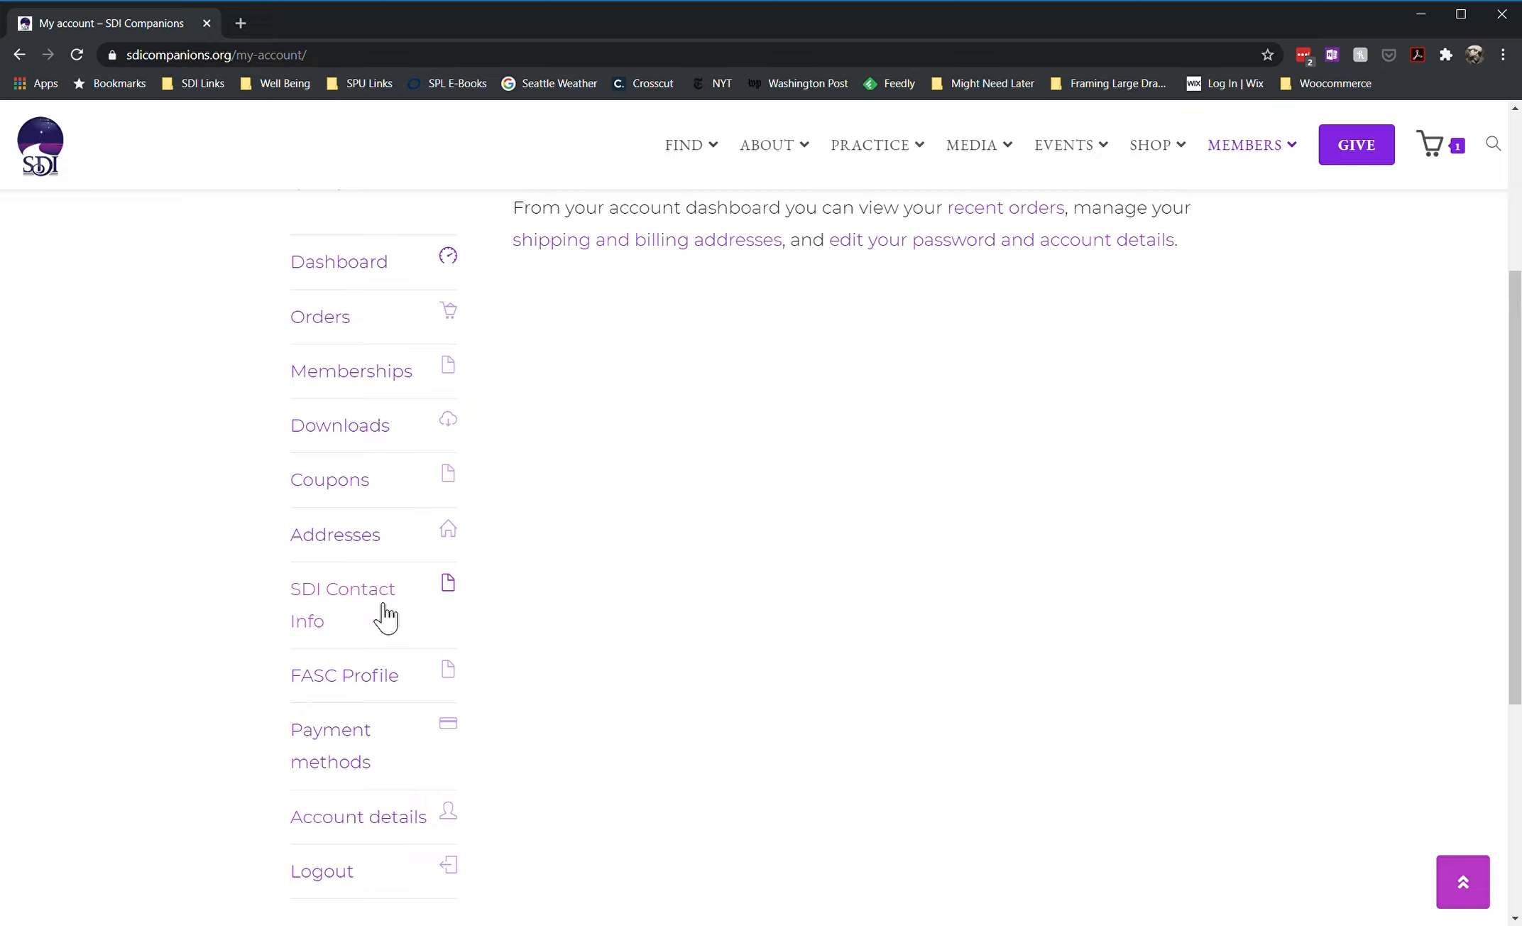
{"action": "mouse_move", "coordinate": [376, 688]}
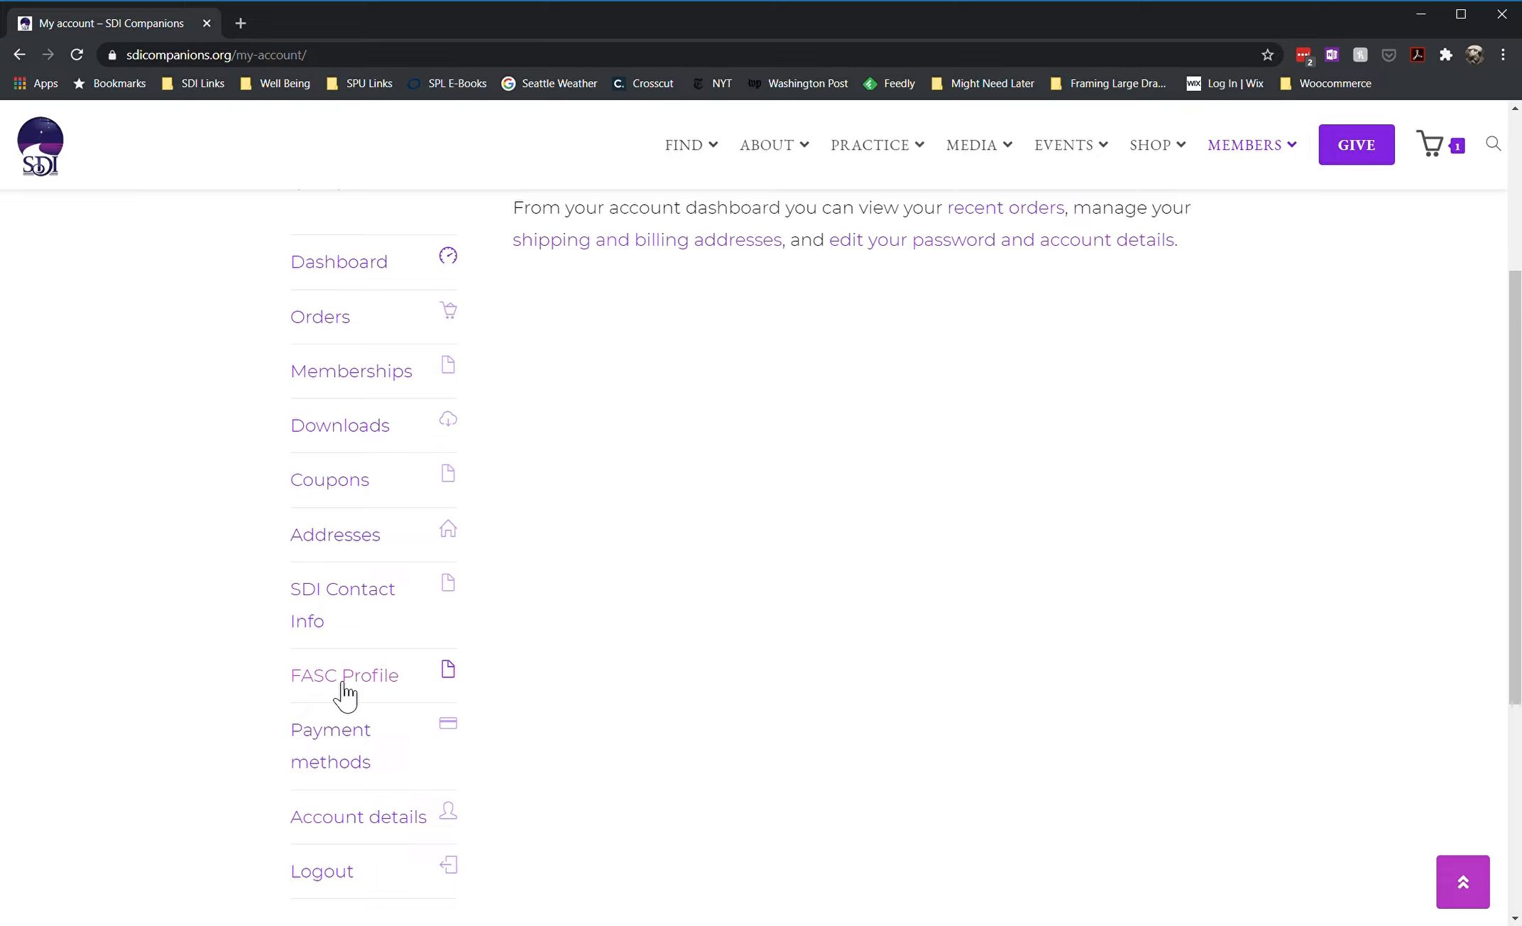
{"action": "mouse_move", "coordinate": [419, 691]}
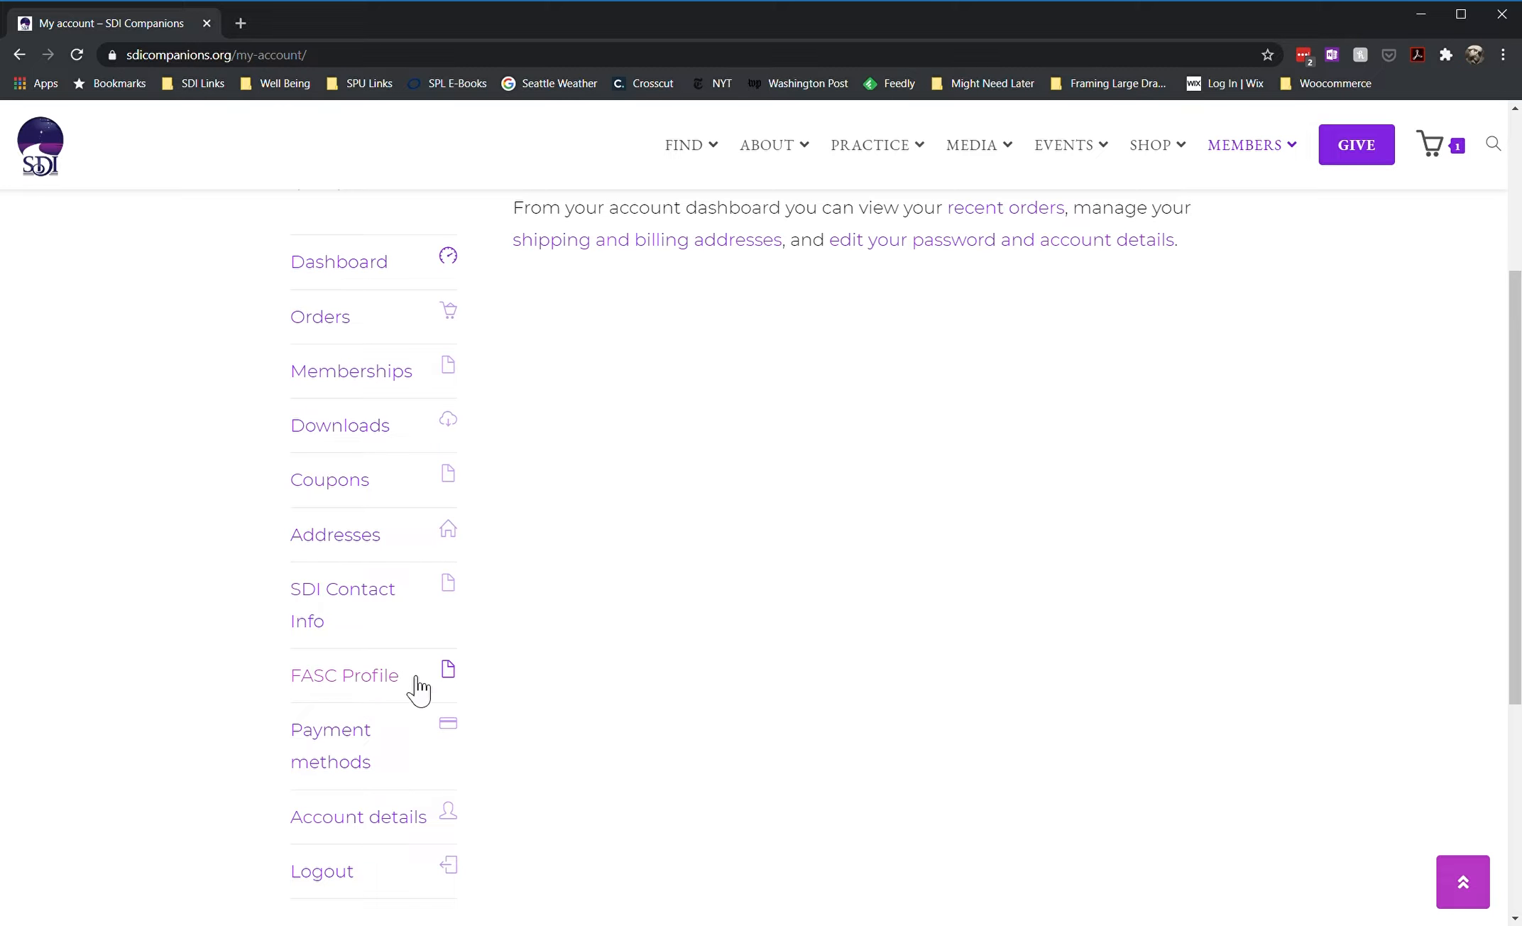
{"action": "mouse_move", "coordinate": [387, 691]}
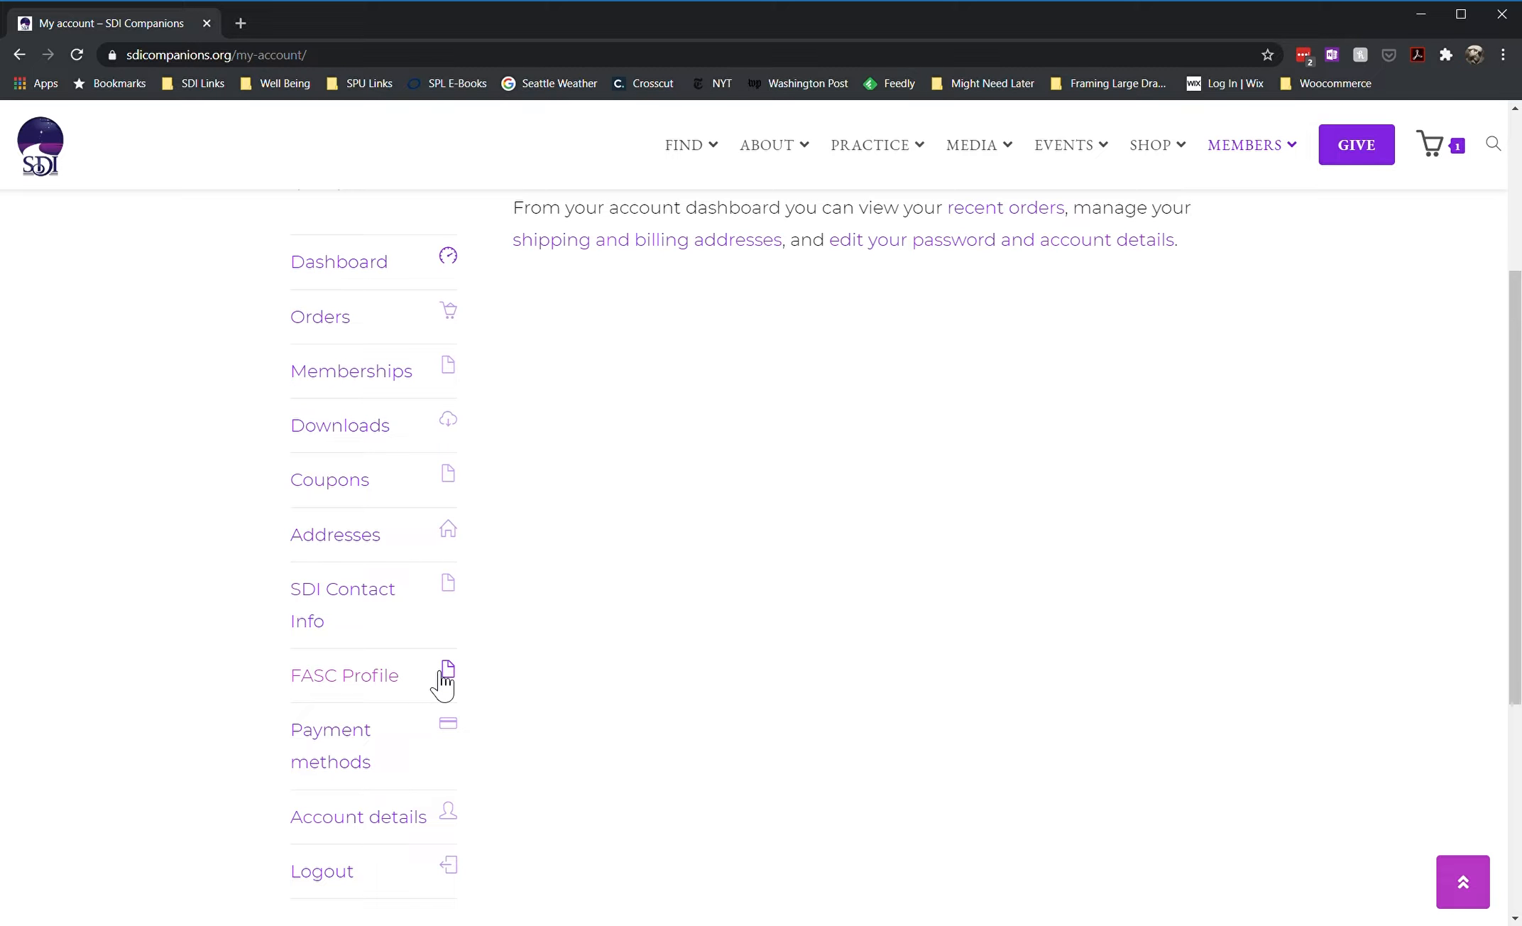
{"action": "mouse_move", "coordinate": [382, 602]}
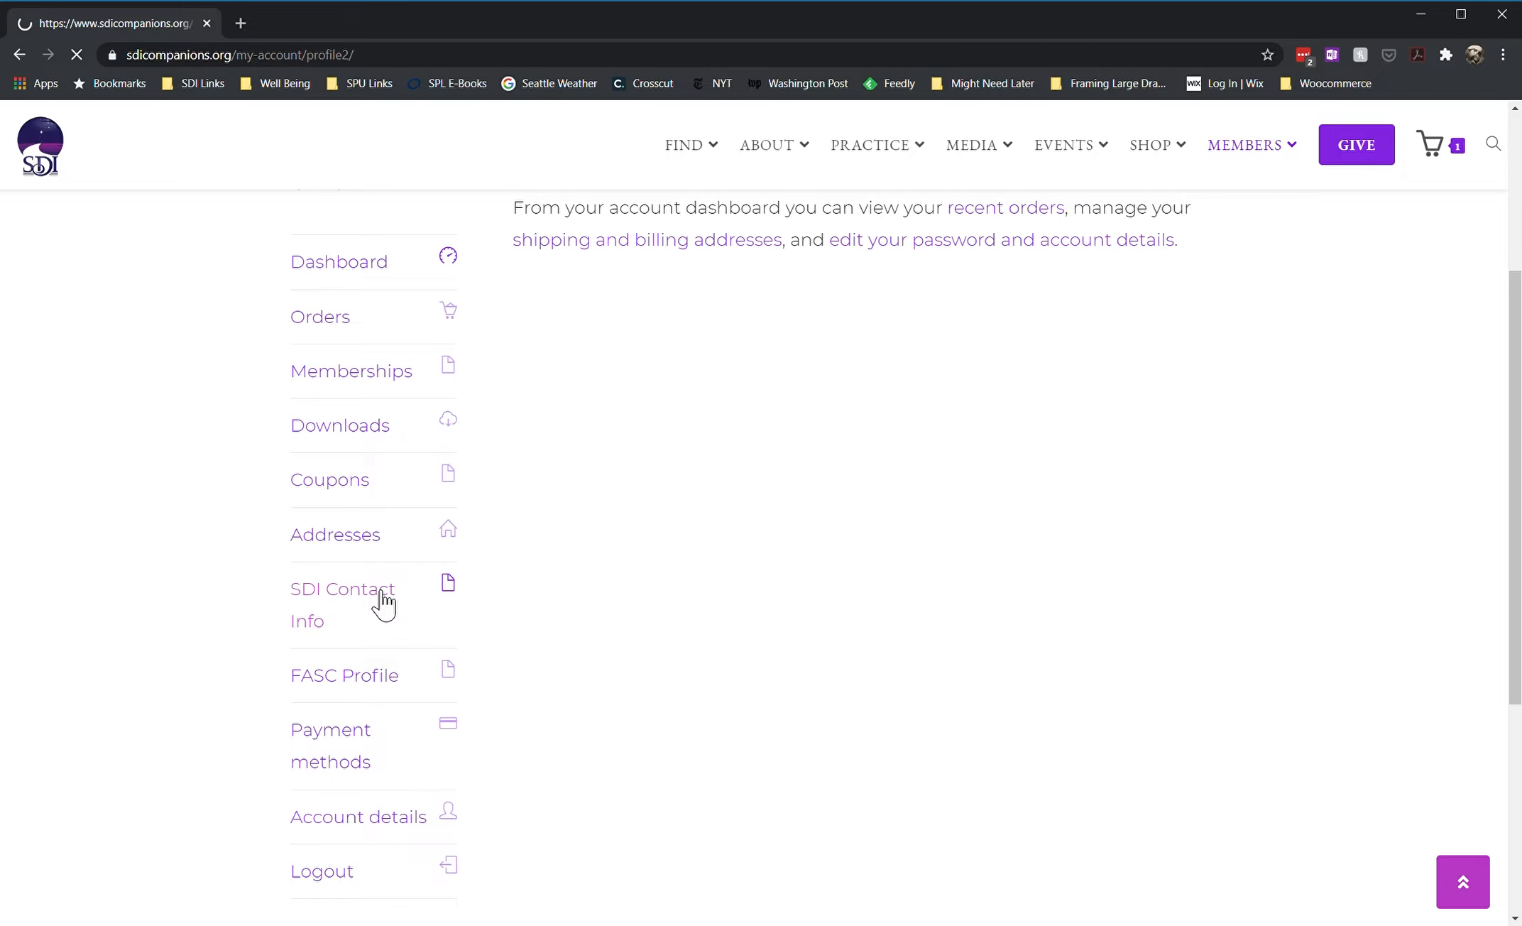
Show the SDI Contact Info form with its name, country, address and city fields
{"action": "left_click", "coordinate": [342, 604]}
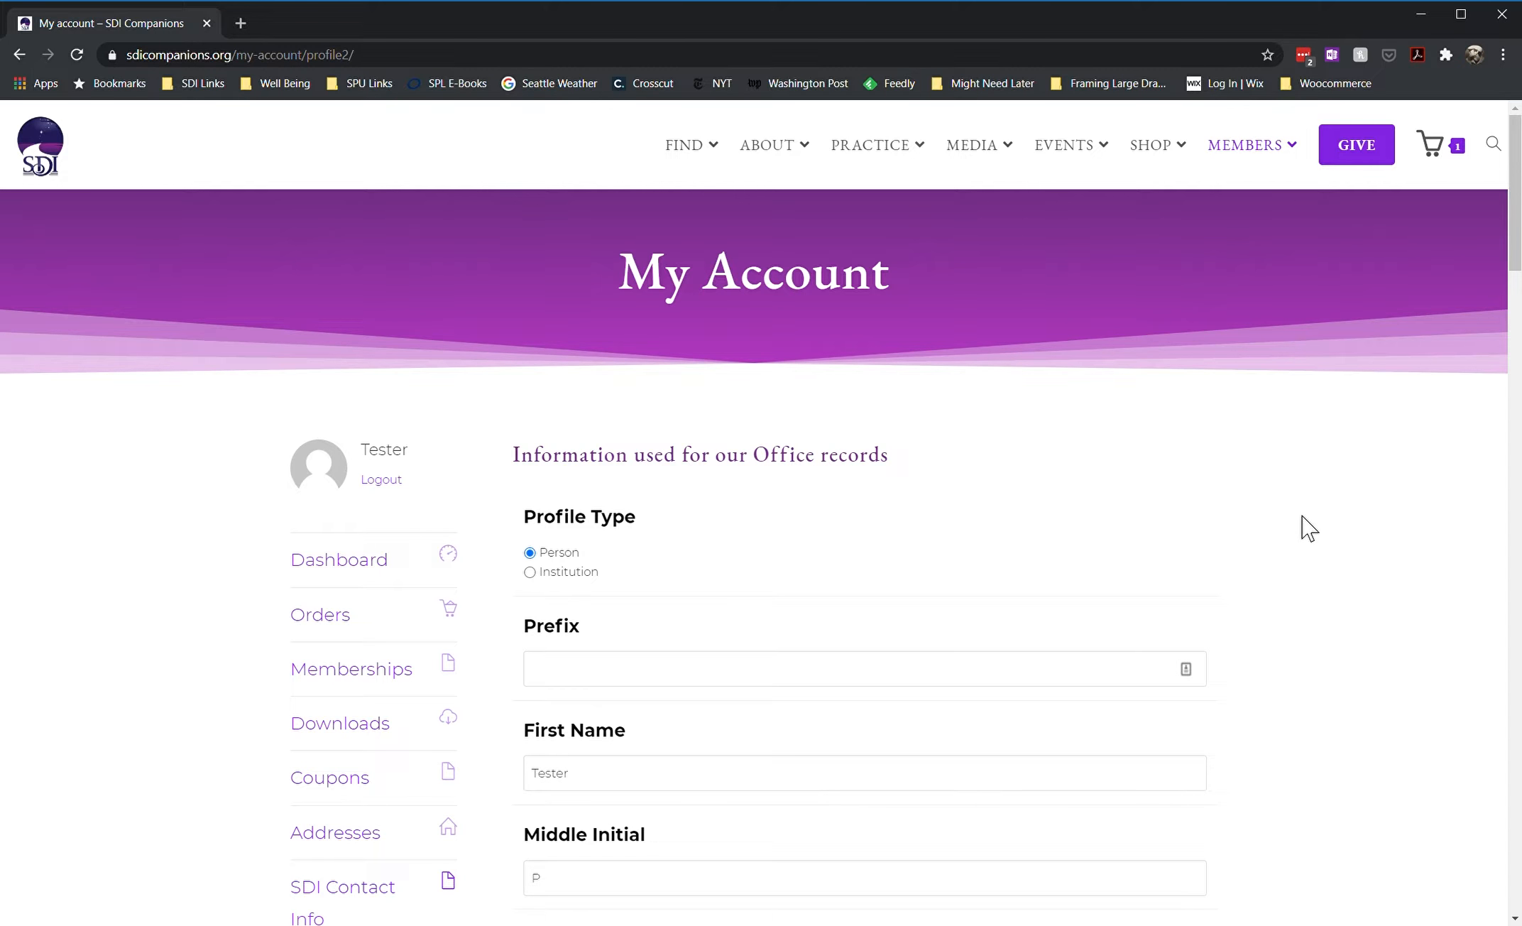
{"action": "scroll", "scroll_direction": "down", "scroll_amount": 3}
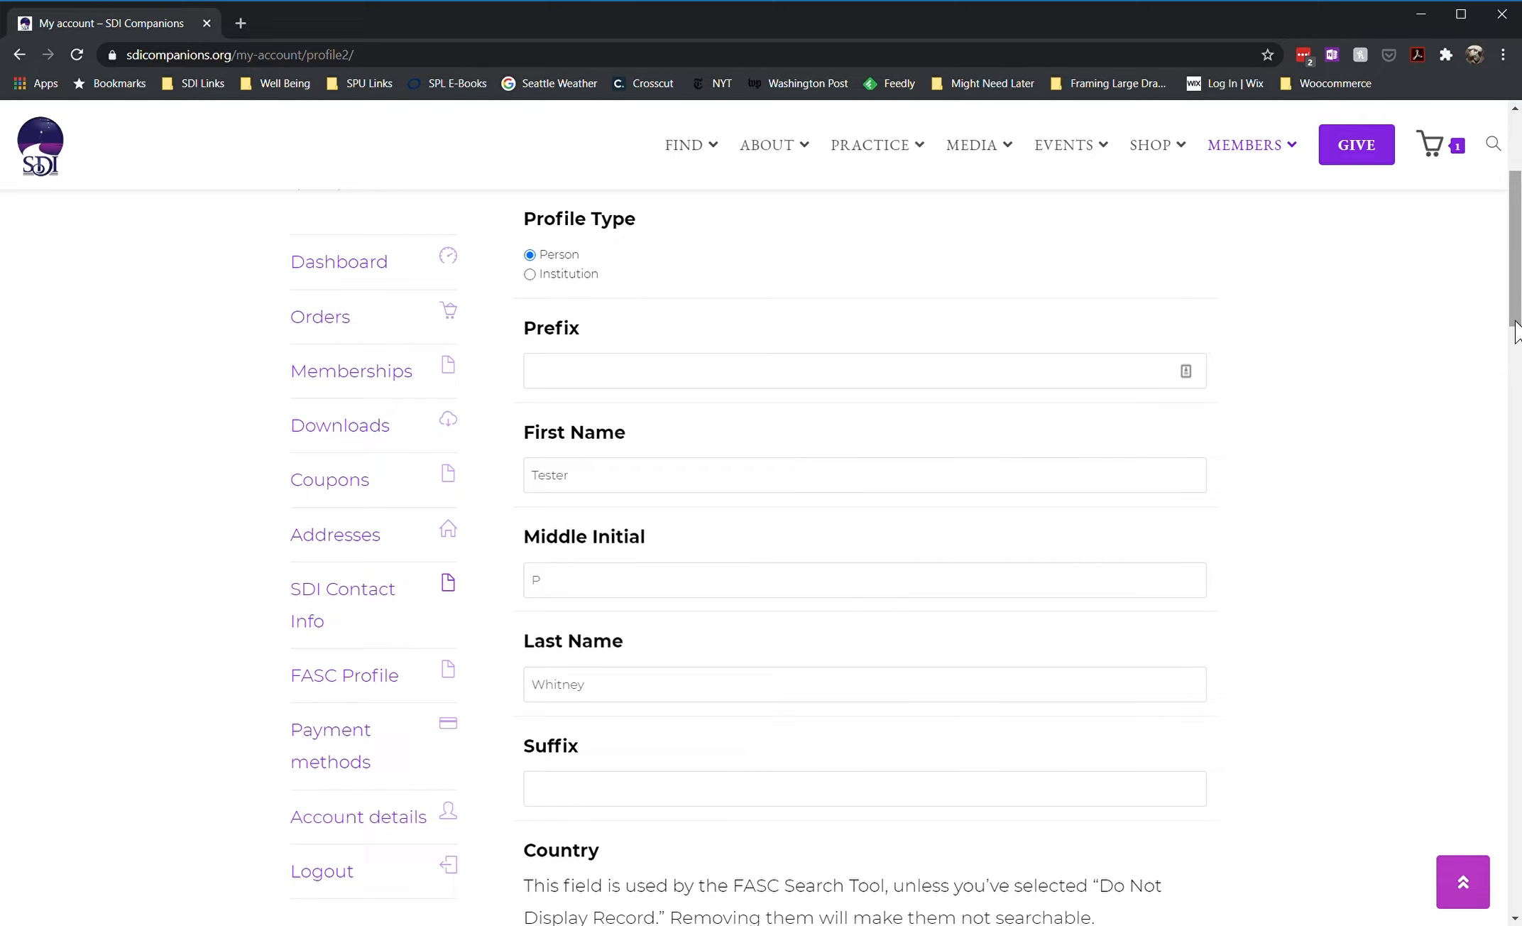
{"action": "scroll", "scroll_direction": "down", "scroll_amount": 3}
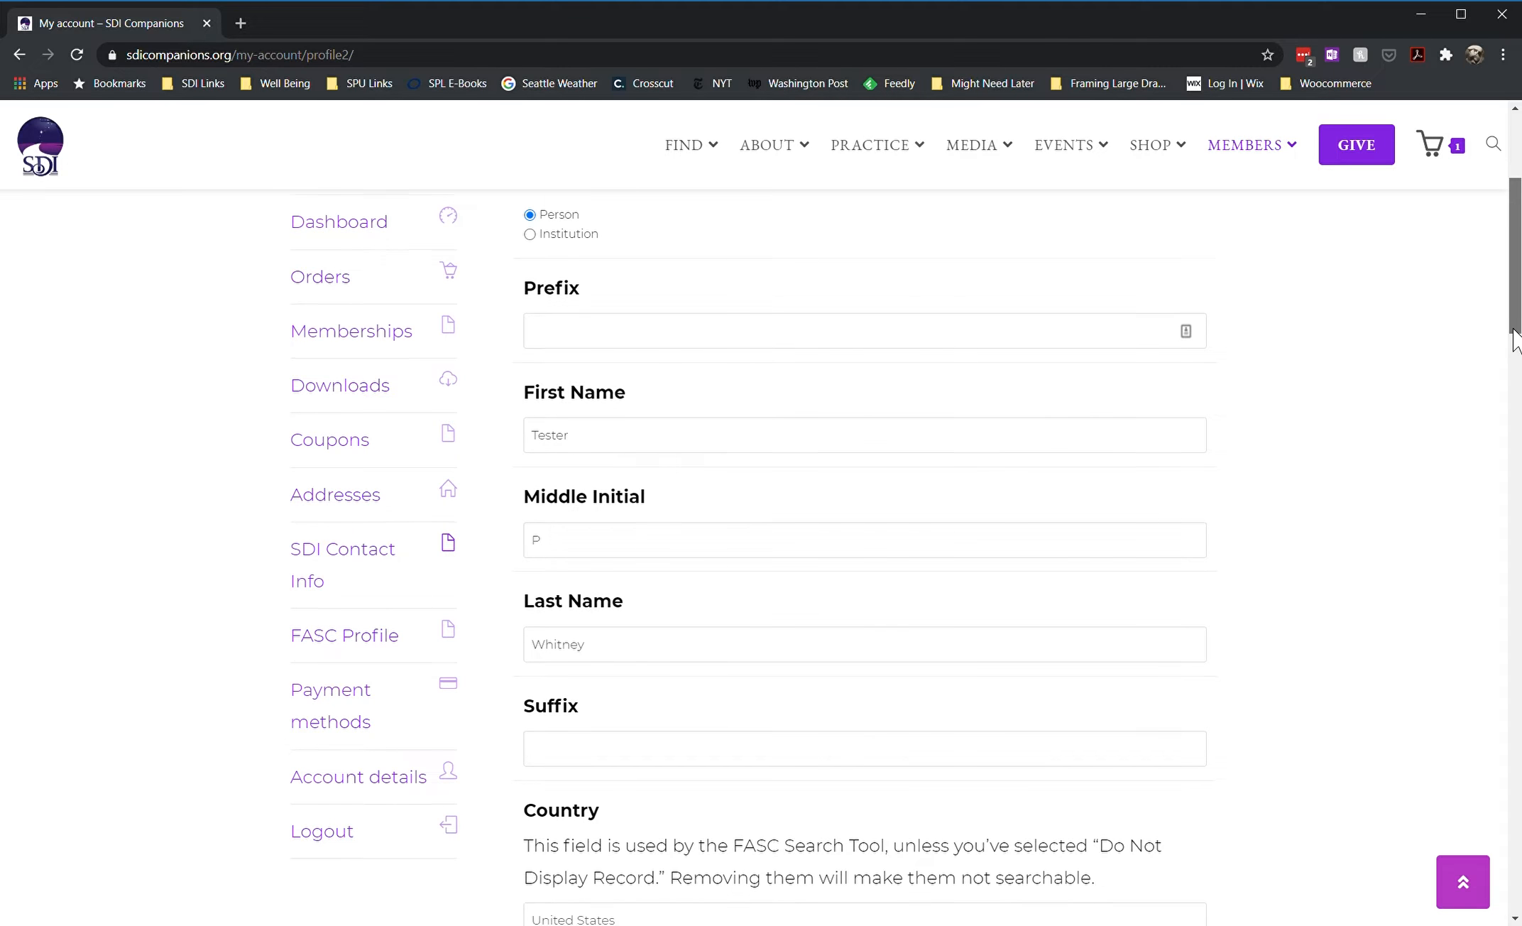
{"action": "scroll", "scroll_direction": "down", "scroll_amount": 3}
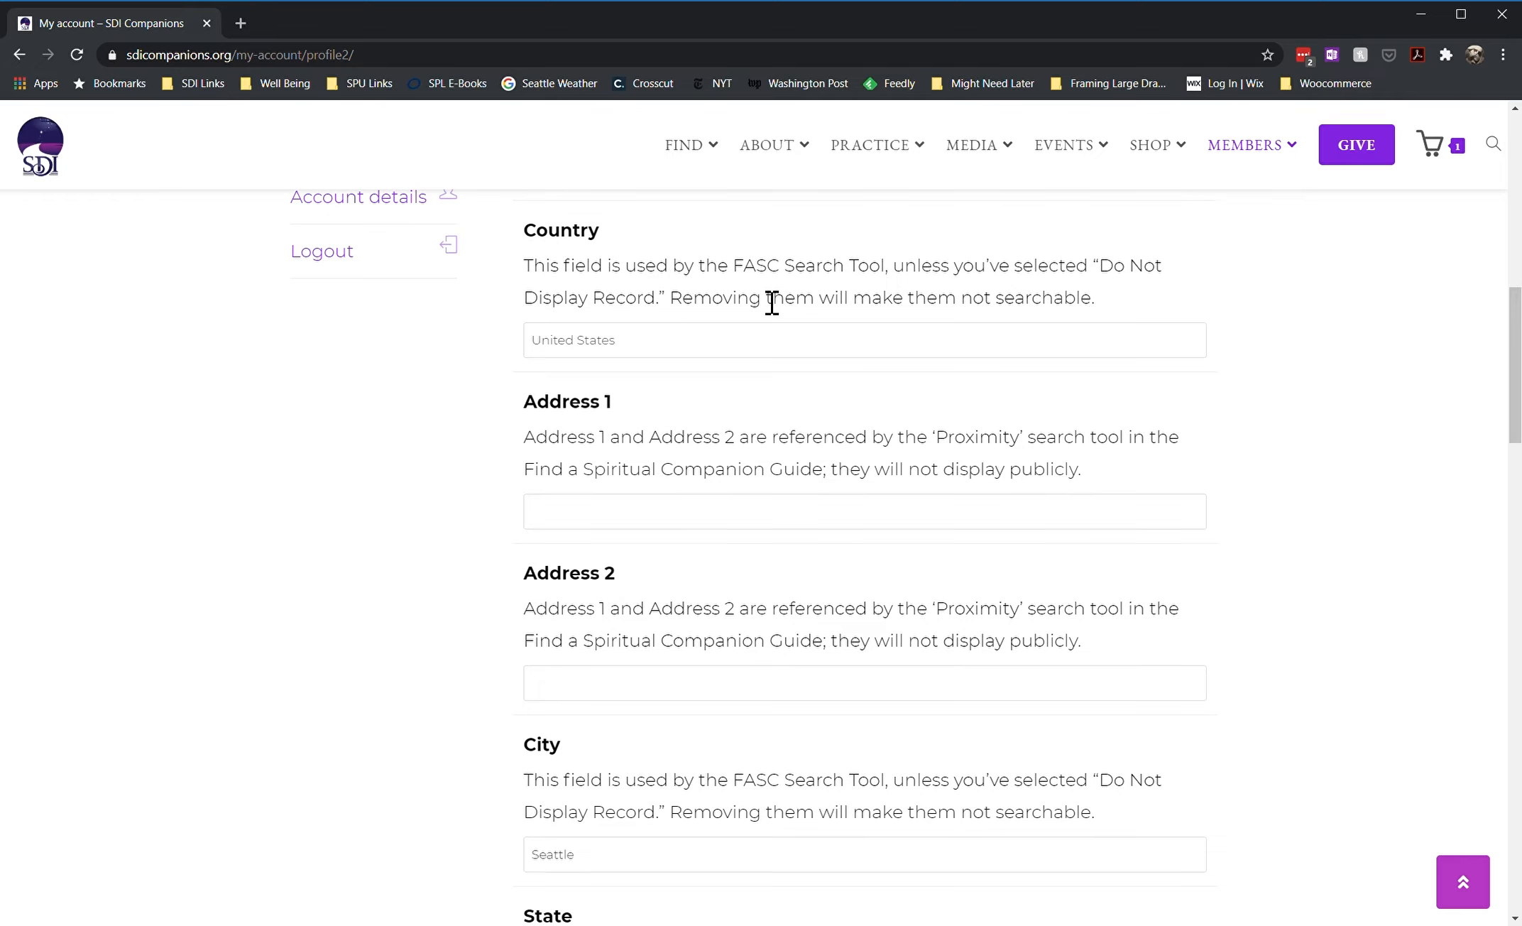
{"action": "mouse_move", "coordinate": [606, 263]}
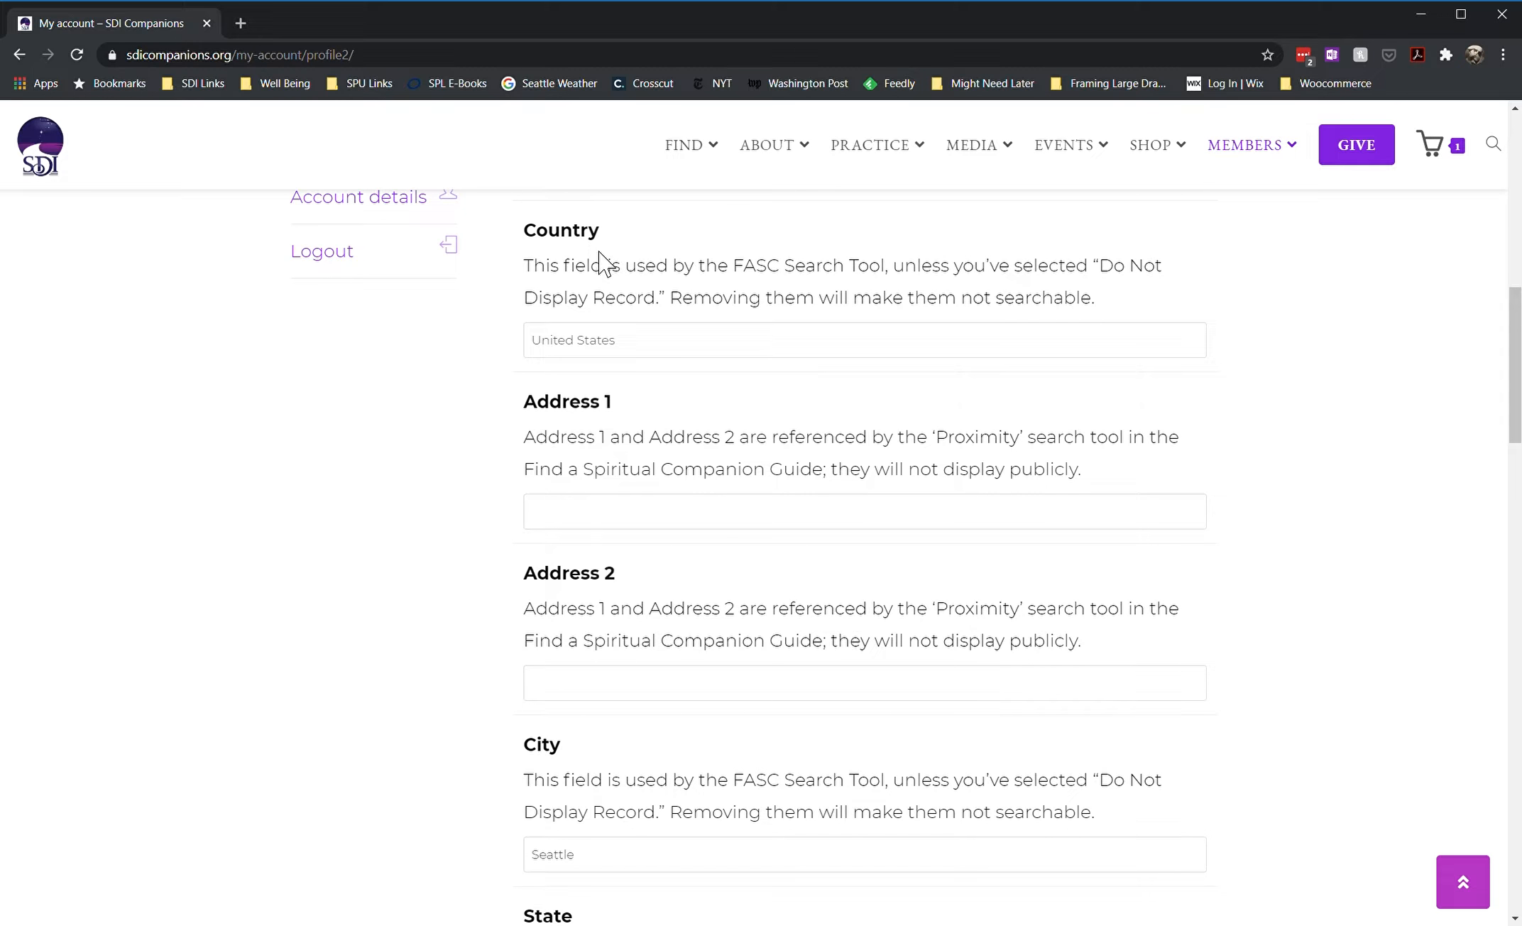
{"action": "mouse_move", "coordinate": [604, 581]}
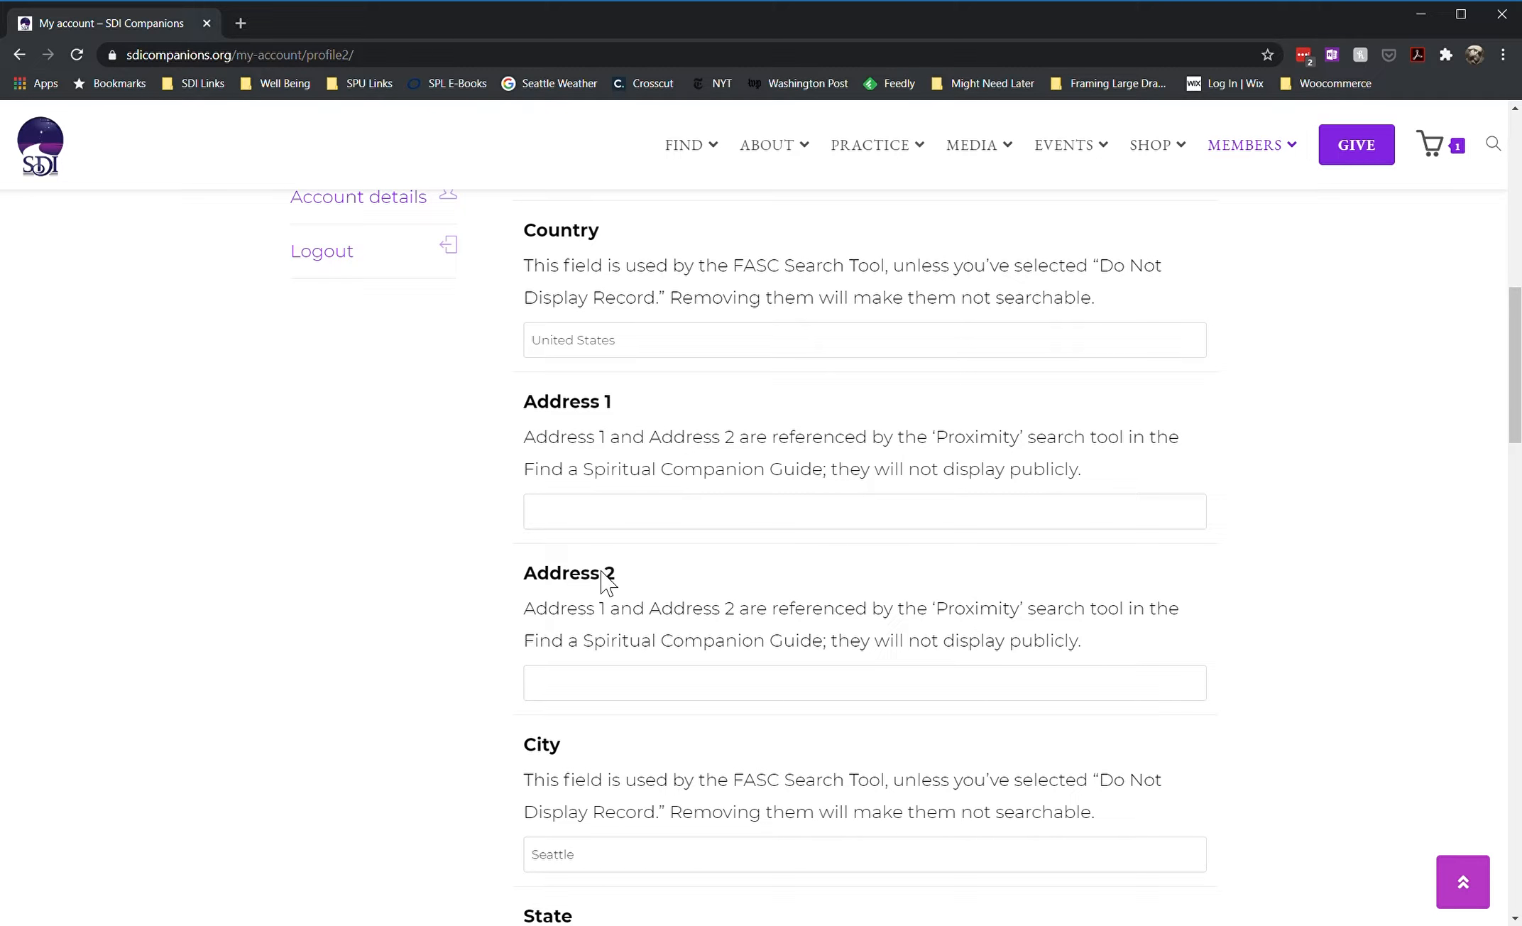
{"action": "scroll", "scroll_direction": "down", "scroll_amount": 3}
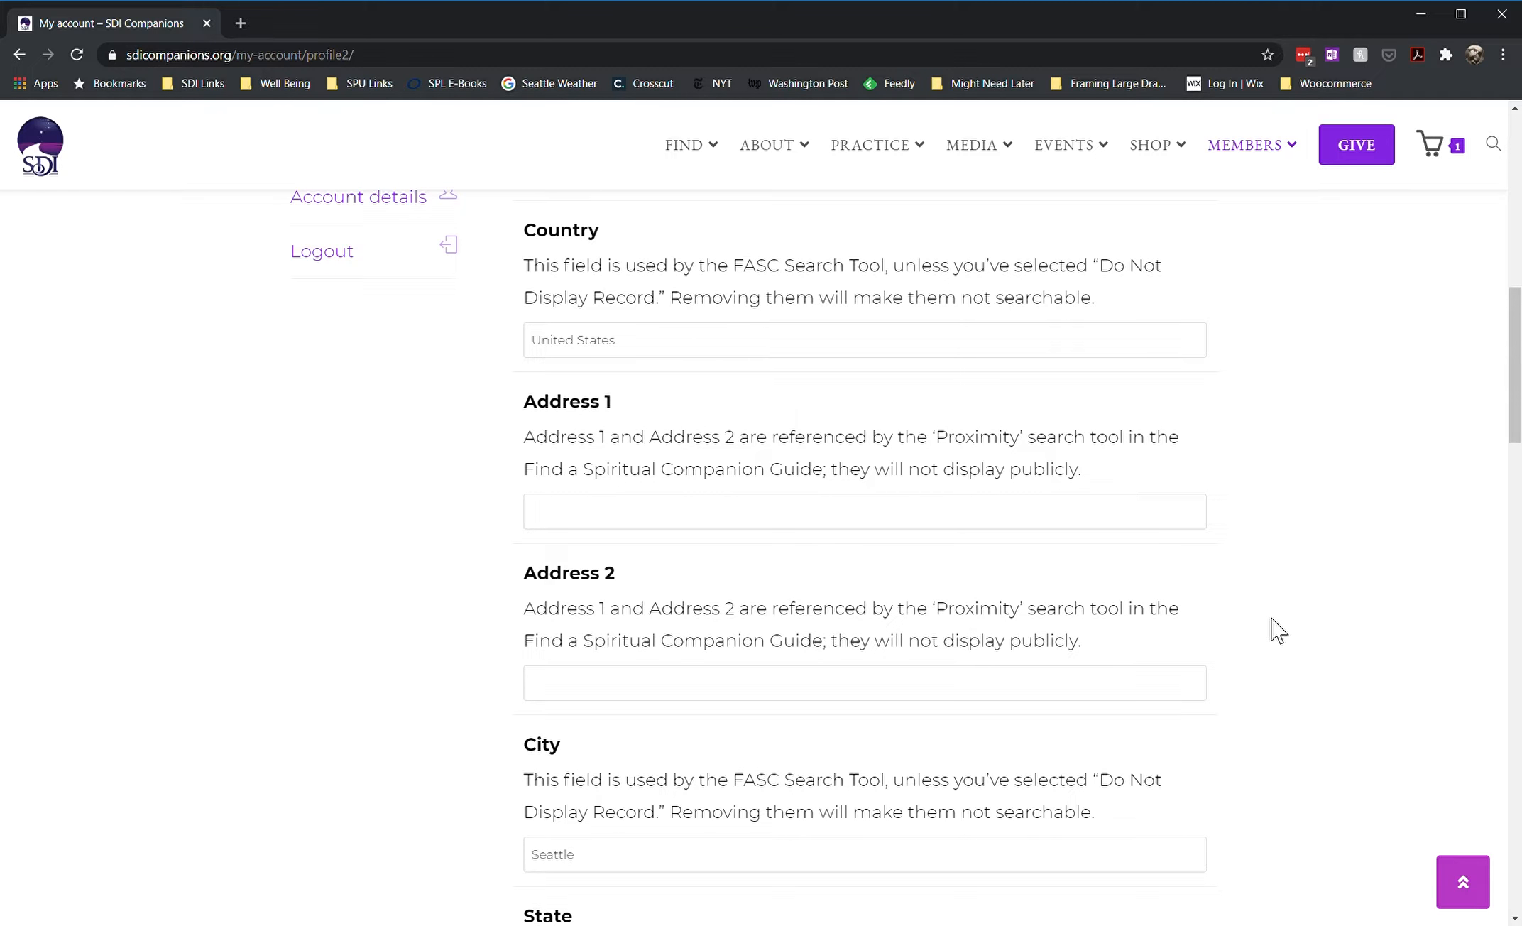
{"action": "mouse_move", "coordinate": [1272, 586]}
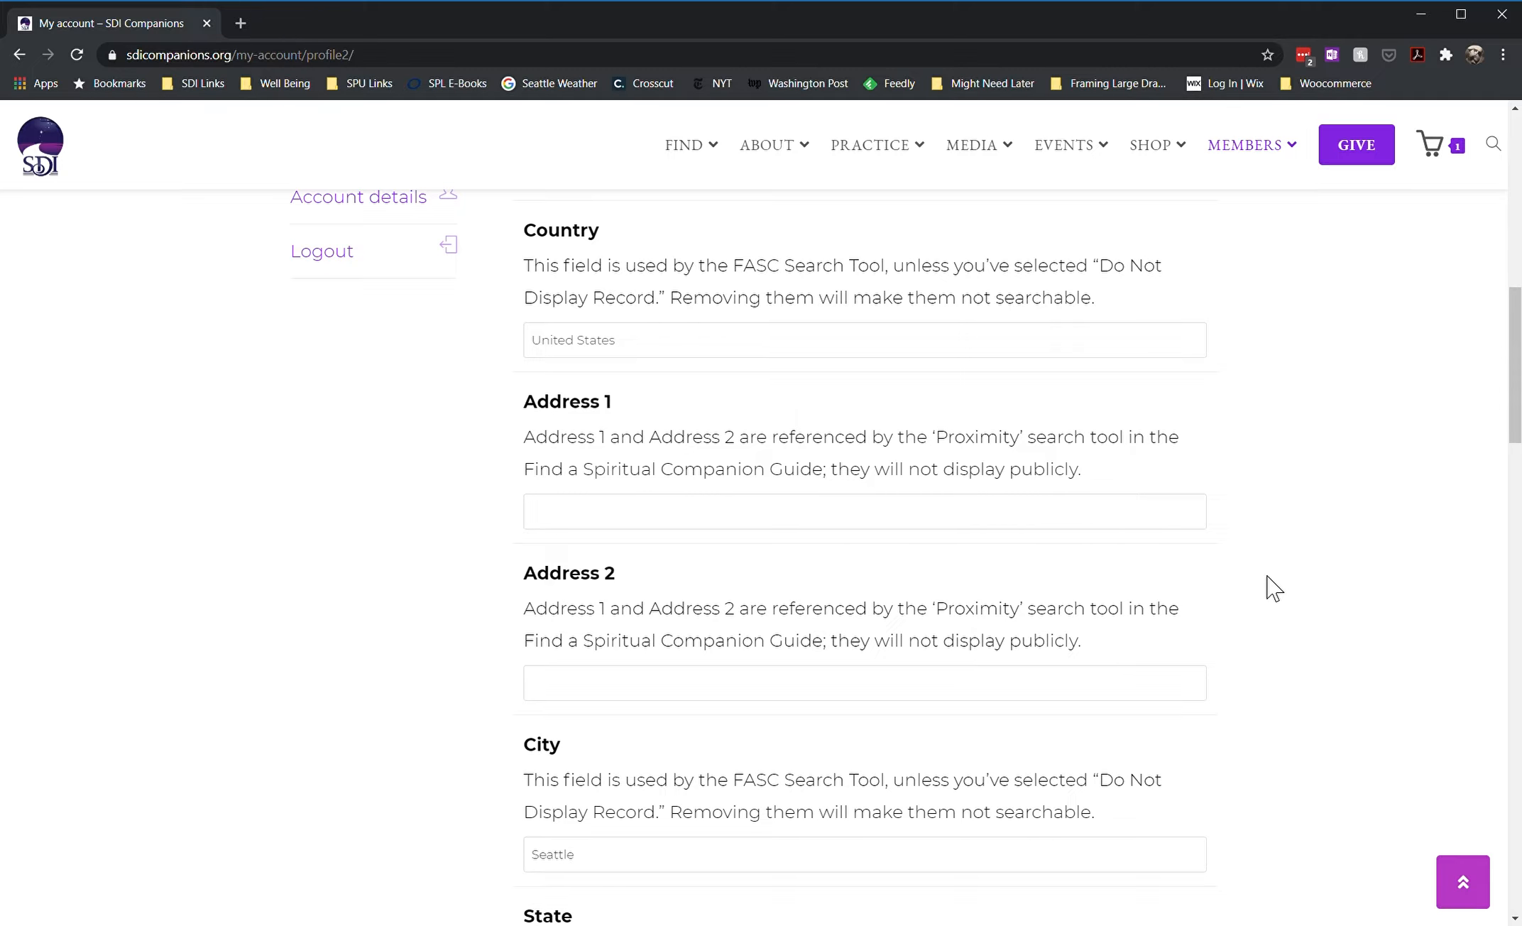
{"action": "mouse_move", "coordinate": [1269, 534]}
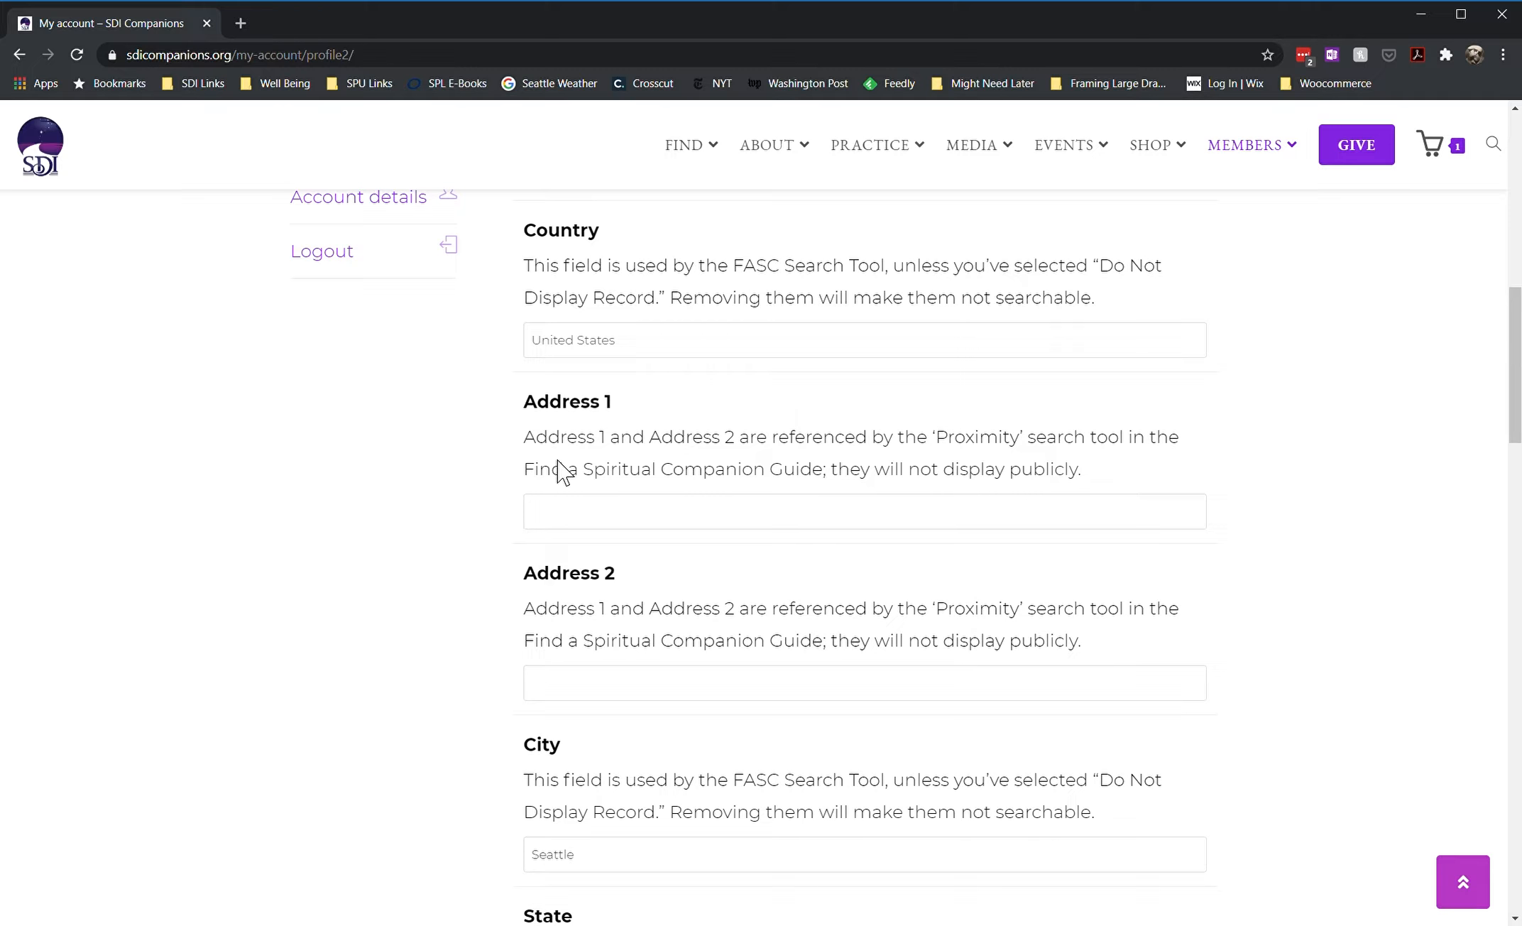
{"action": "mouse_move", "coordinate": [599, 671]}
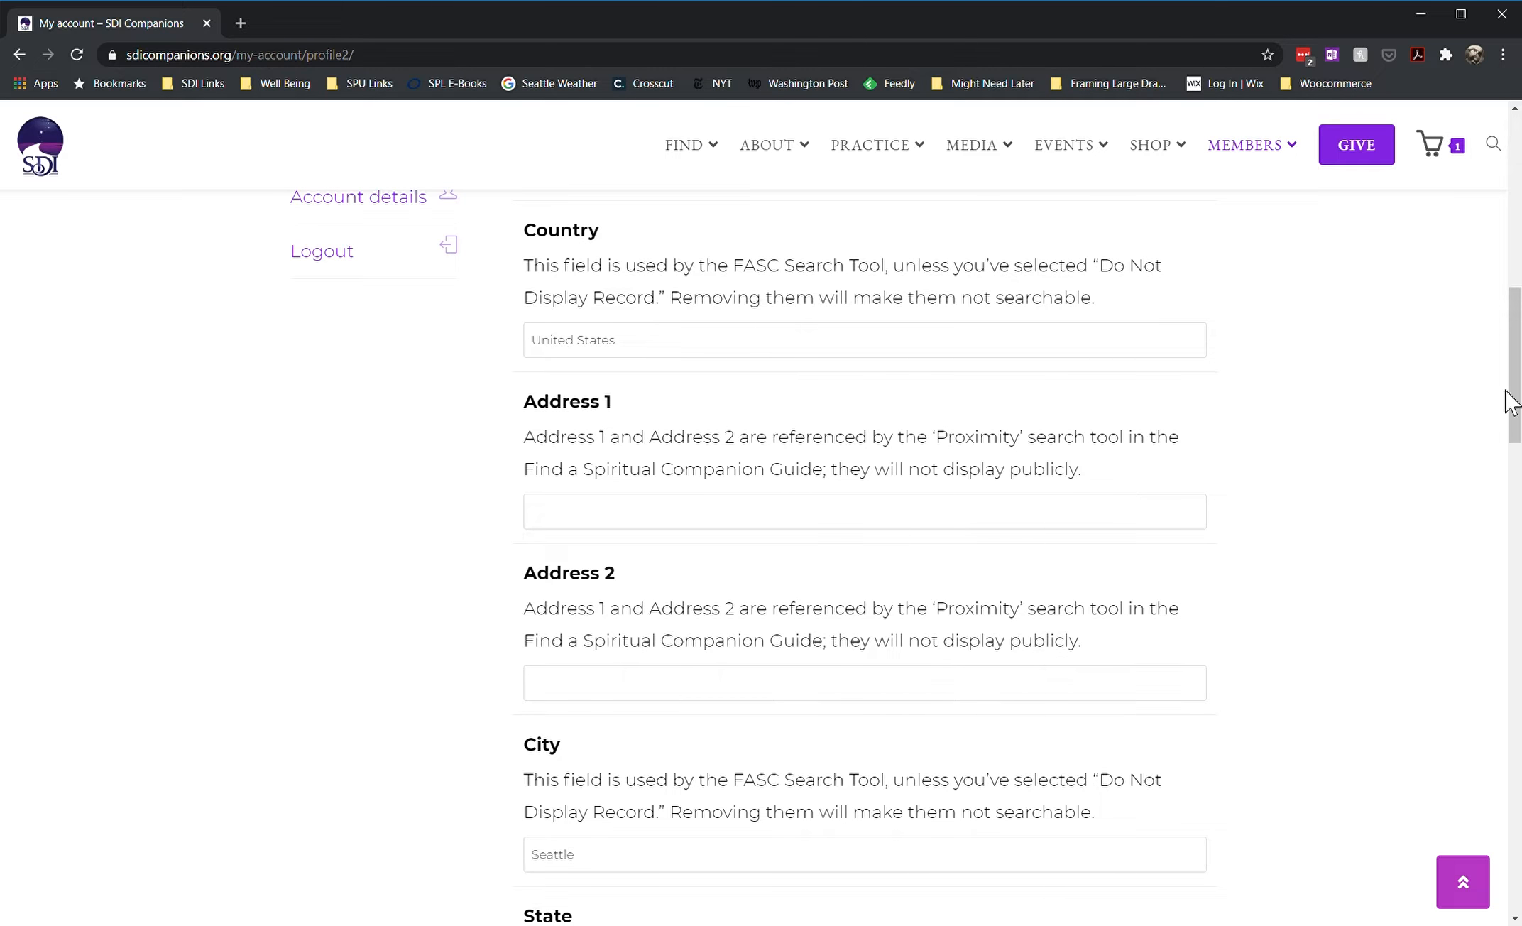
{"action": "scroll", "scroll_direction": "down", "scroll_amount": 3}
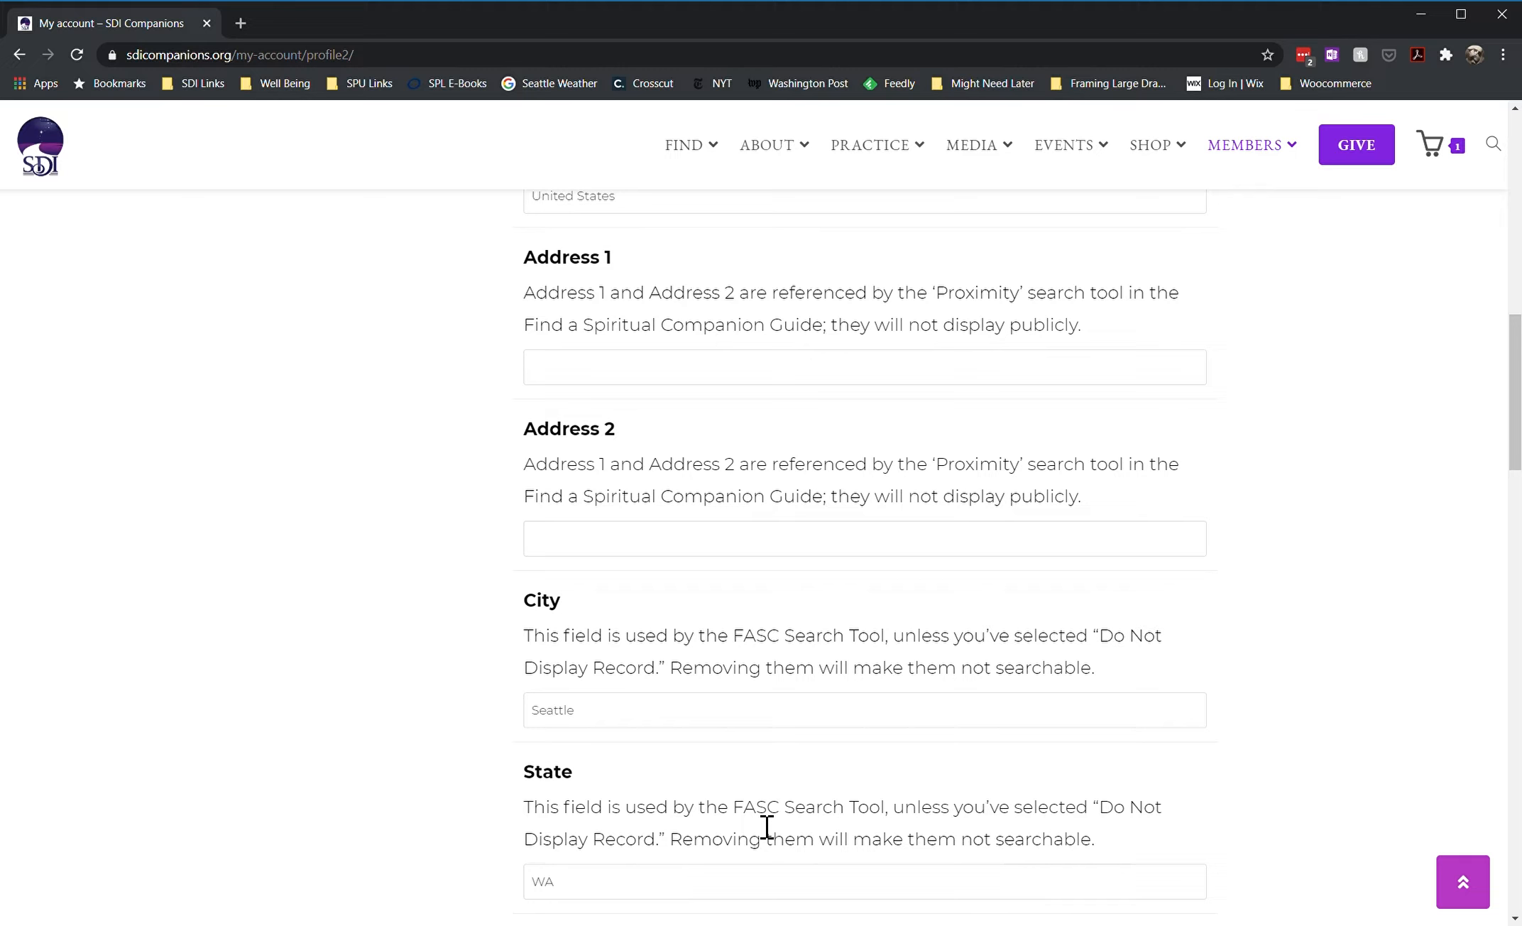
{"action": "mouse_move", "coordinate": [487, 631]}
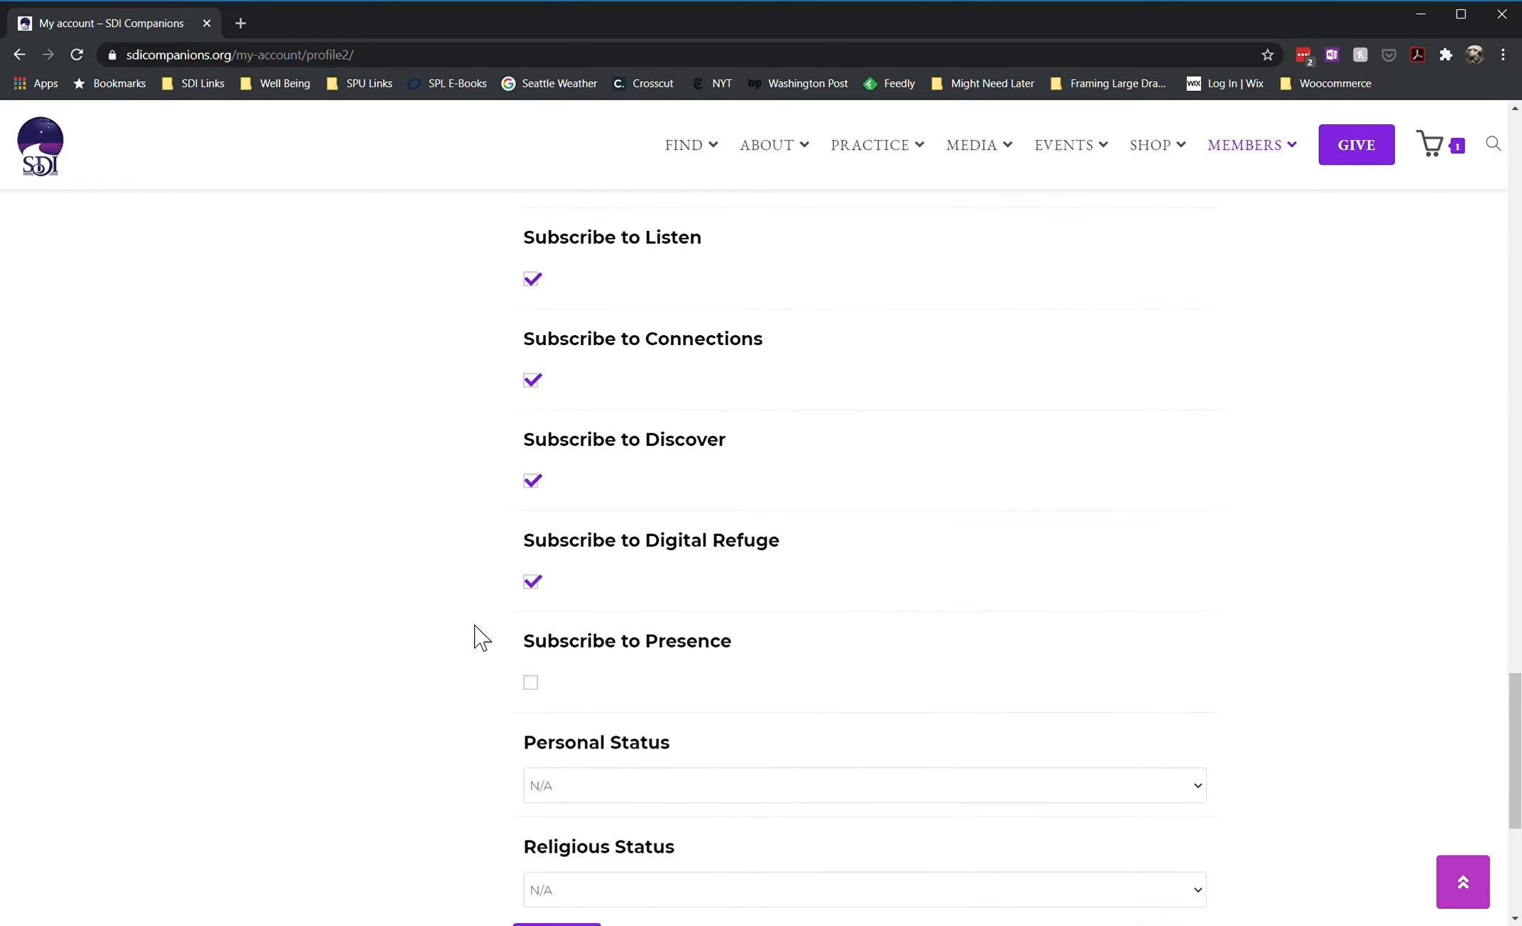
{"action": "scroll", "scroll_direction": "down", "scroll_amount": 3}
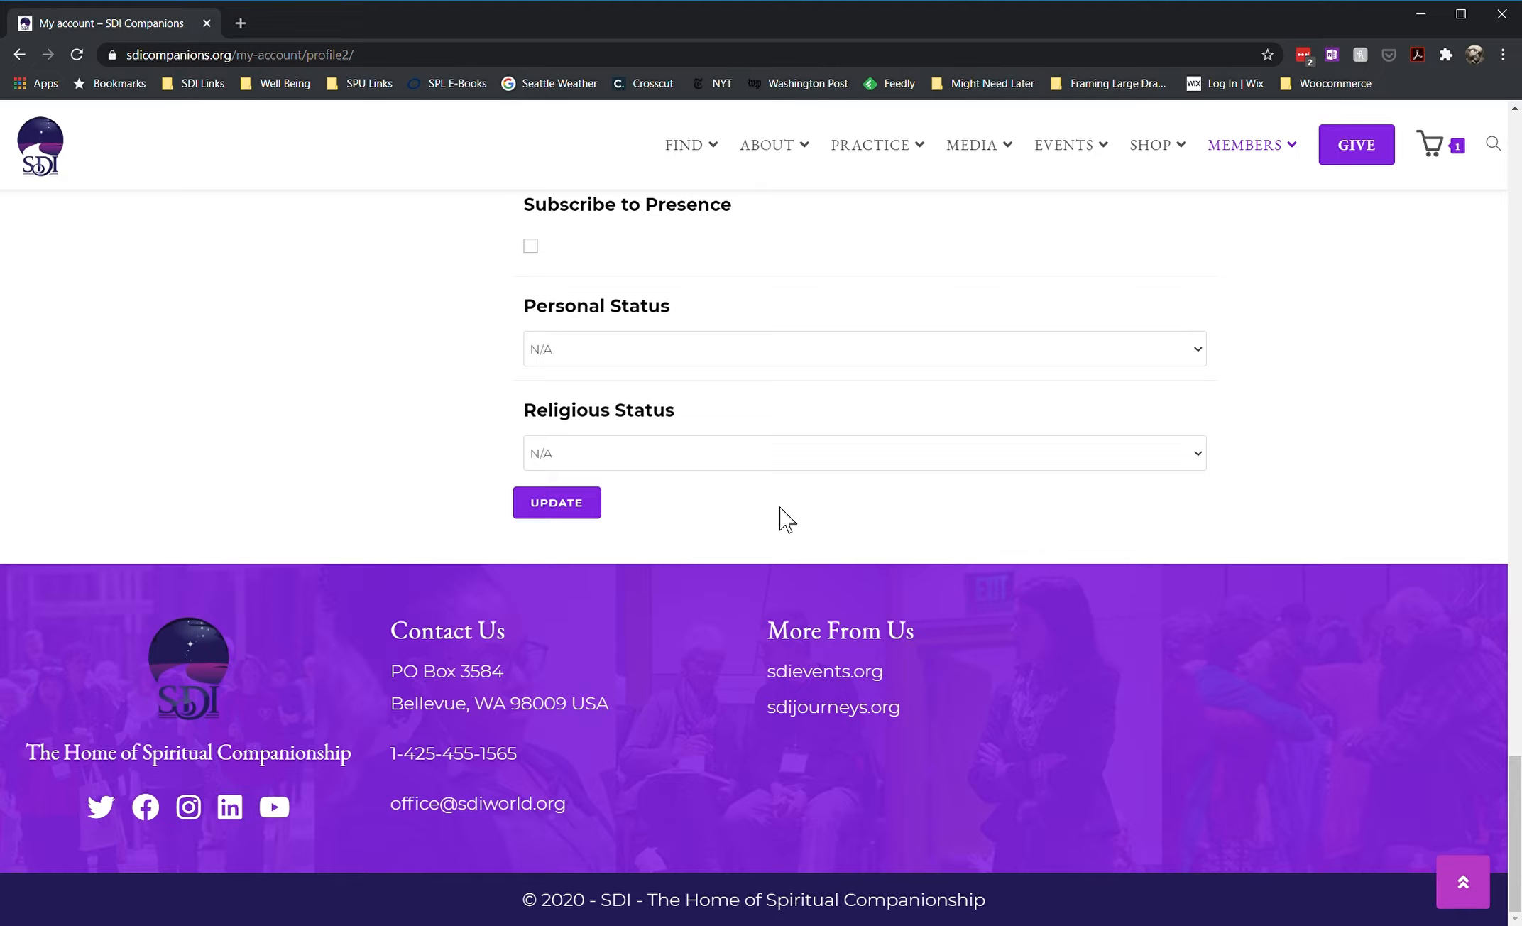
{"action": "mouse_move", "coordinate": [1237, 474]}
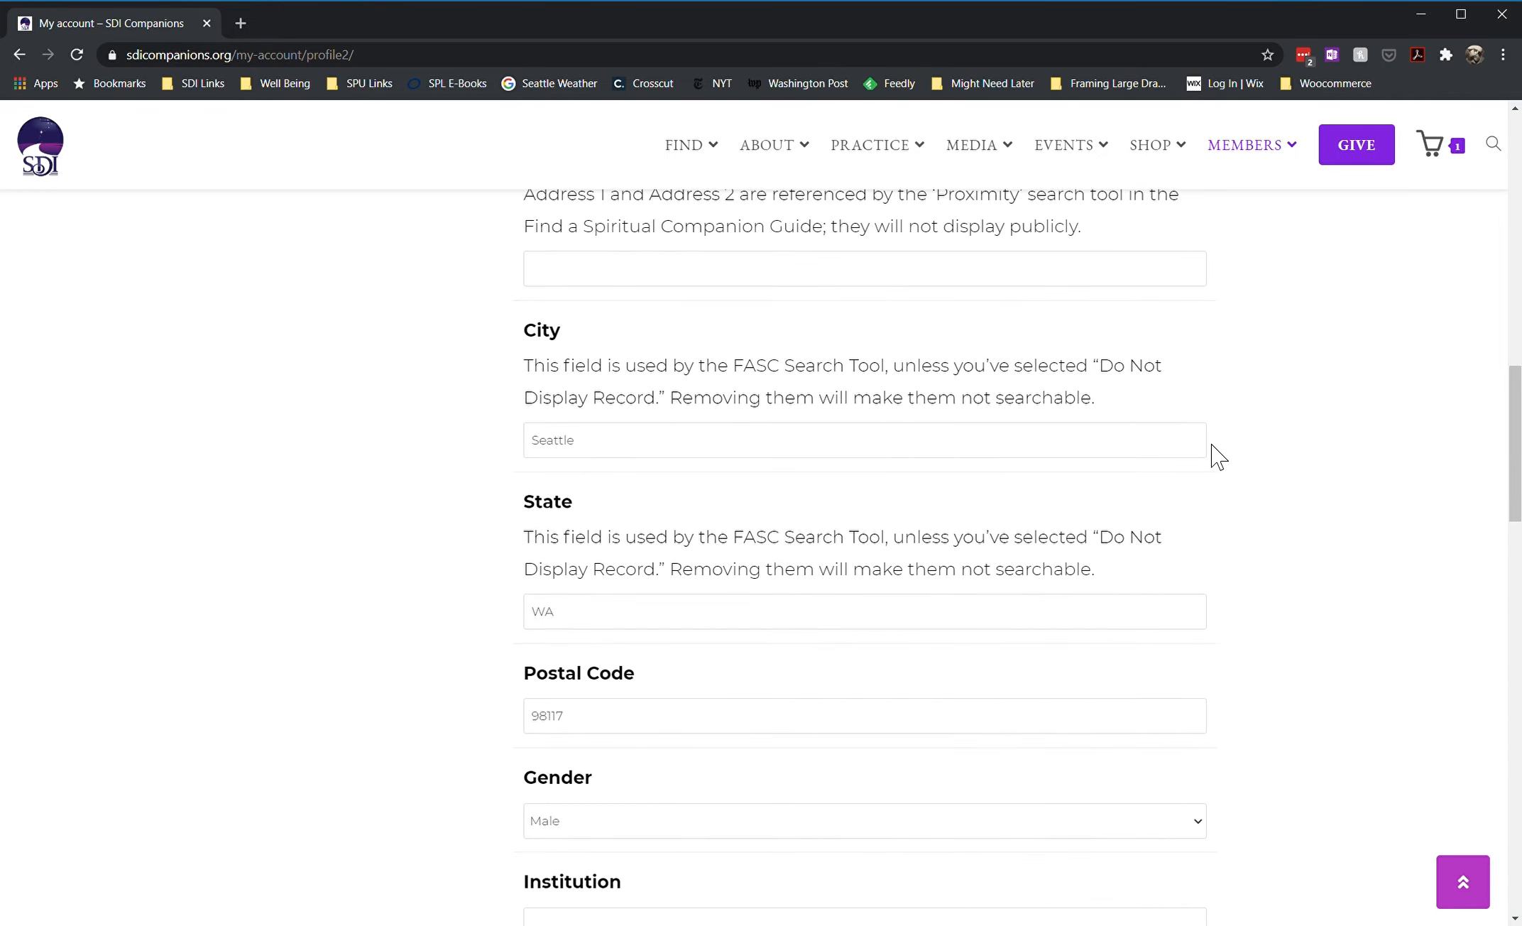
Switch from SDI Contact Info to the FASC Profile page in the account sidebar
{"action": "scroll", "scroll_direction": "up", "scroll_amount": 3}
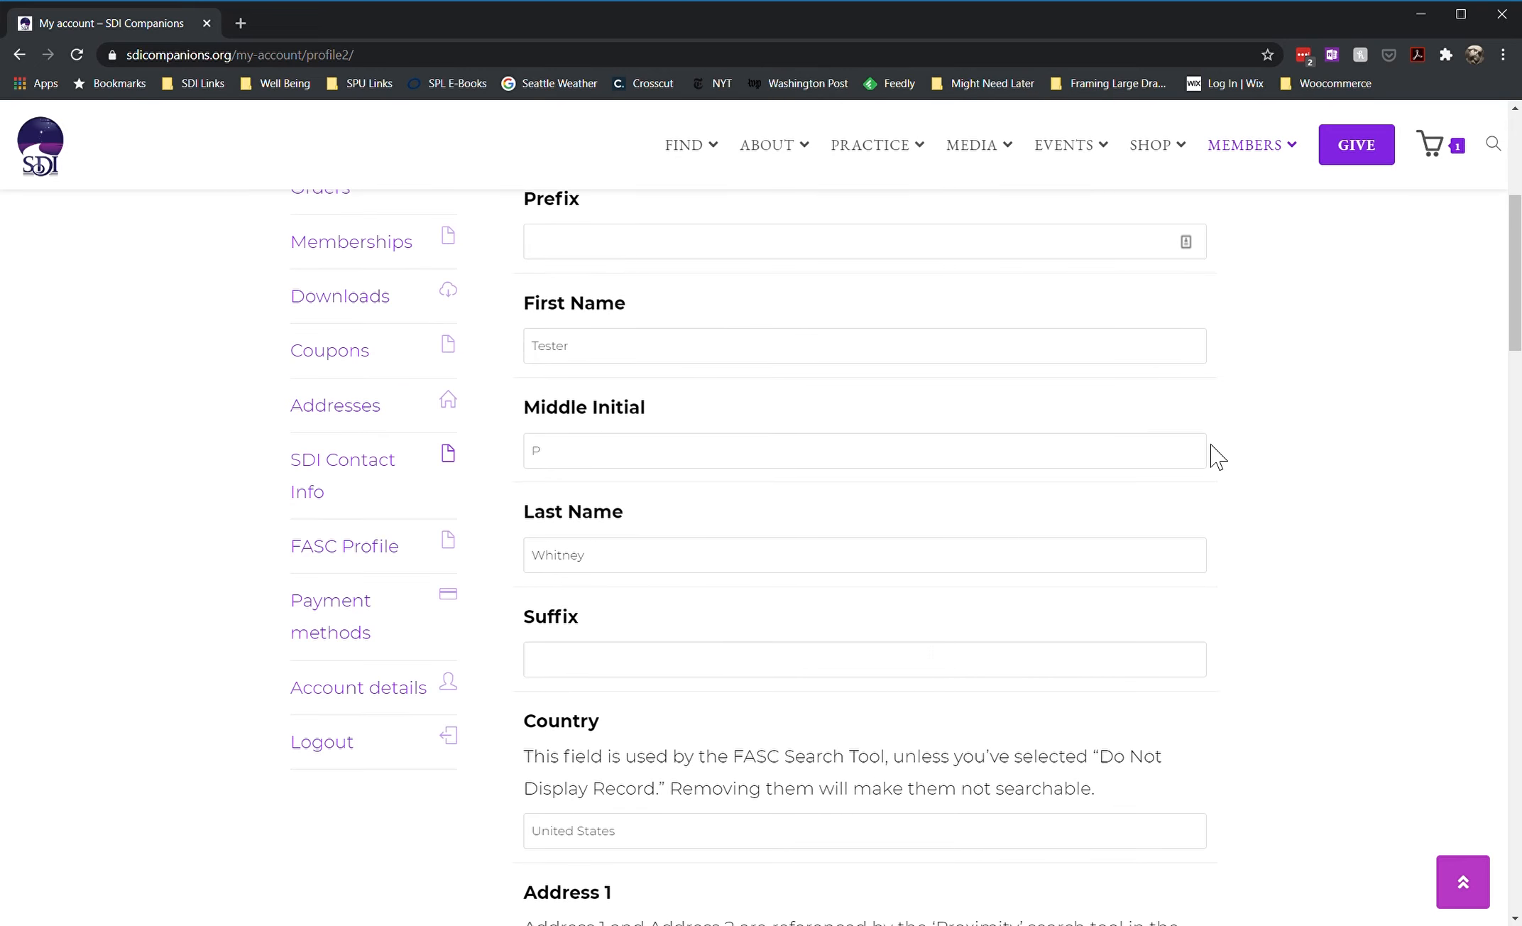
{"action": "mouse_move", "coordinate": [343, 545]}
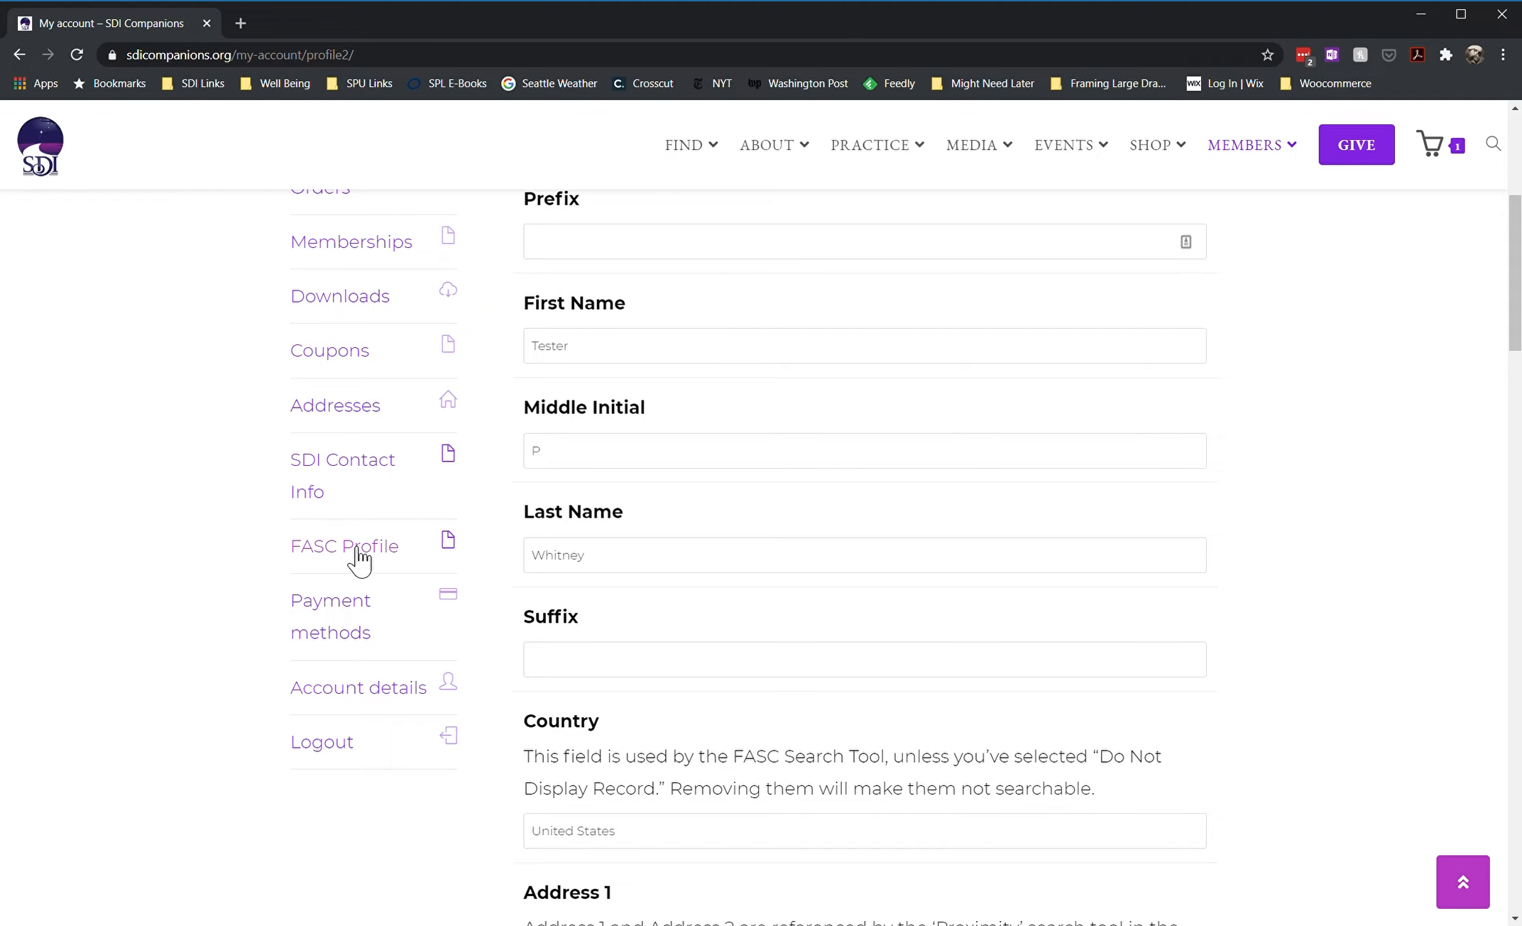
{"action": "mouse_move", "coordinate": [350, 562]}
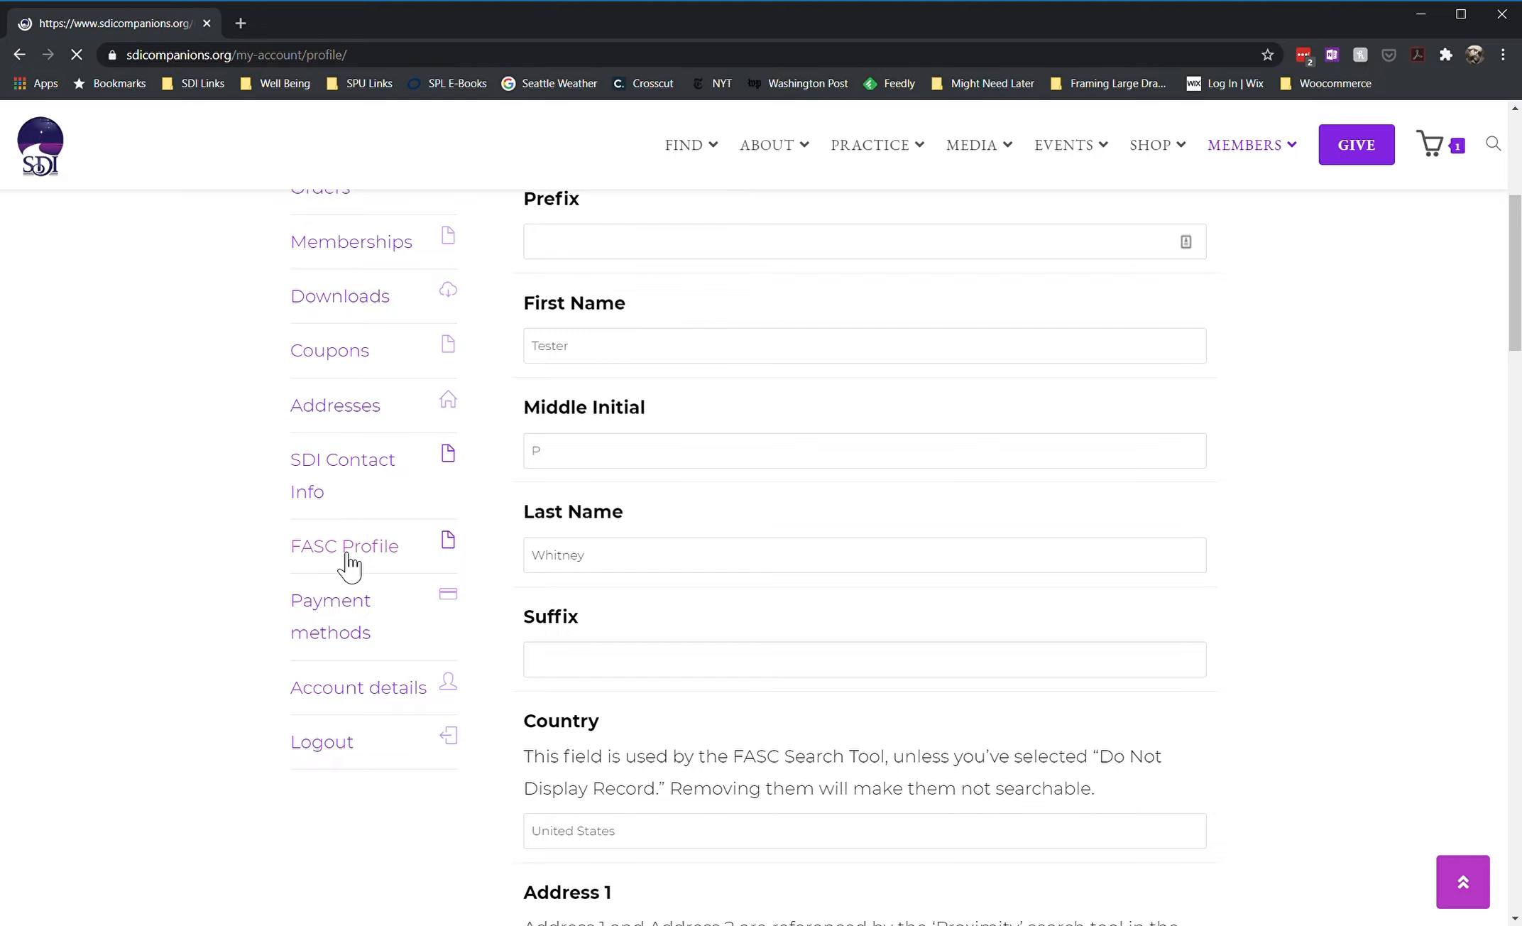
{"action": "left_click", "coordinate": [344, 545]}
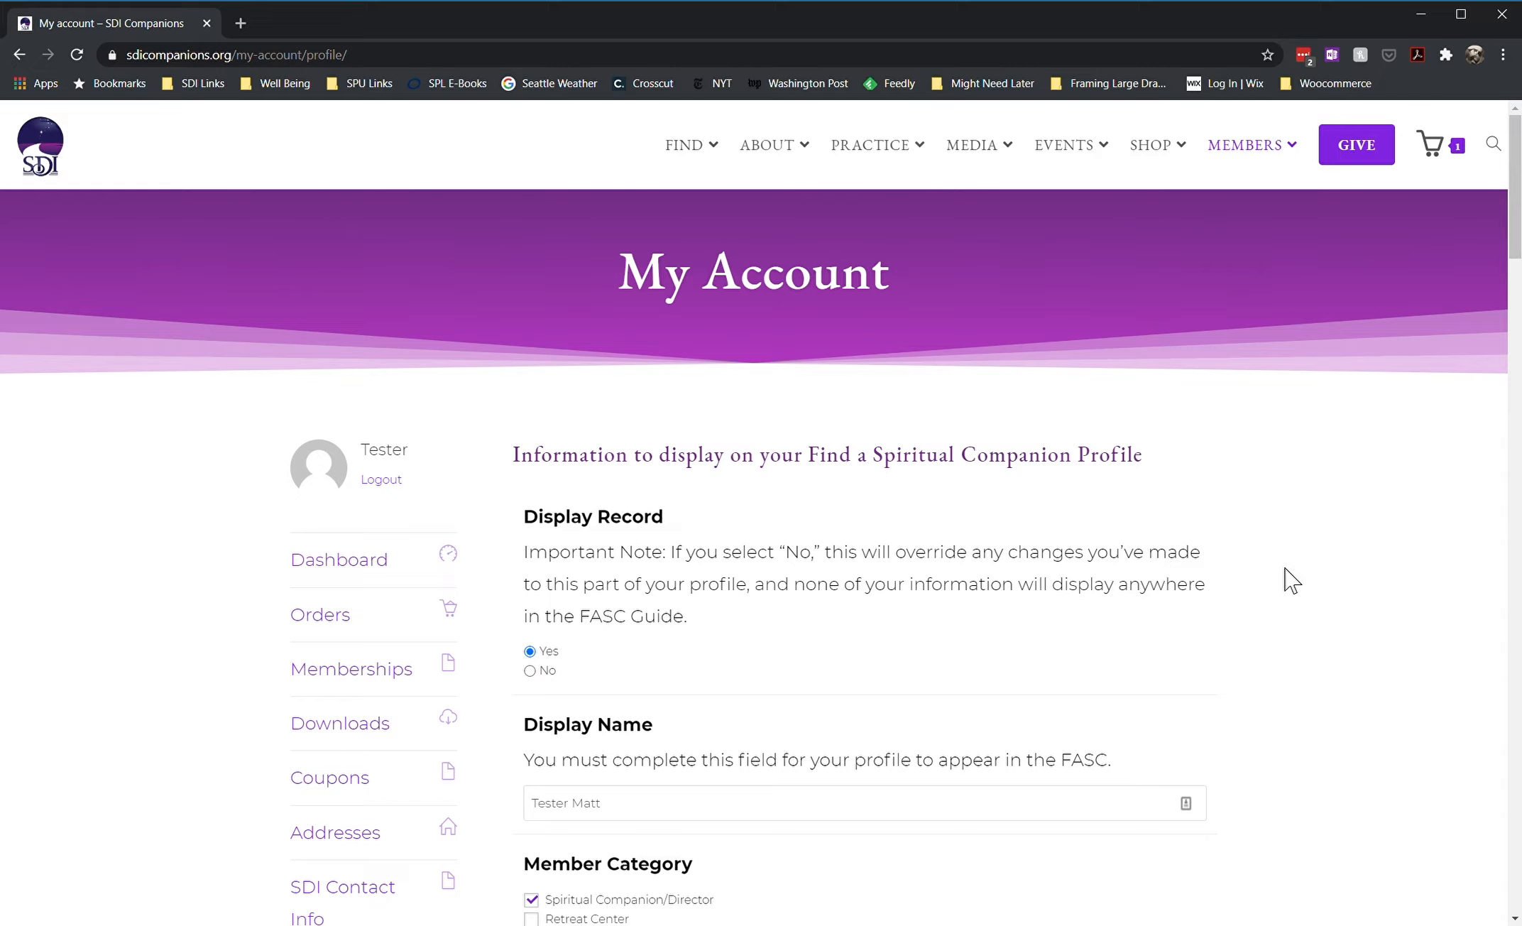
{"action": "mouse_move", "coordinate": [1475, 298]}
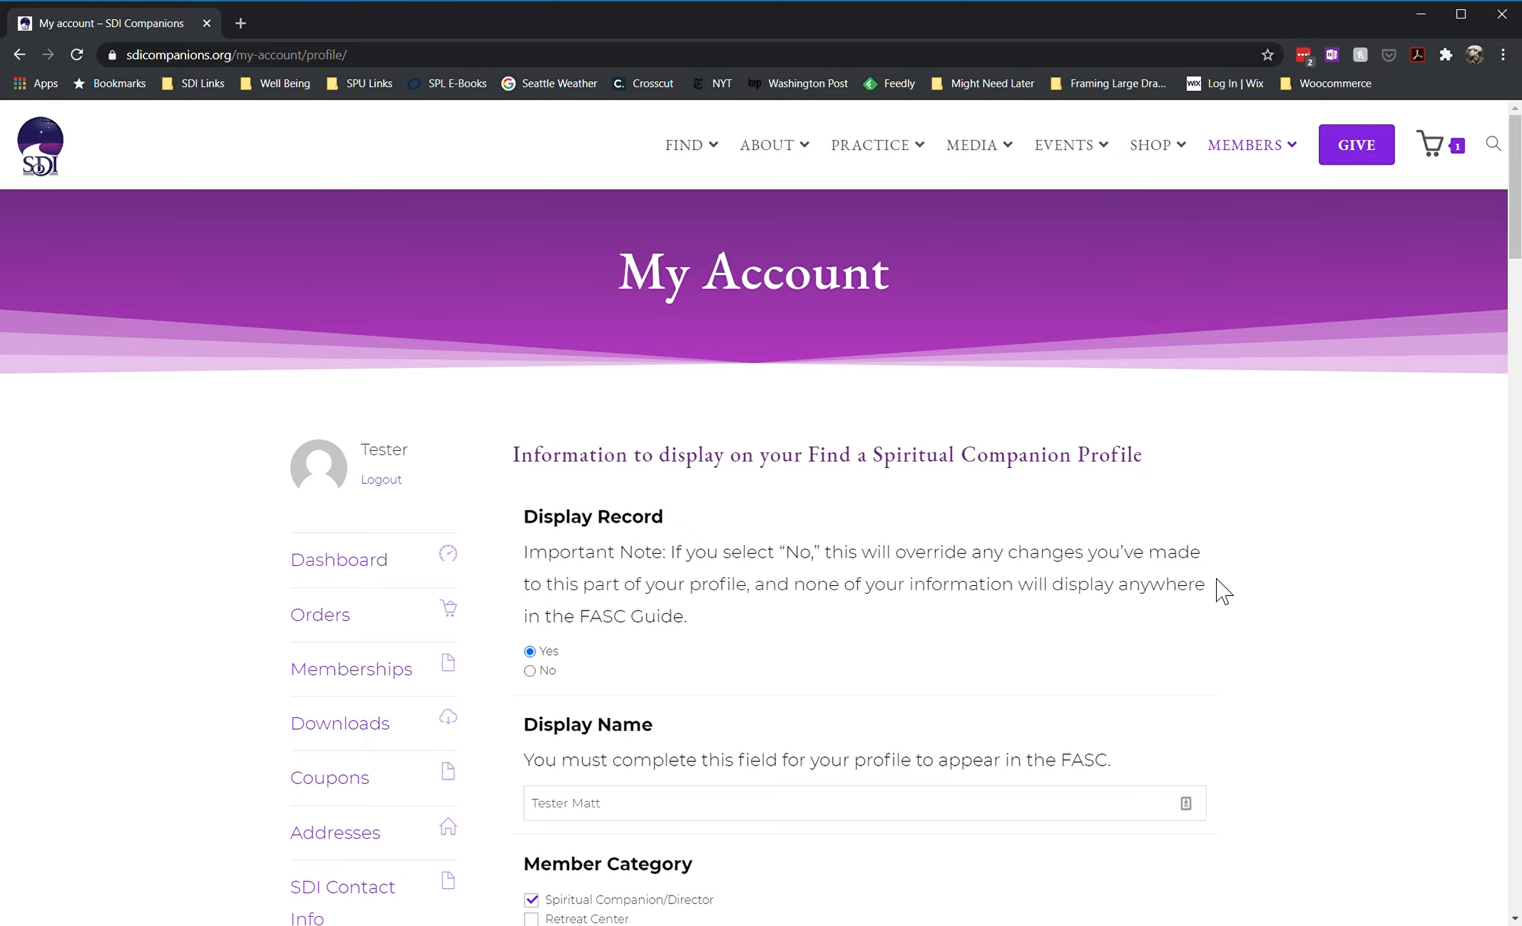
{"action": "mouse_move", "coordinate": [564, 653]}
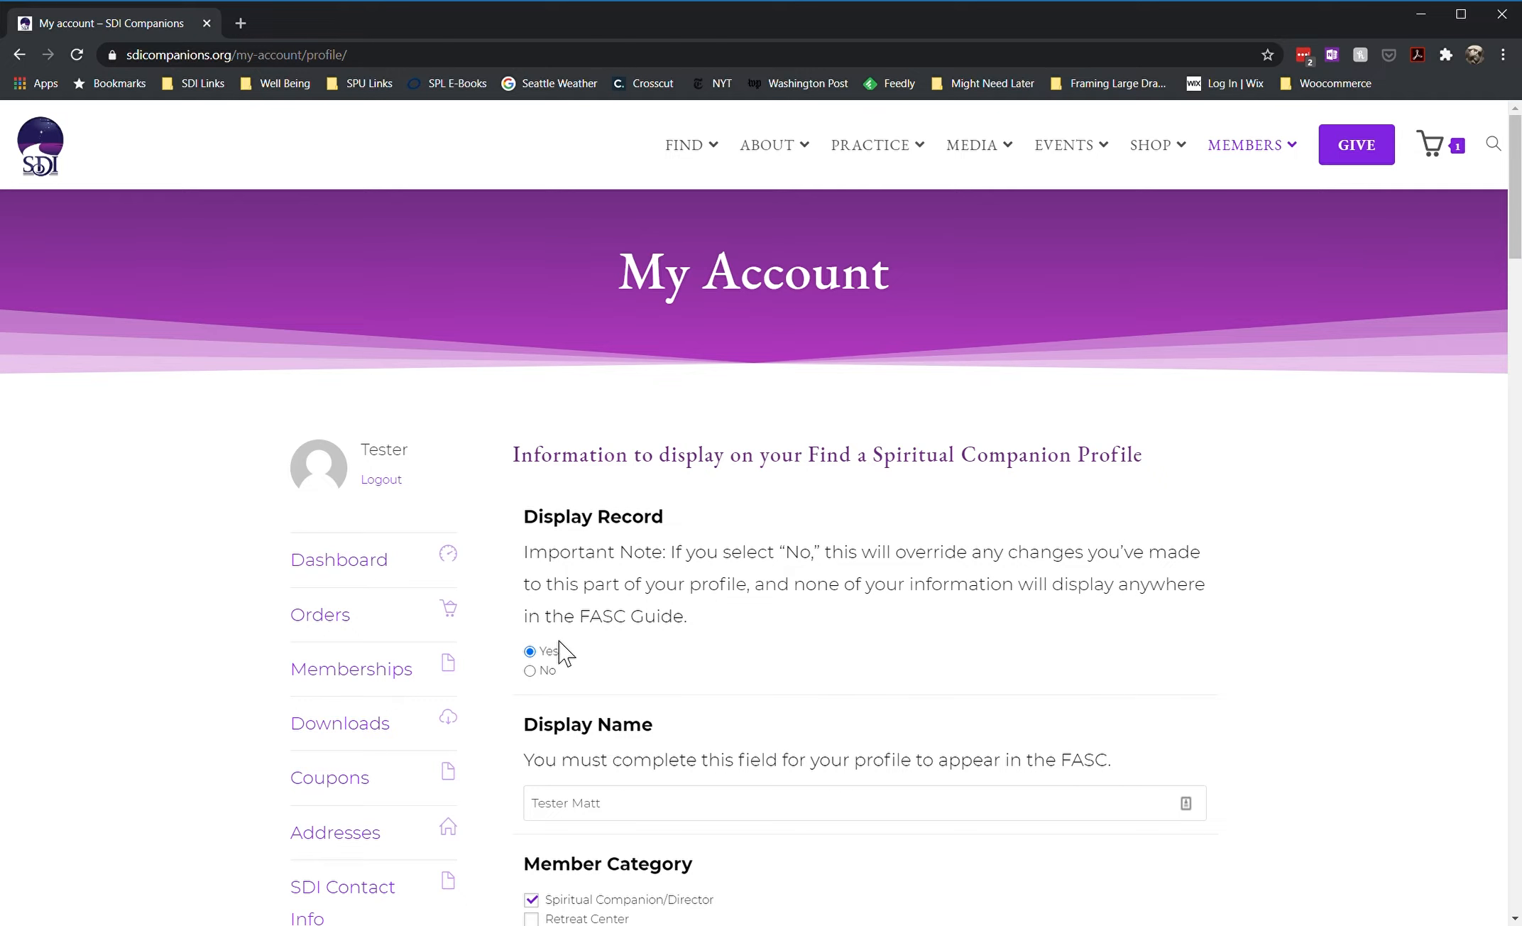
{"action": "mouse_move", "coordinate": [529, 672]}
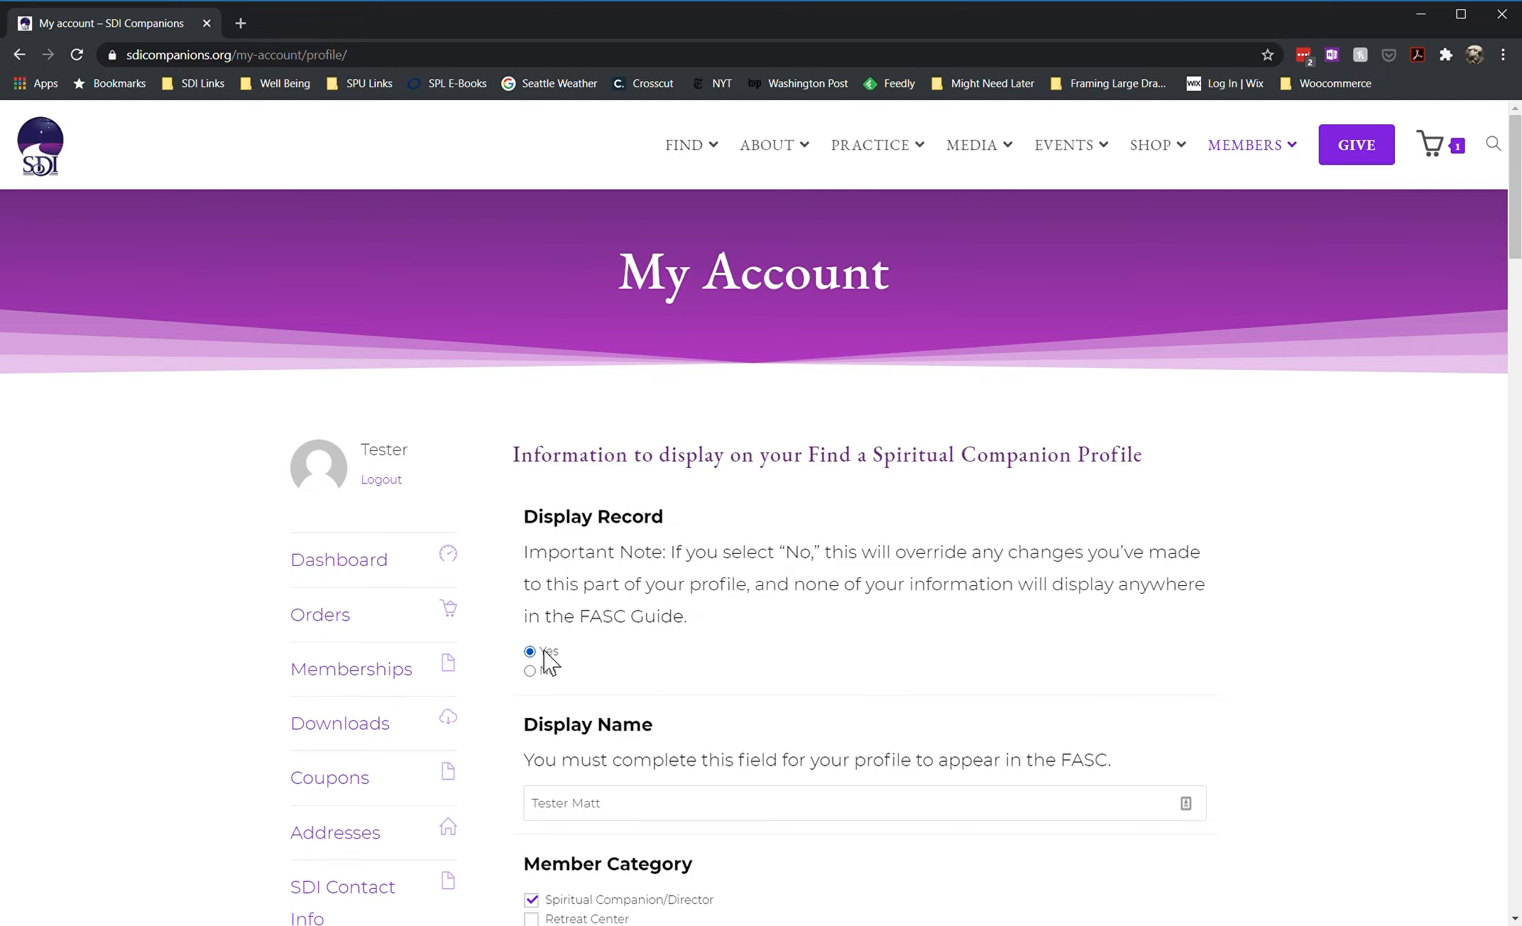
{"action": "mouse_move", "coordinate": [631, 657]}
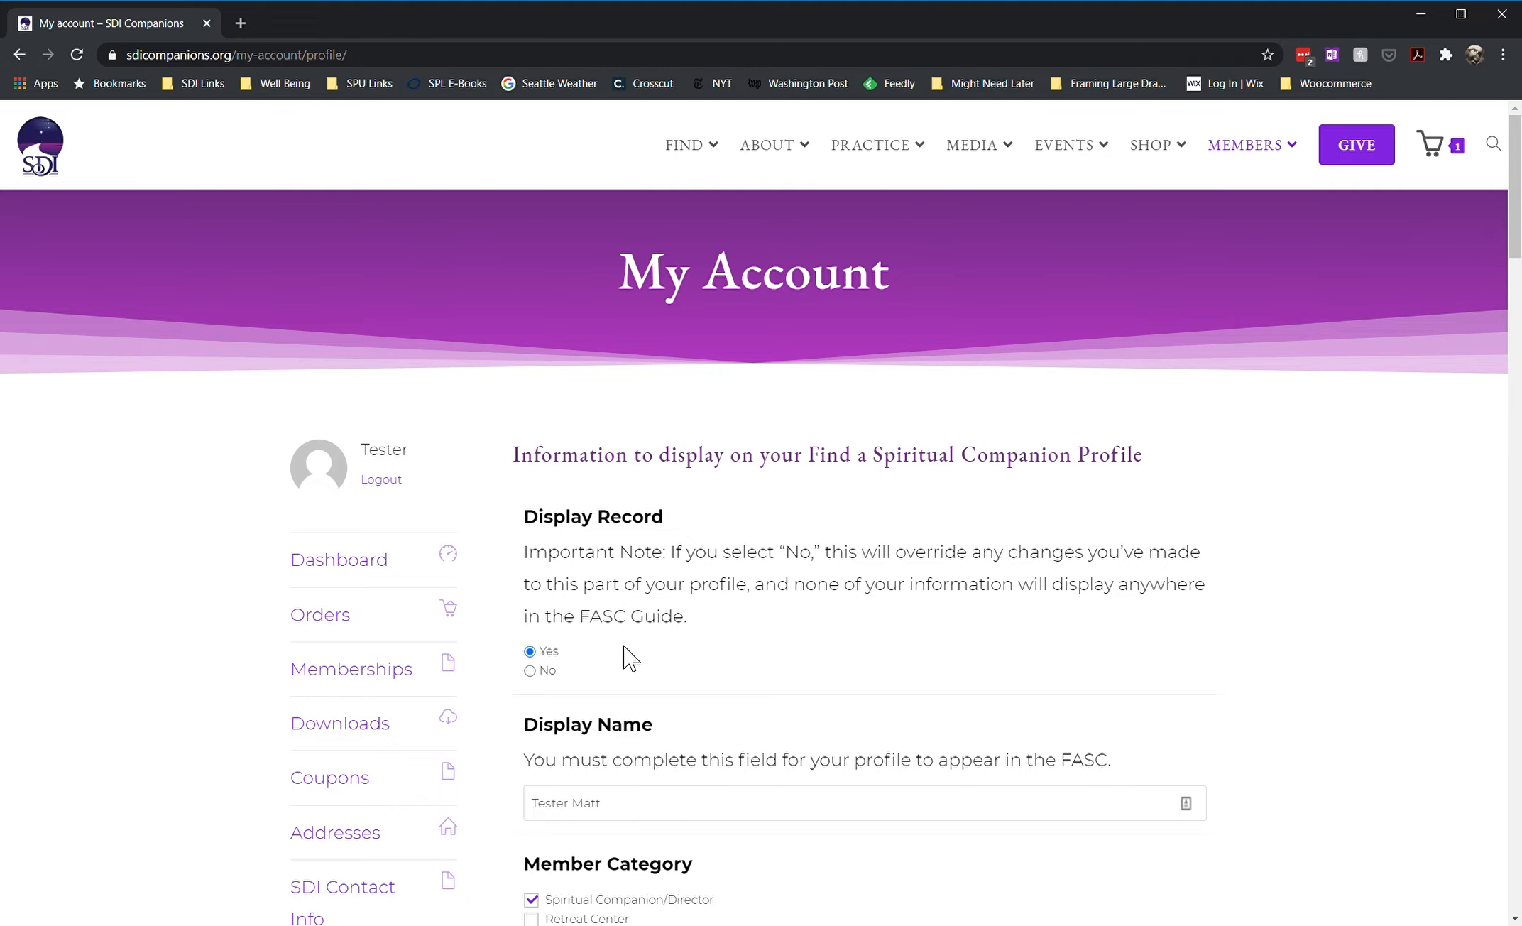
{"action": "mouse_move", "coordinate": [1287, 661]}
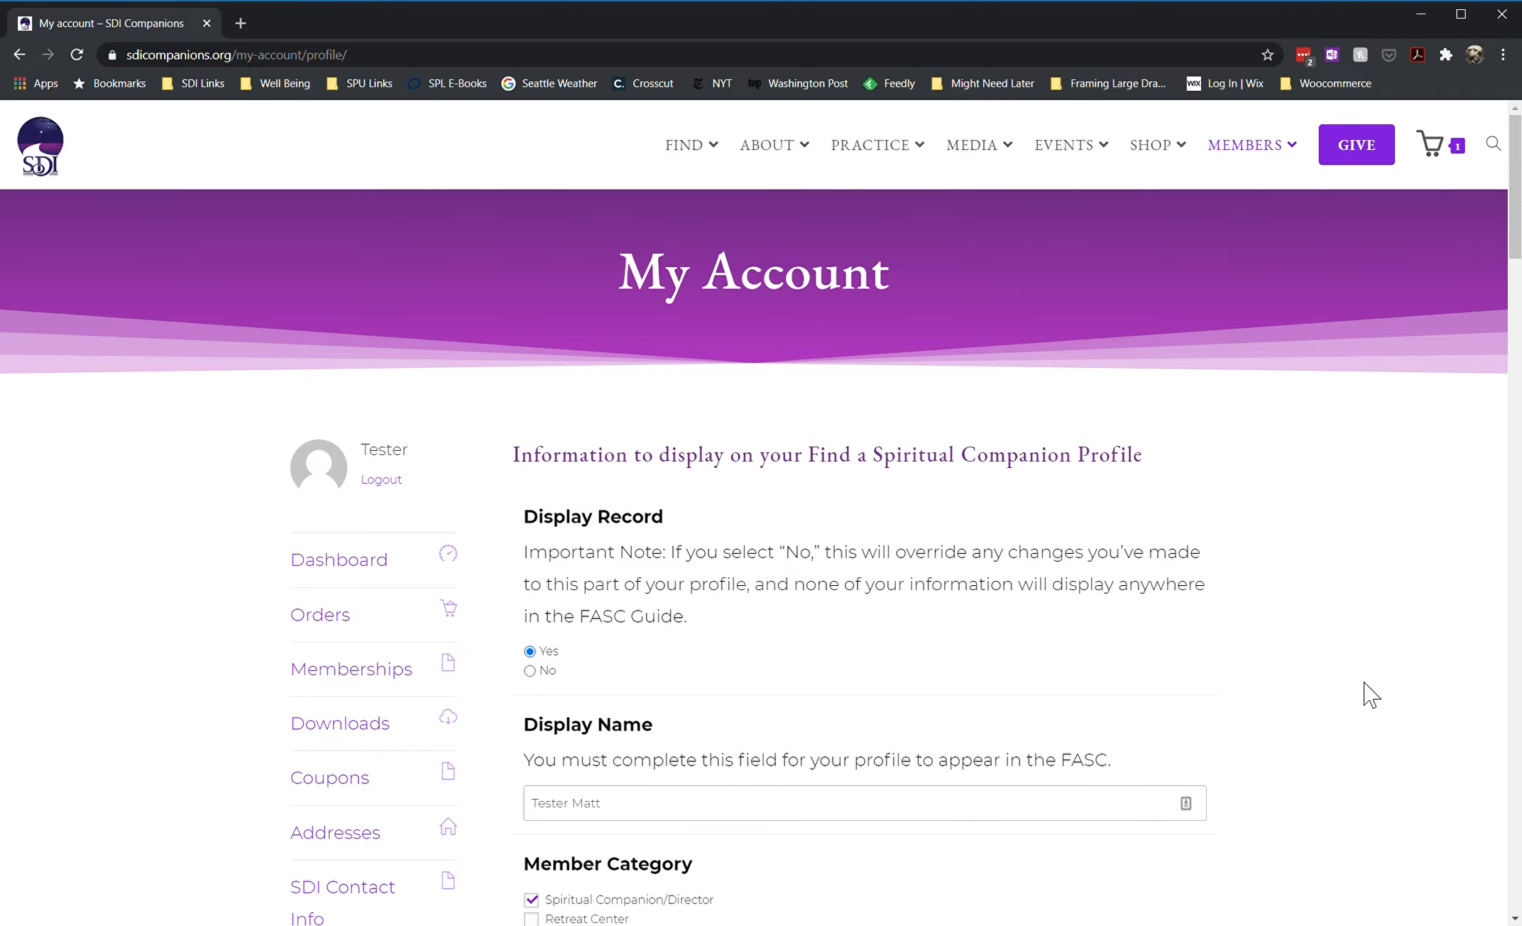
{"action": "mouse_move", "coordinate": [660, 788]}
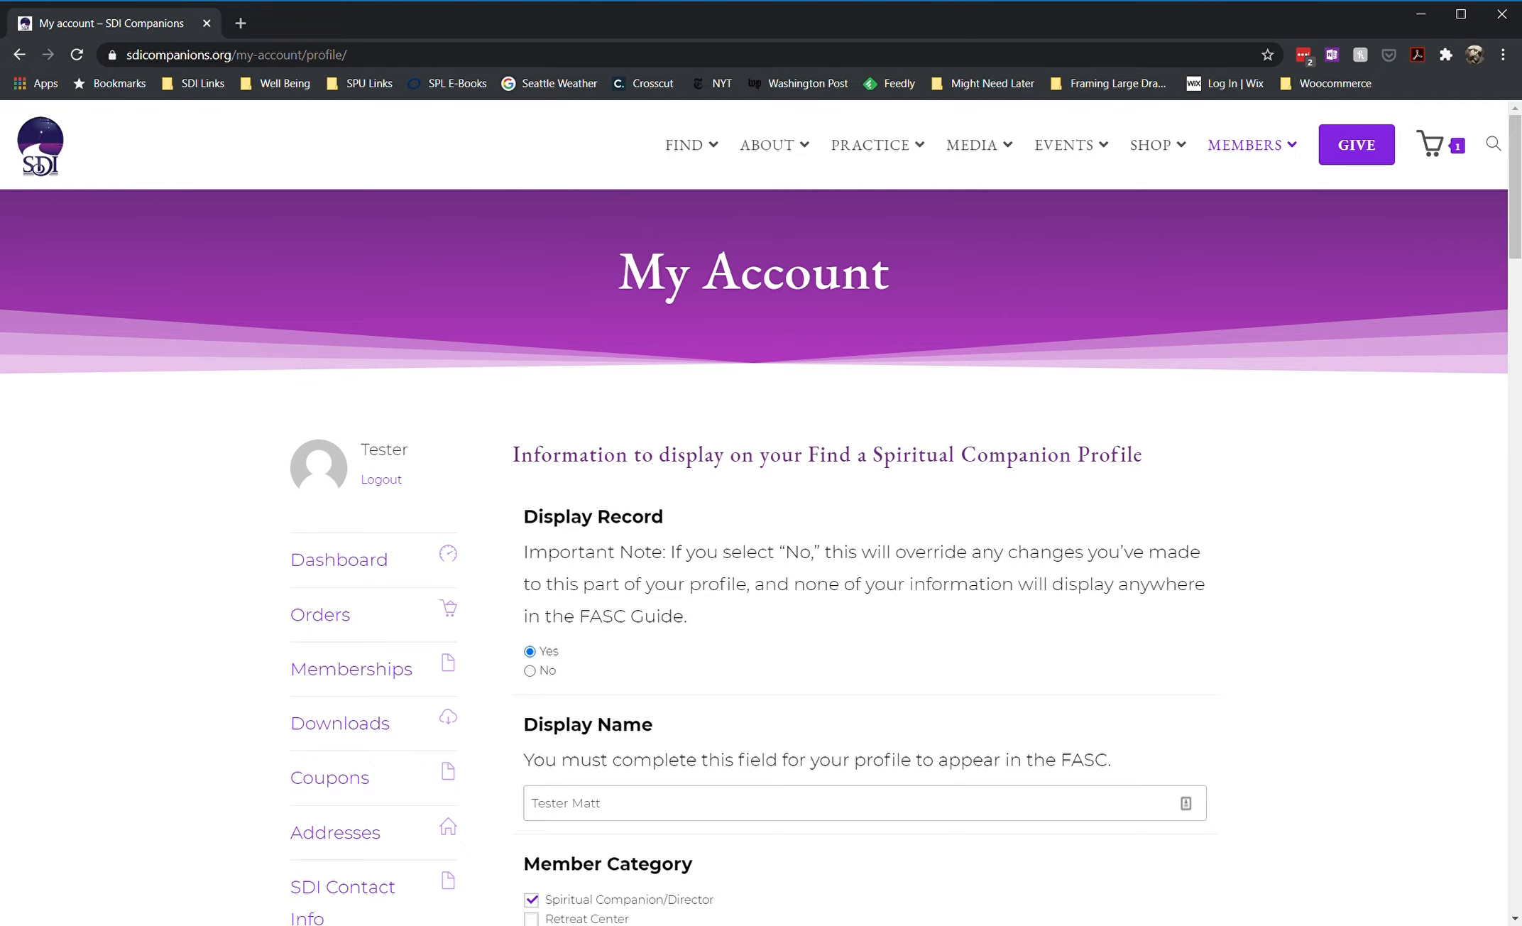
{"action": "scroll", "scroll_direction": "down", "scroll_amount": 3}
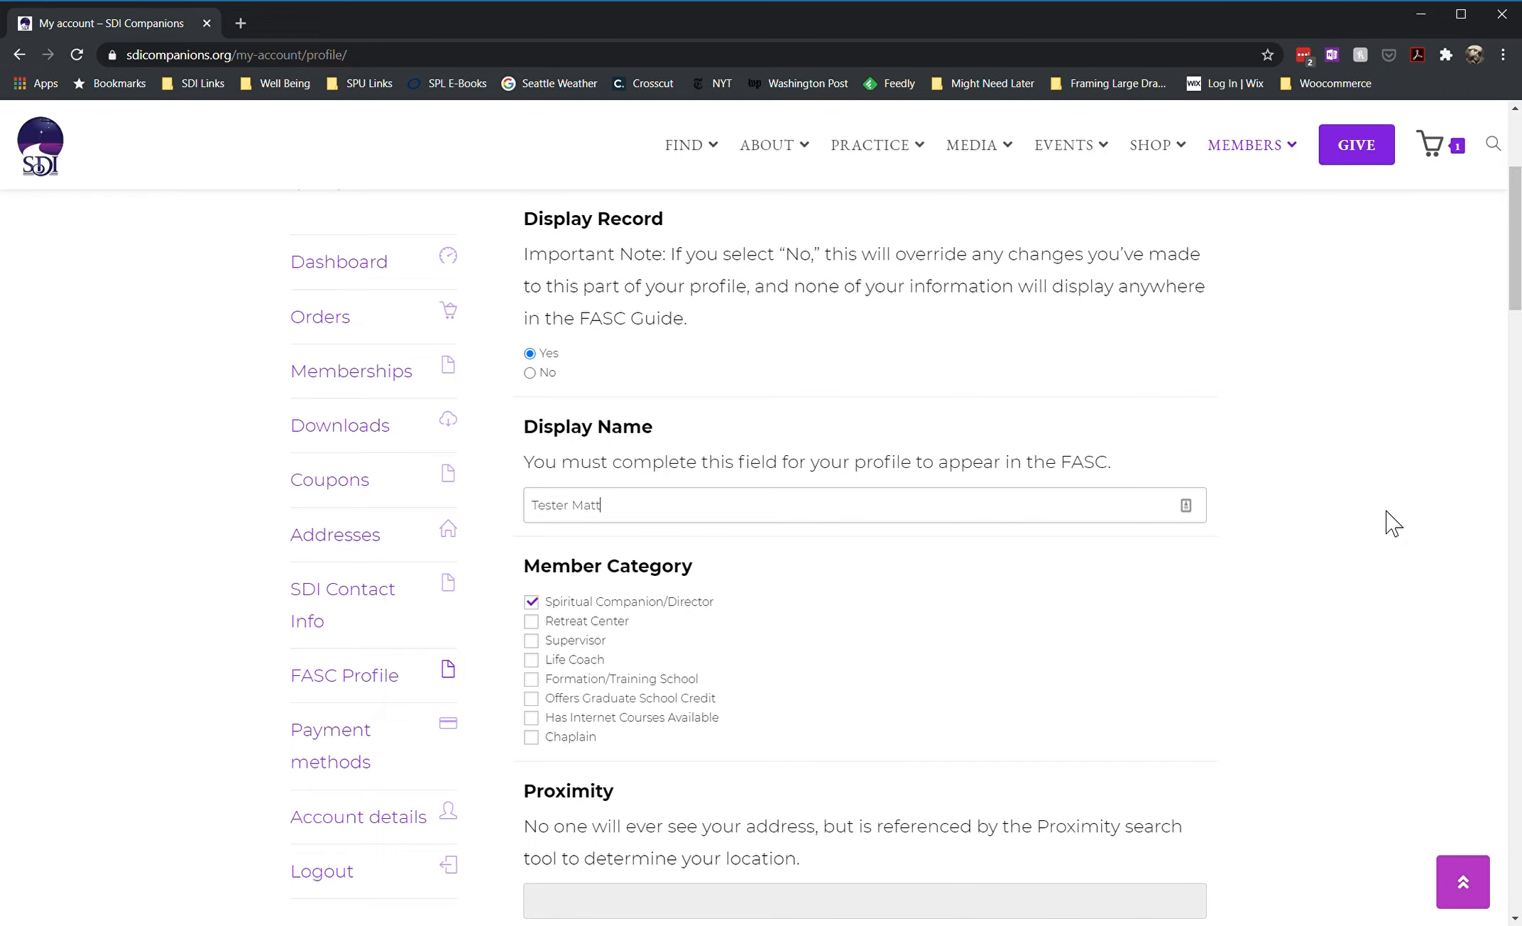
{"action": "mouse_move", "coordinate": [1126, 521]}
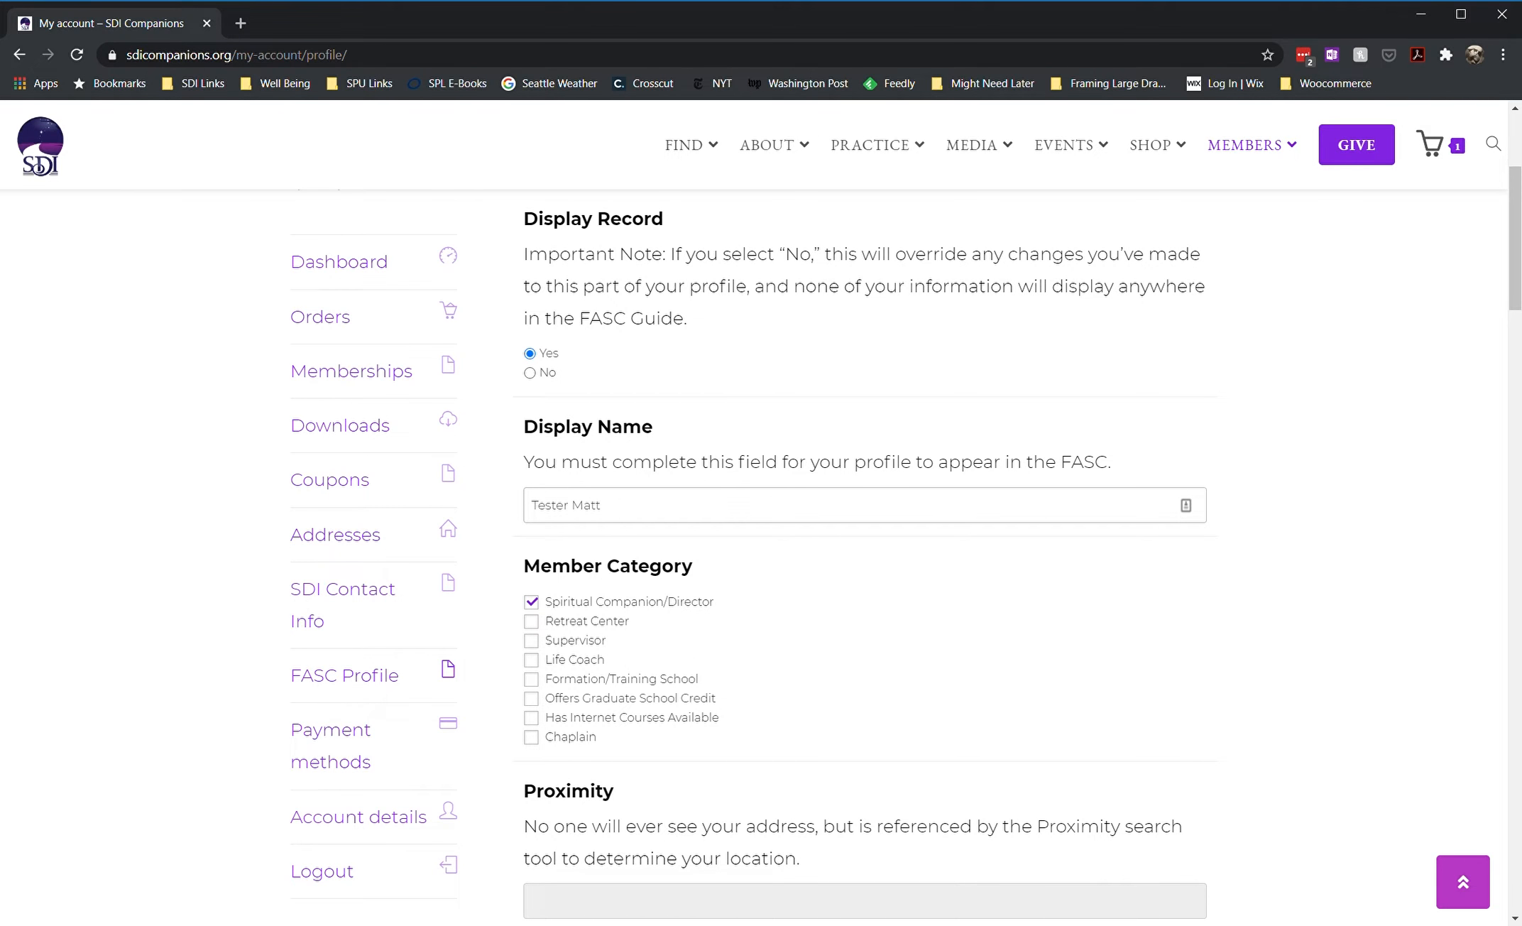
{"action": "scroll", "scroll_direction": "down", "scroll_amount": 3}
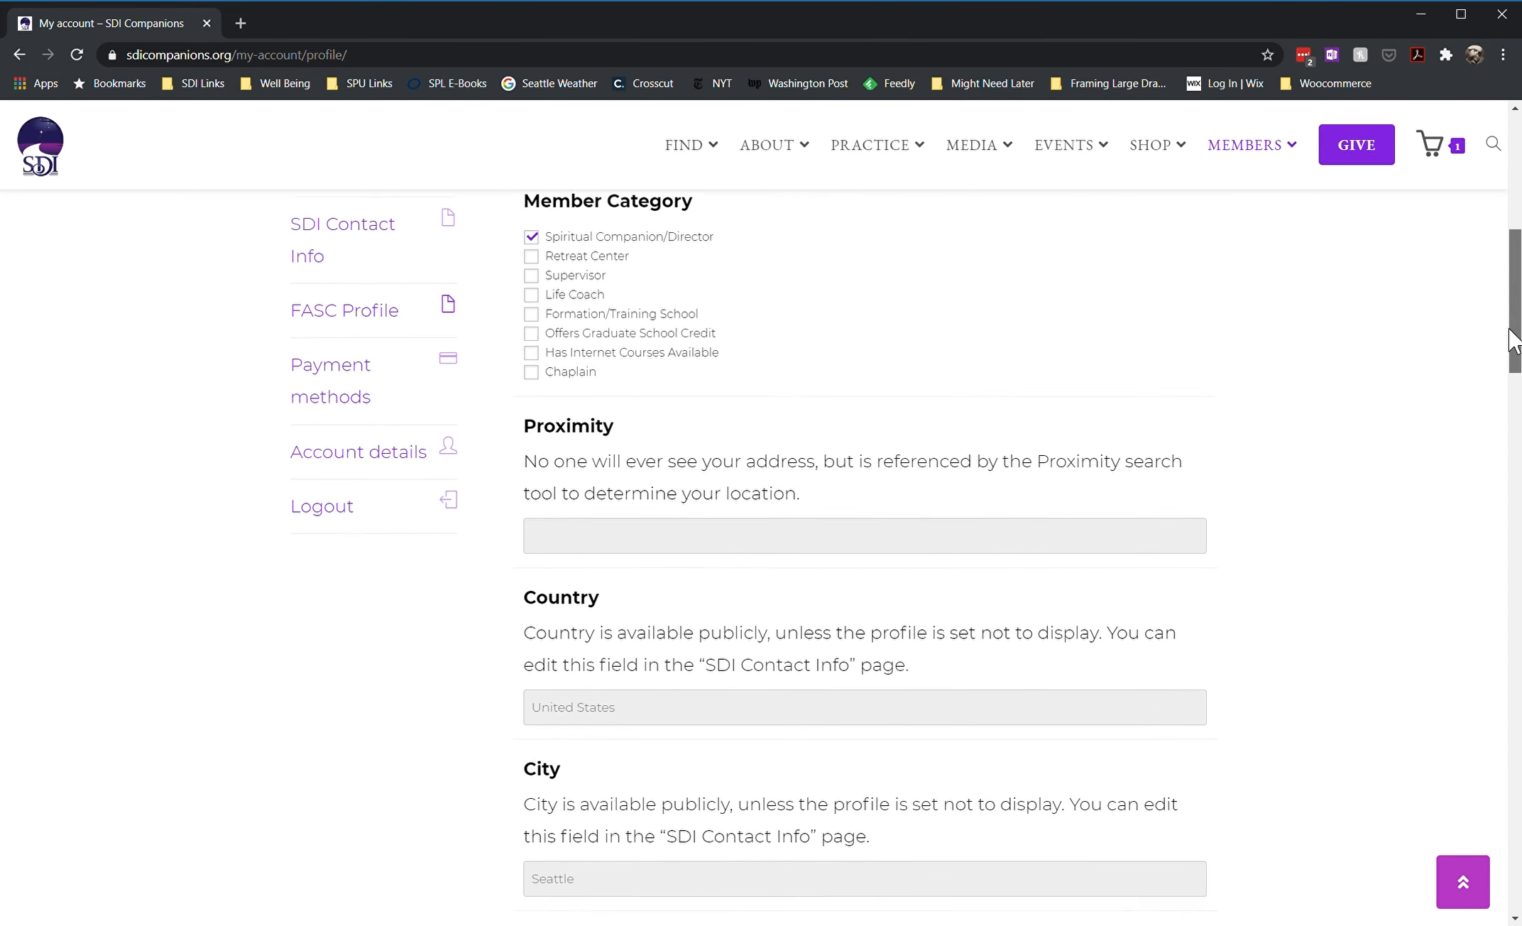
{"action": "scroll", "scroll_direction": "down", "scroll_amount": 3}
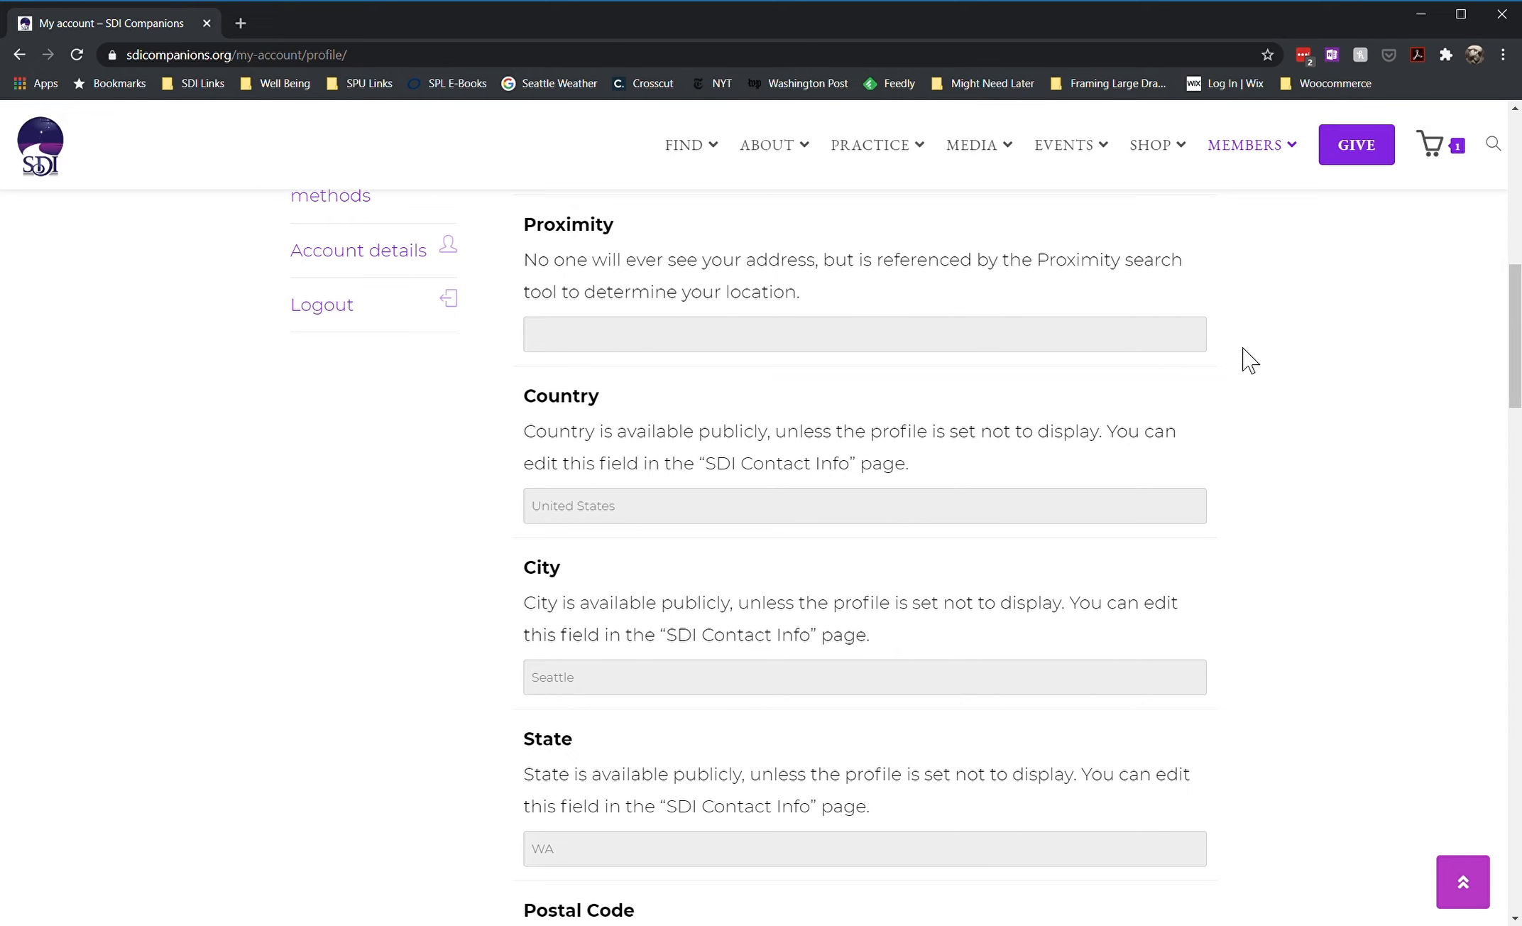
{"action": "mouse_move", "coordinate": [529, 387]}
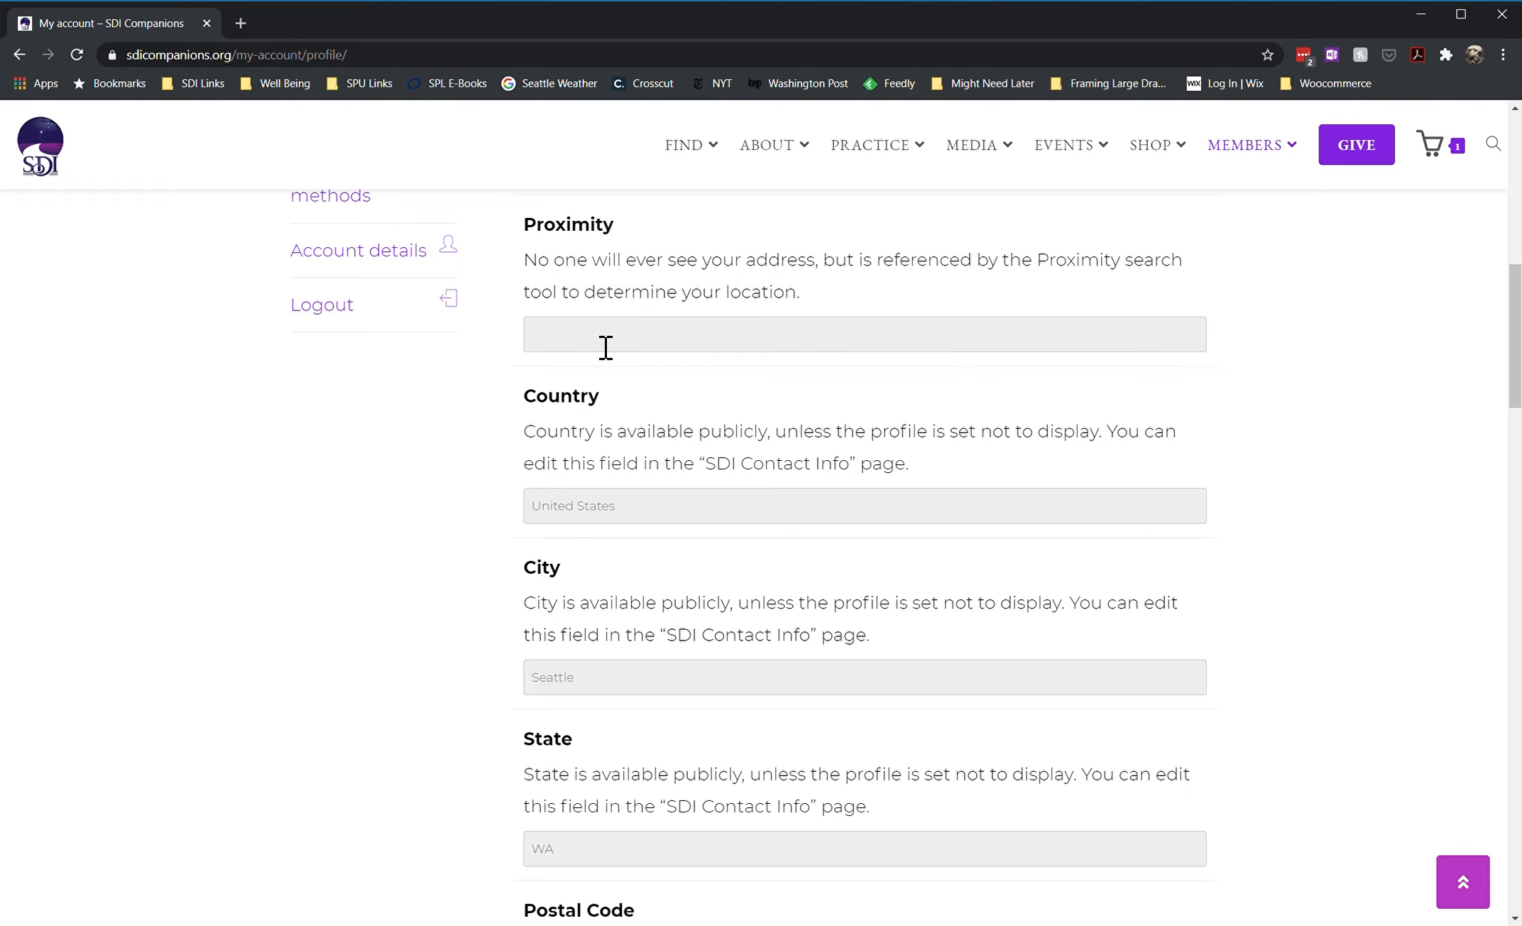
{"action": "mouse_move", "coordinate": [600, 534]}
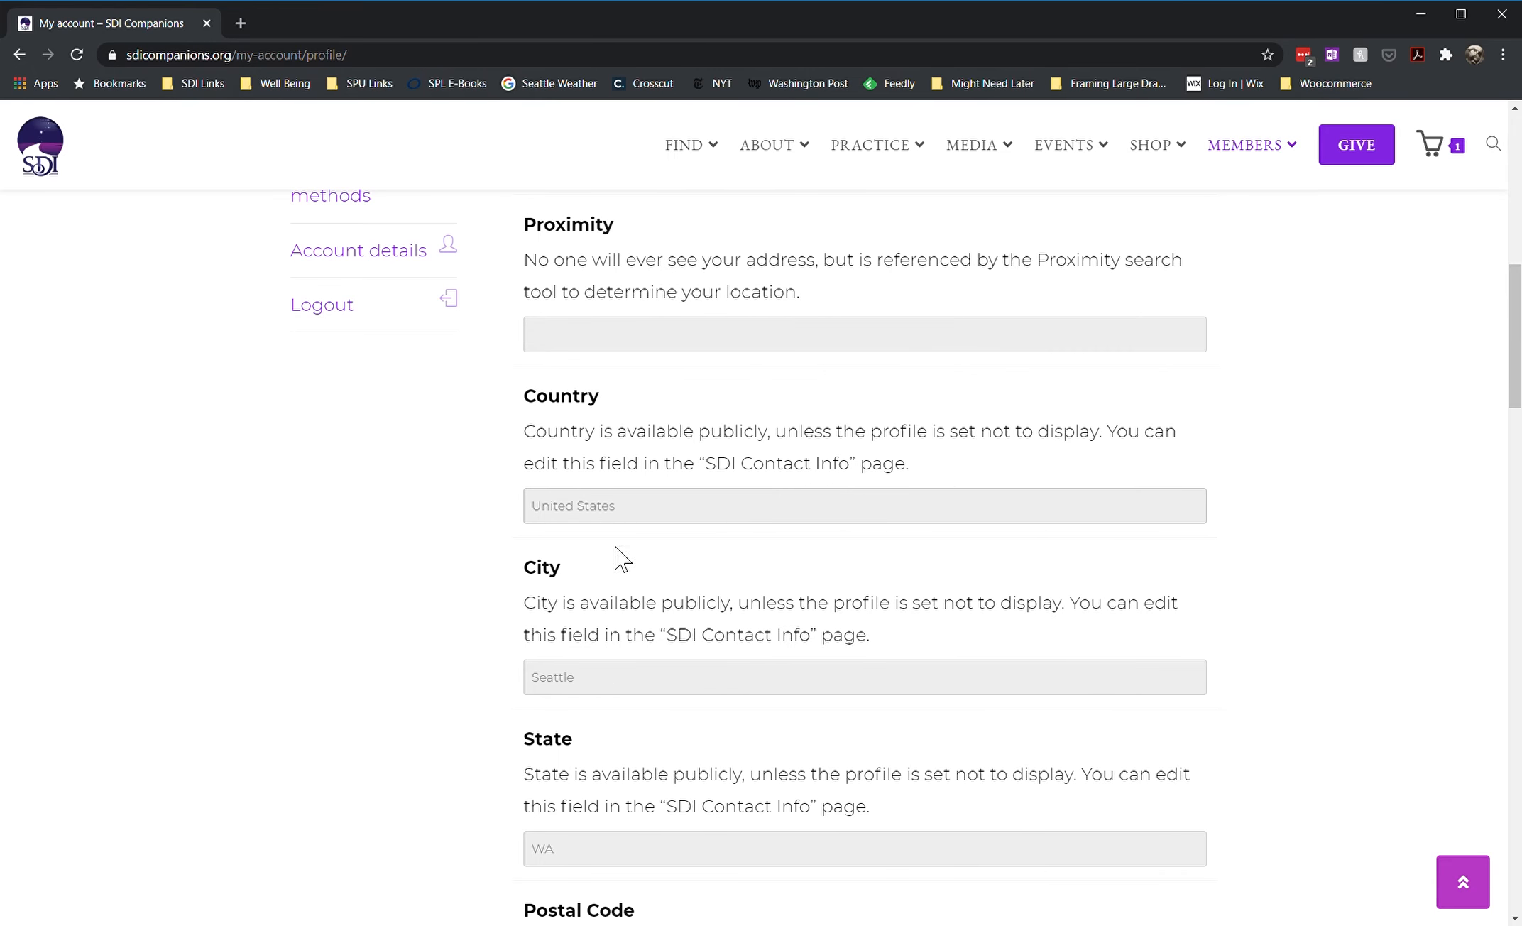
{"action": "scroll", "scroll_direction": "up", "scroll_amount": 3}
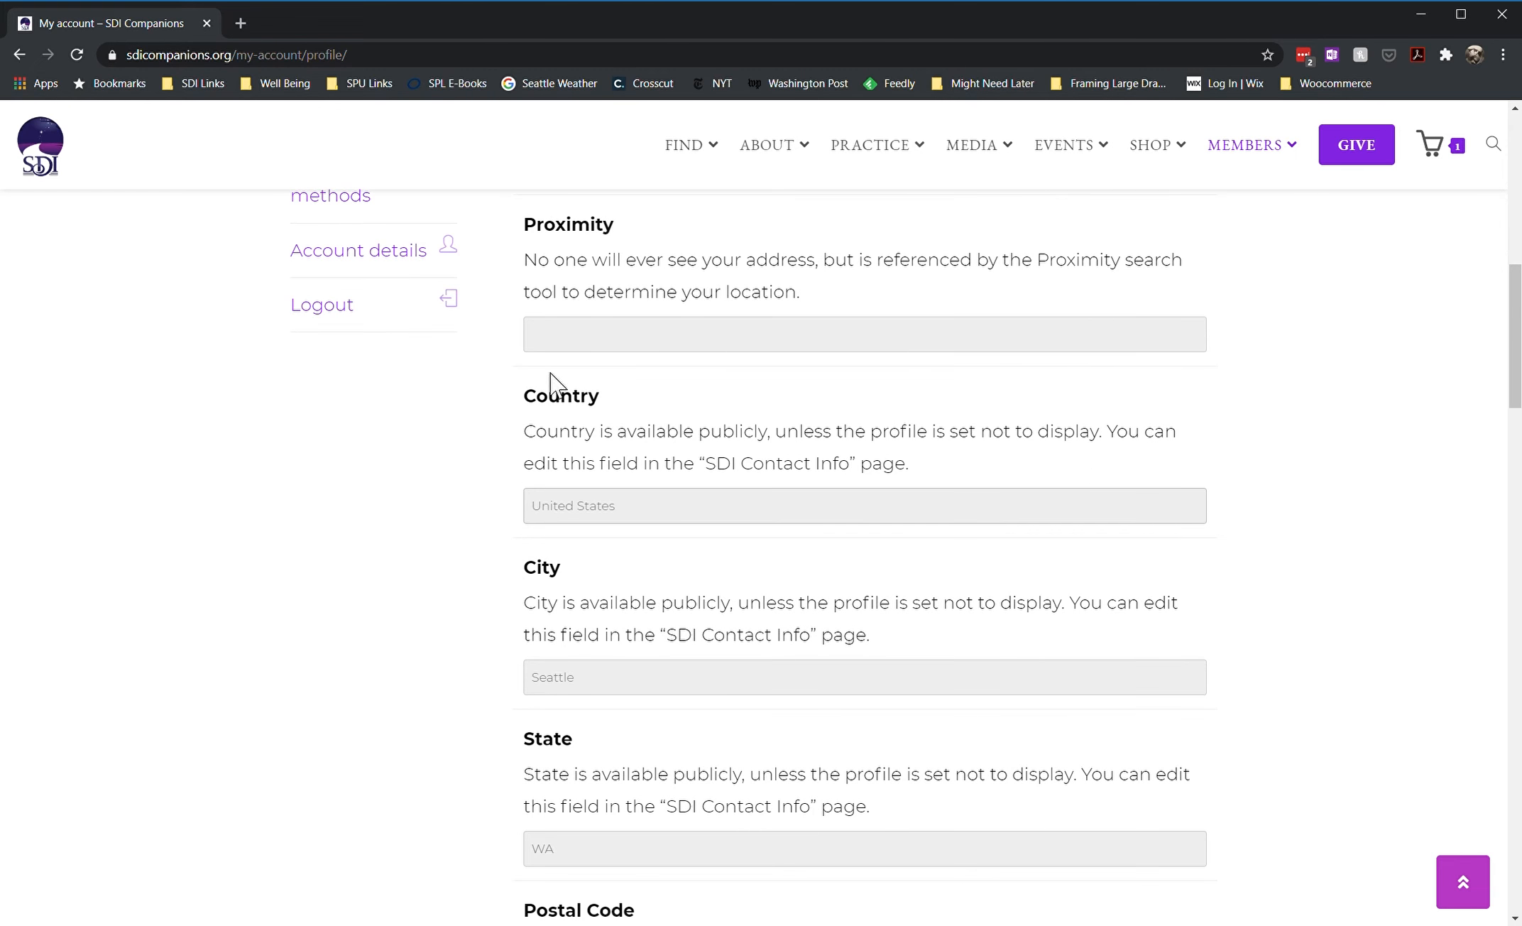
{"action": "mouse_move", "coordinate": [558, 641]}
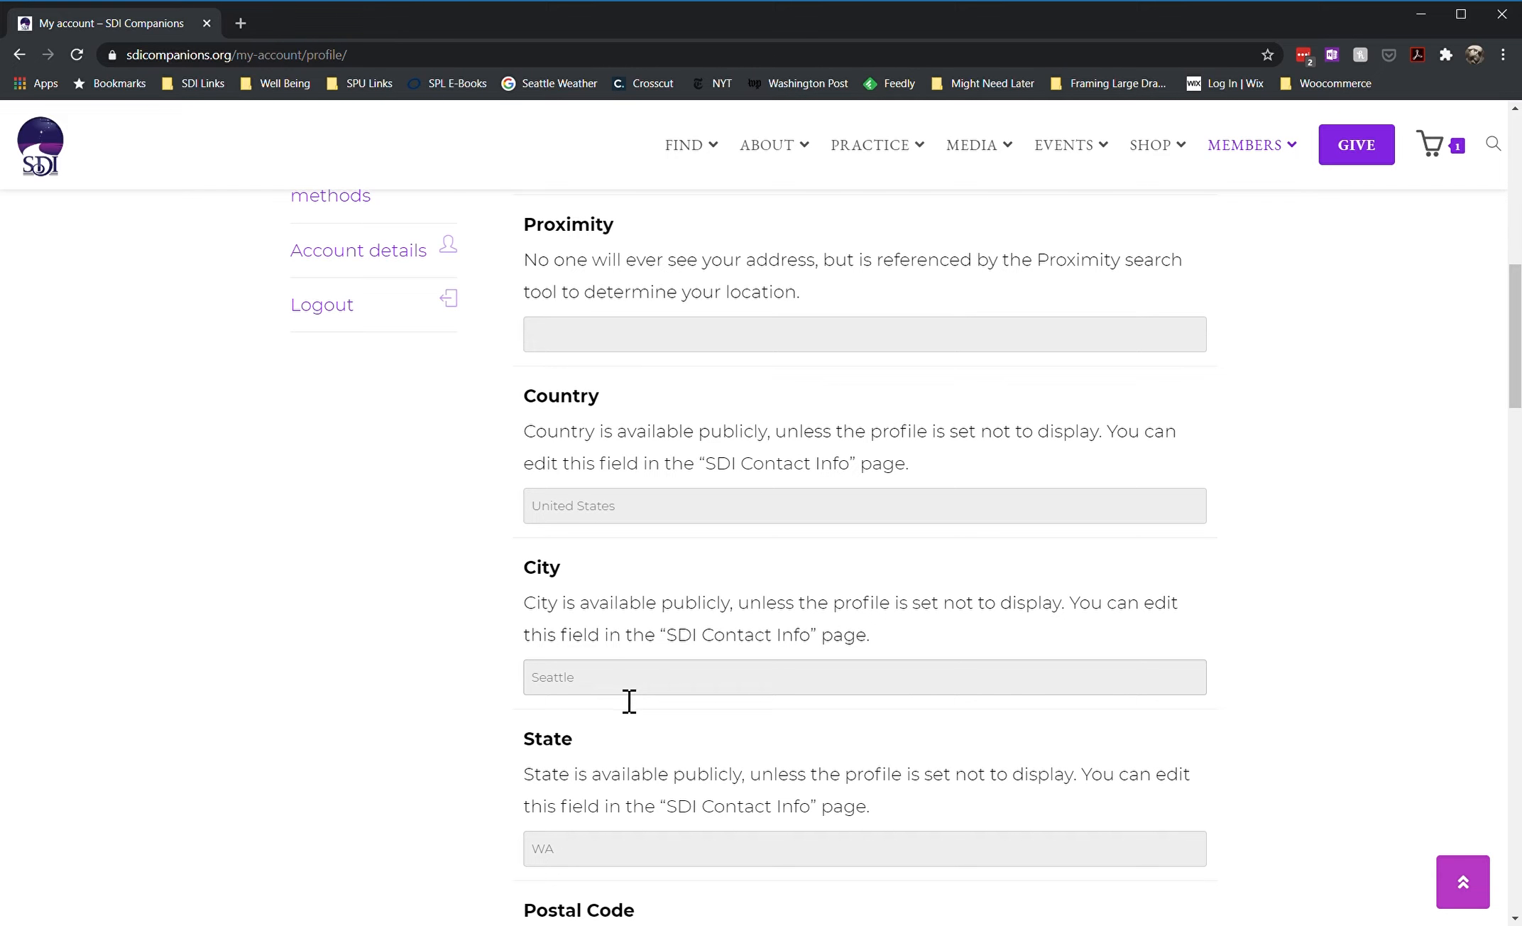
{"action": "mouse_move", "coordinate": [1124, 586]}
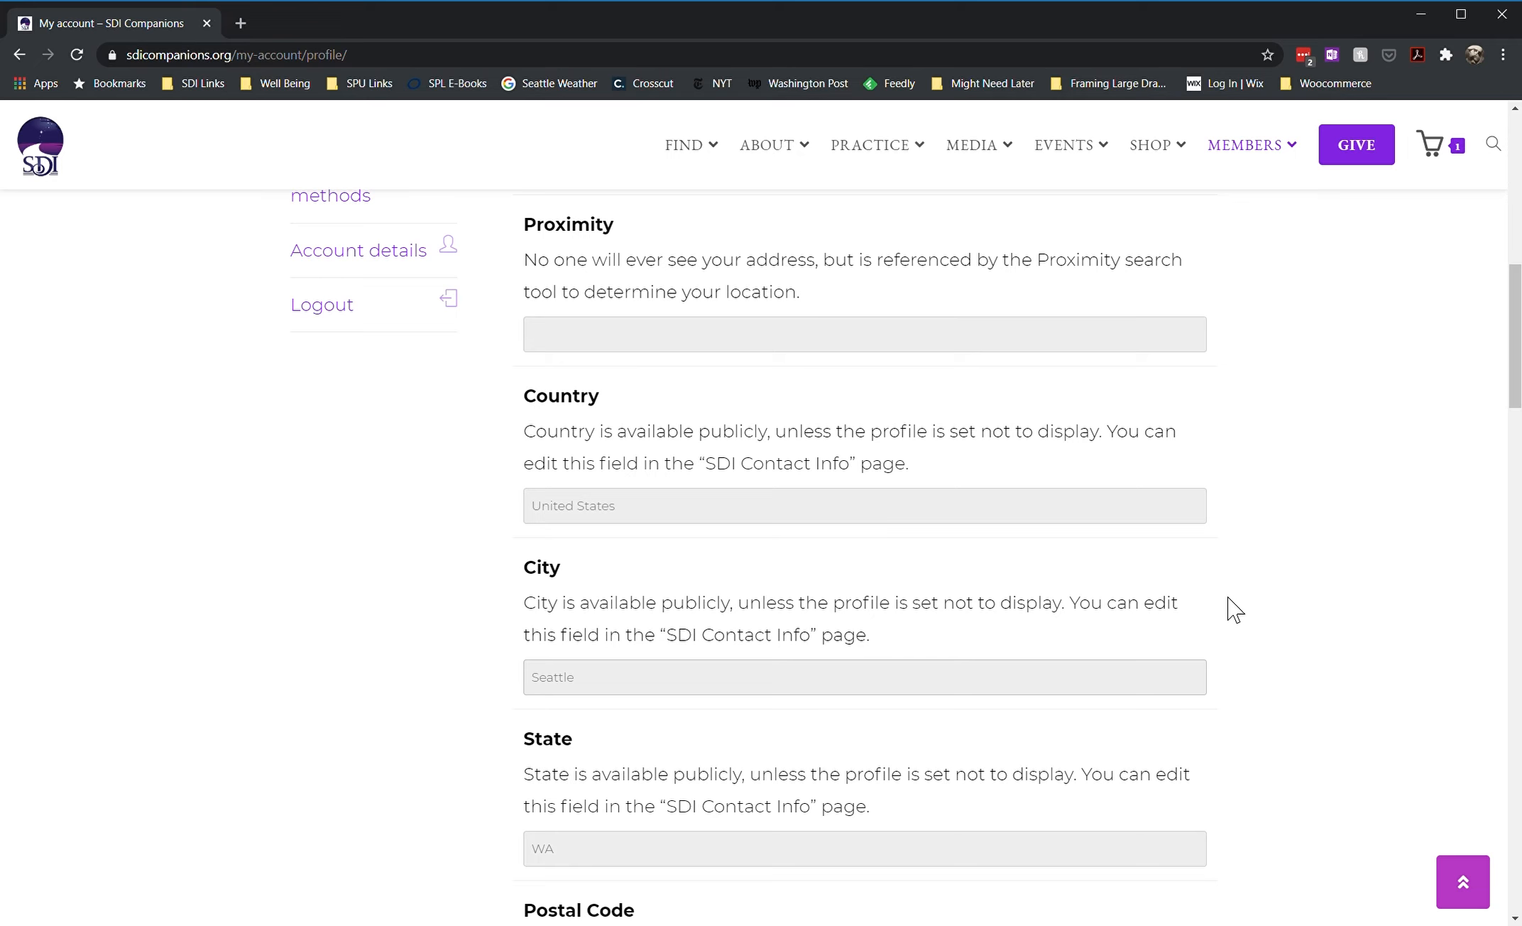
{"action": "scroll", "scroll_direction": "down", "scroll_amount": 3}
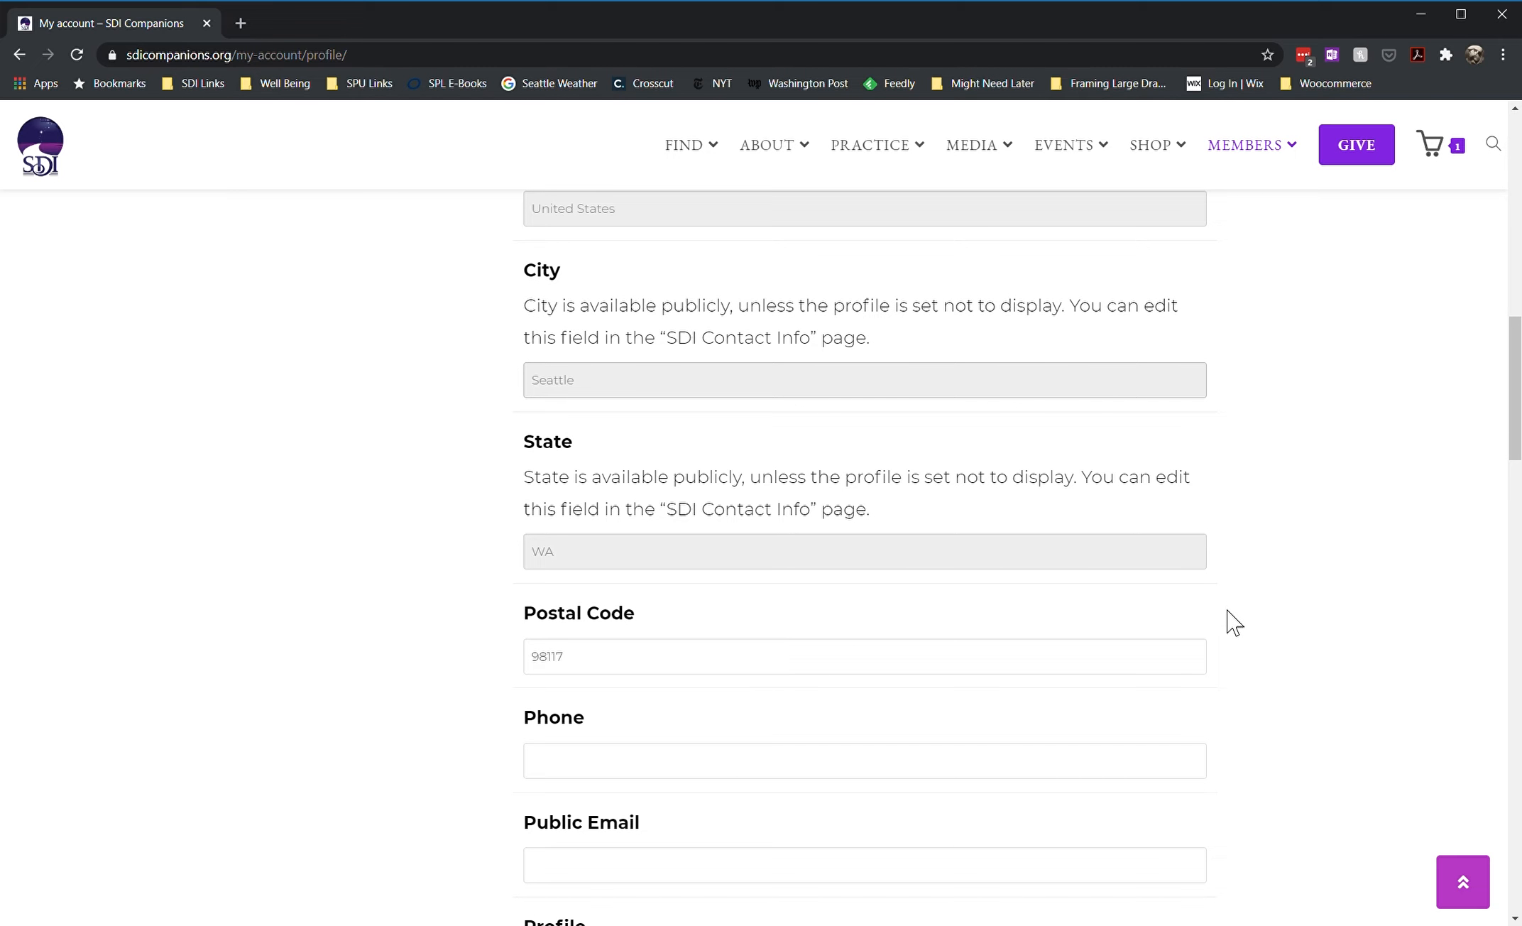
{"action": "scroll", "scroll_direction": "down", "scroll_amount": 3}
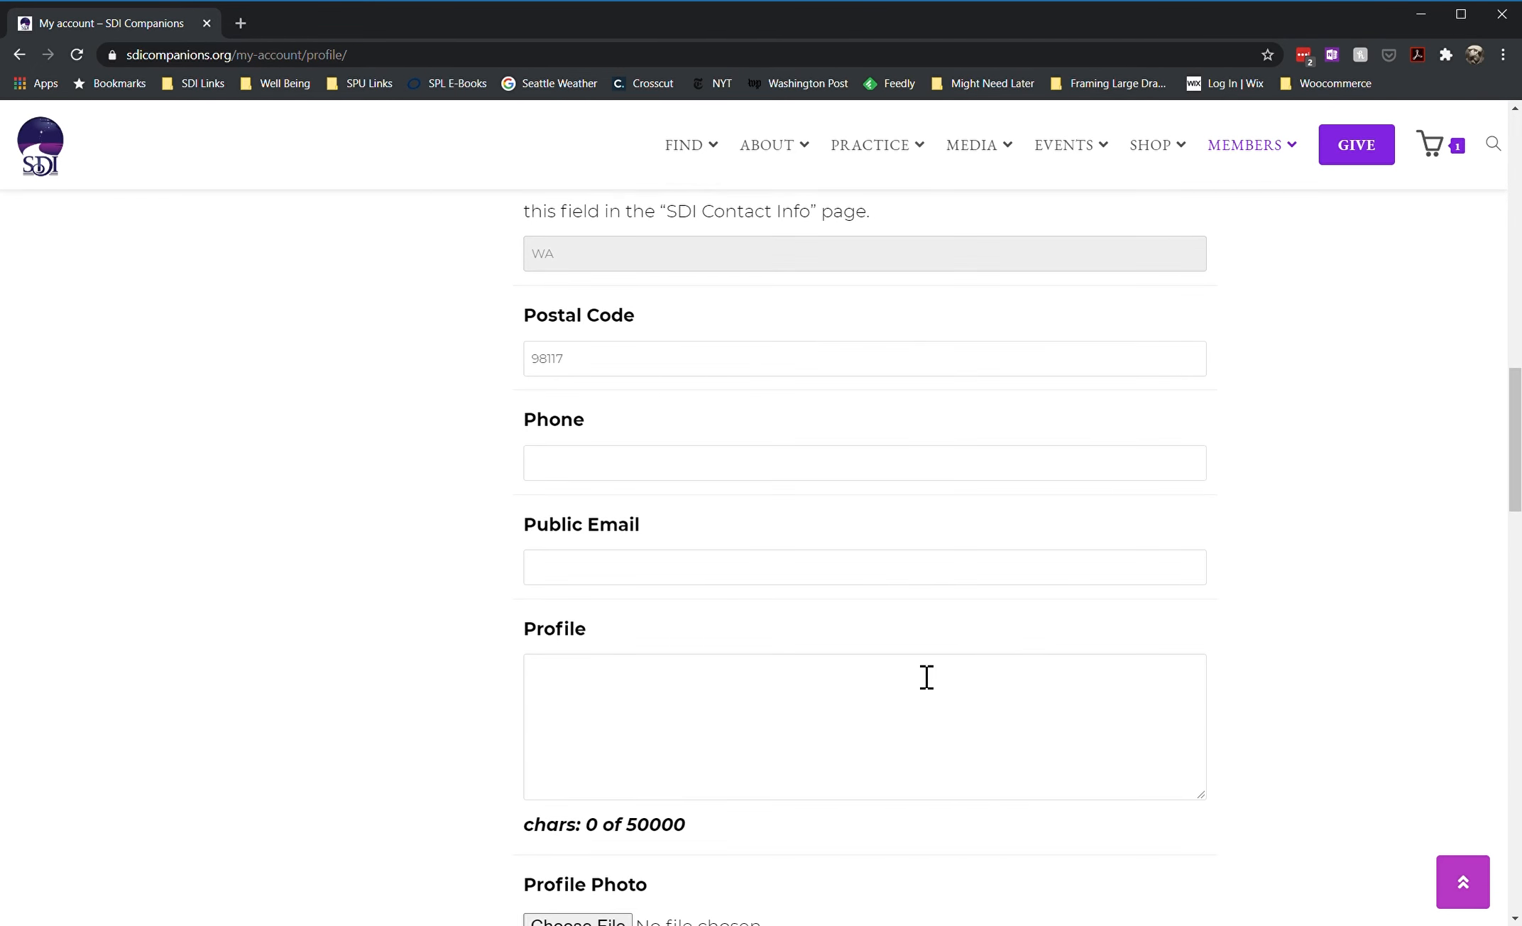
{"action": "mouse_move", "coordinate": [602, 375]}
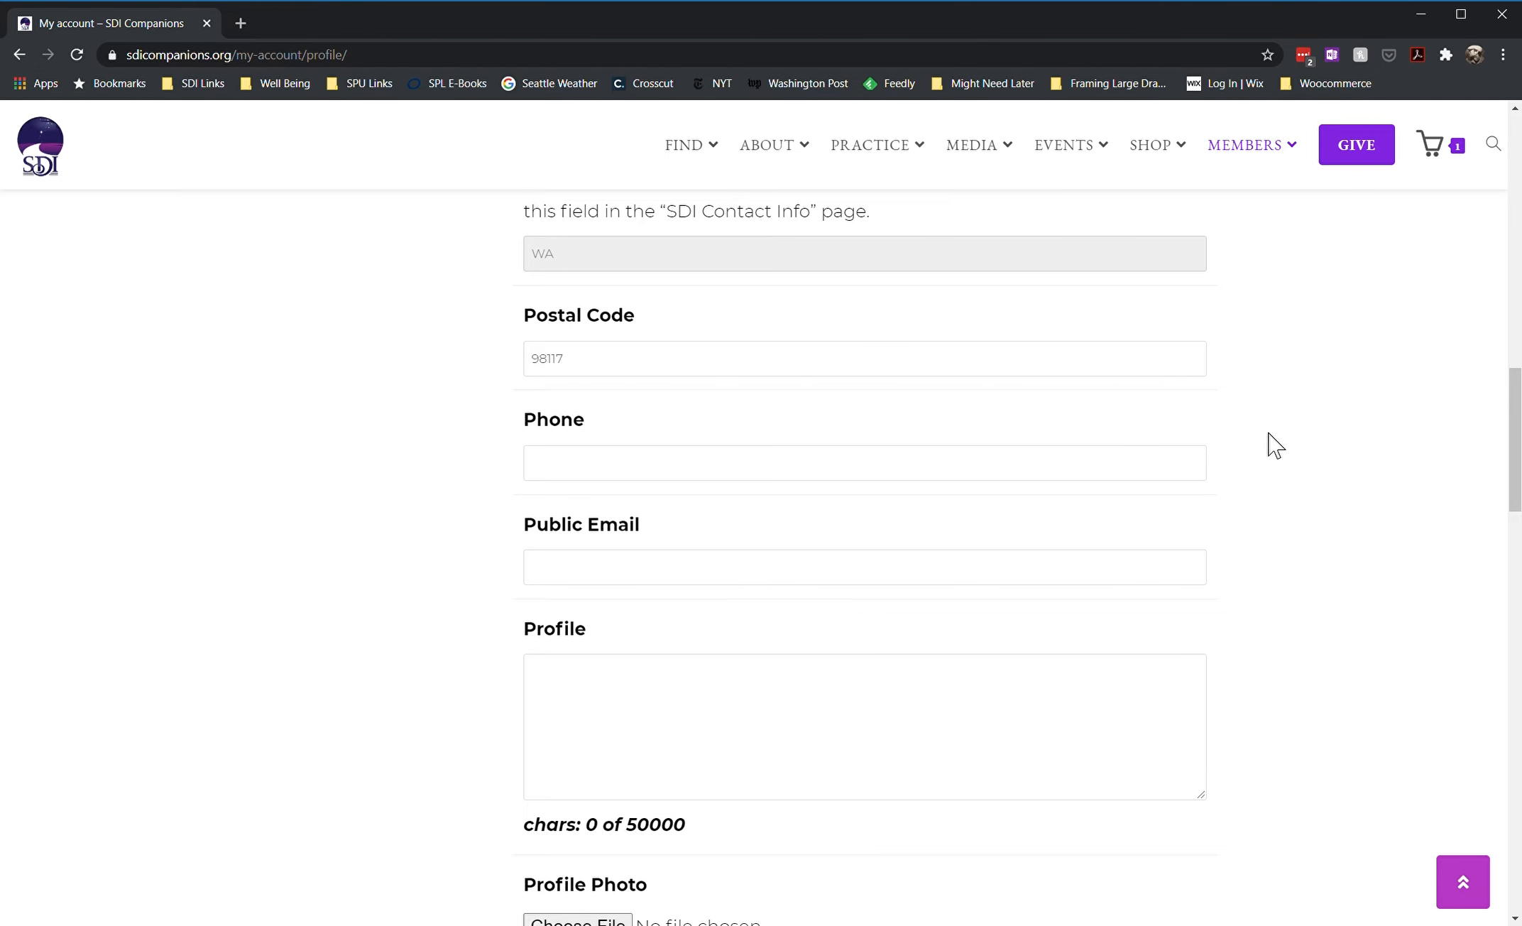
{"action": "mouse_move", "coordinate": [1284, 440]}
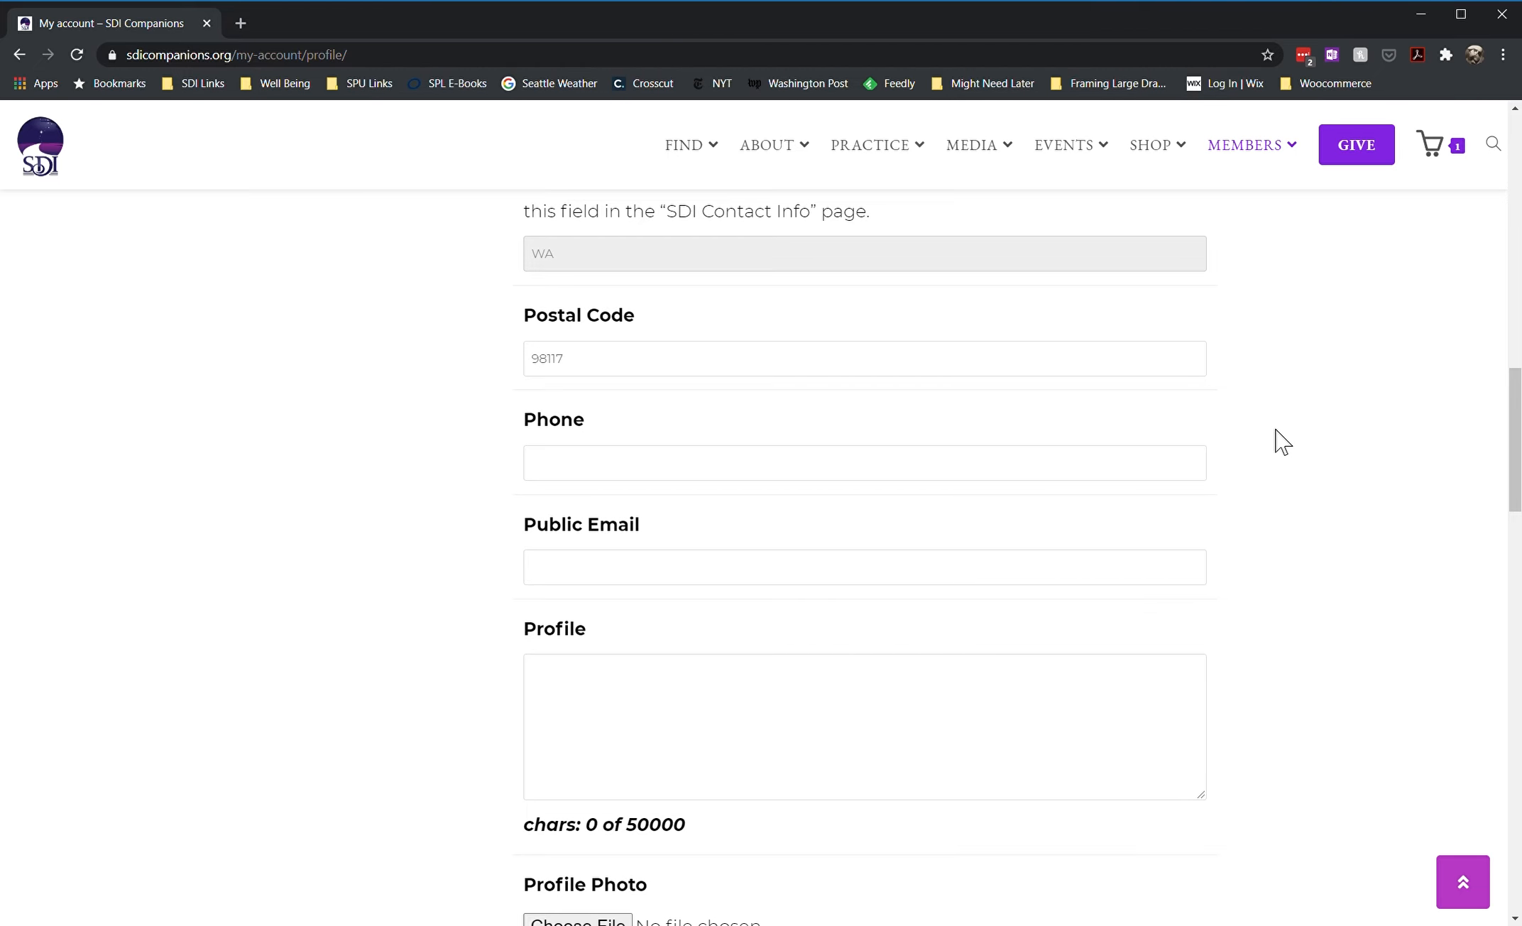
{"action": "mouse_move", "coordinate": [1274, 483]}
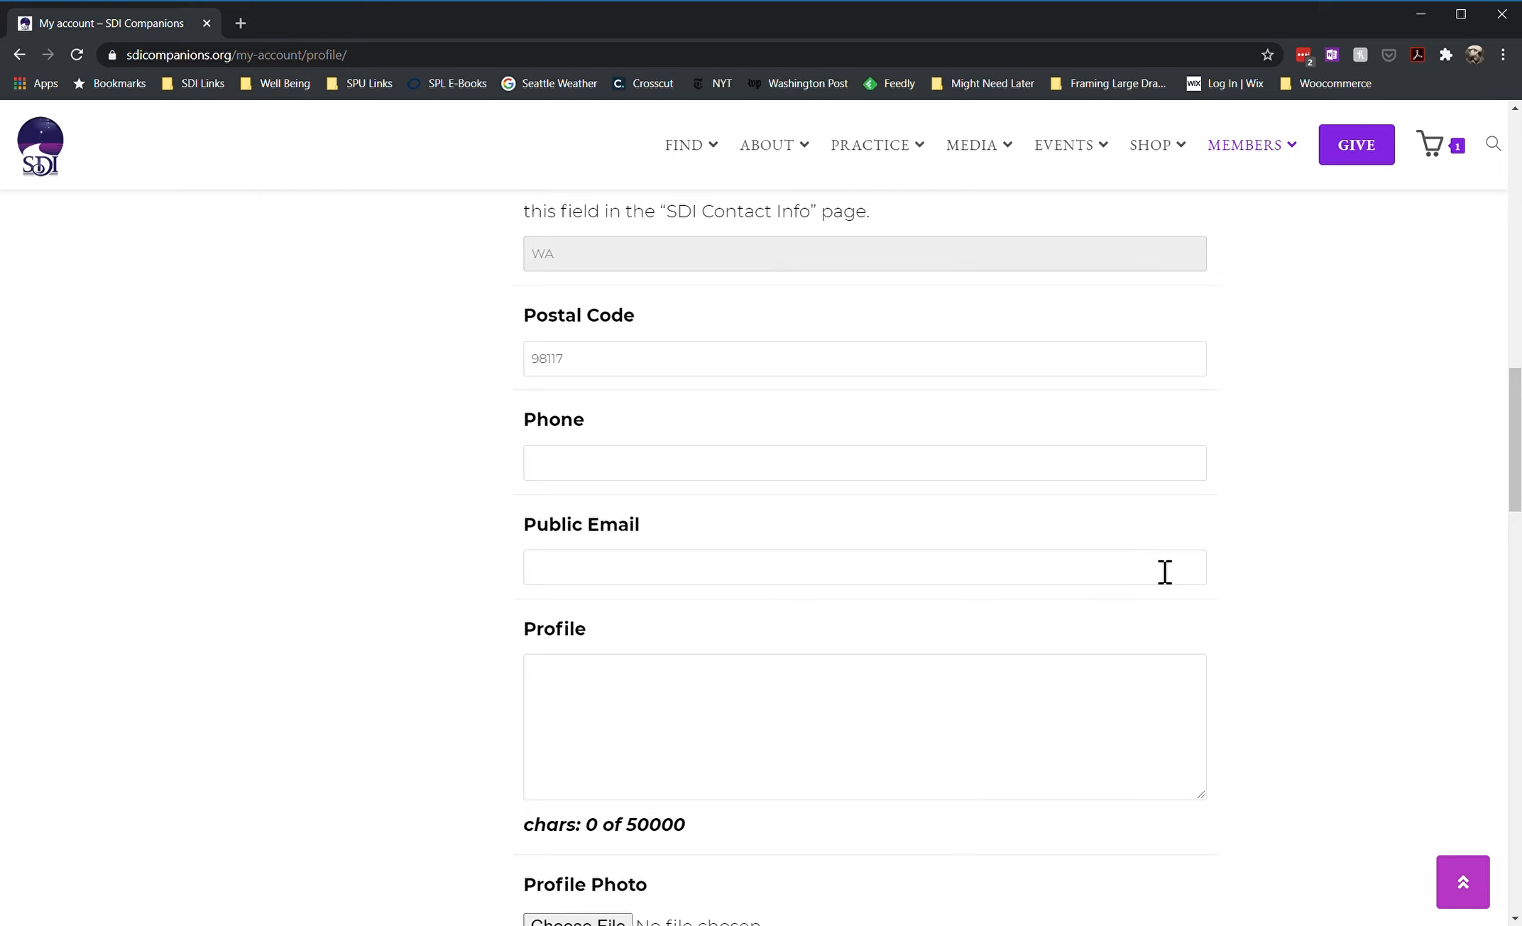
{"action": "mouse_move", "coordinate": [1244, 489]}
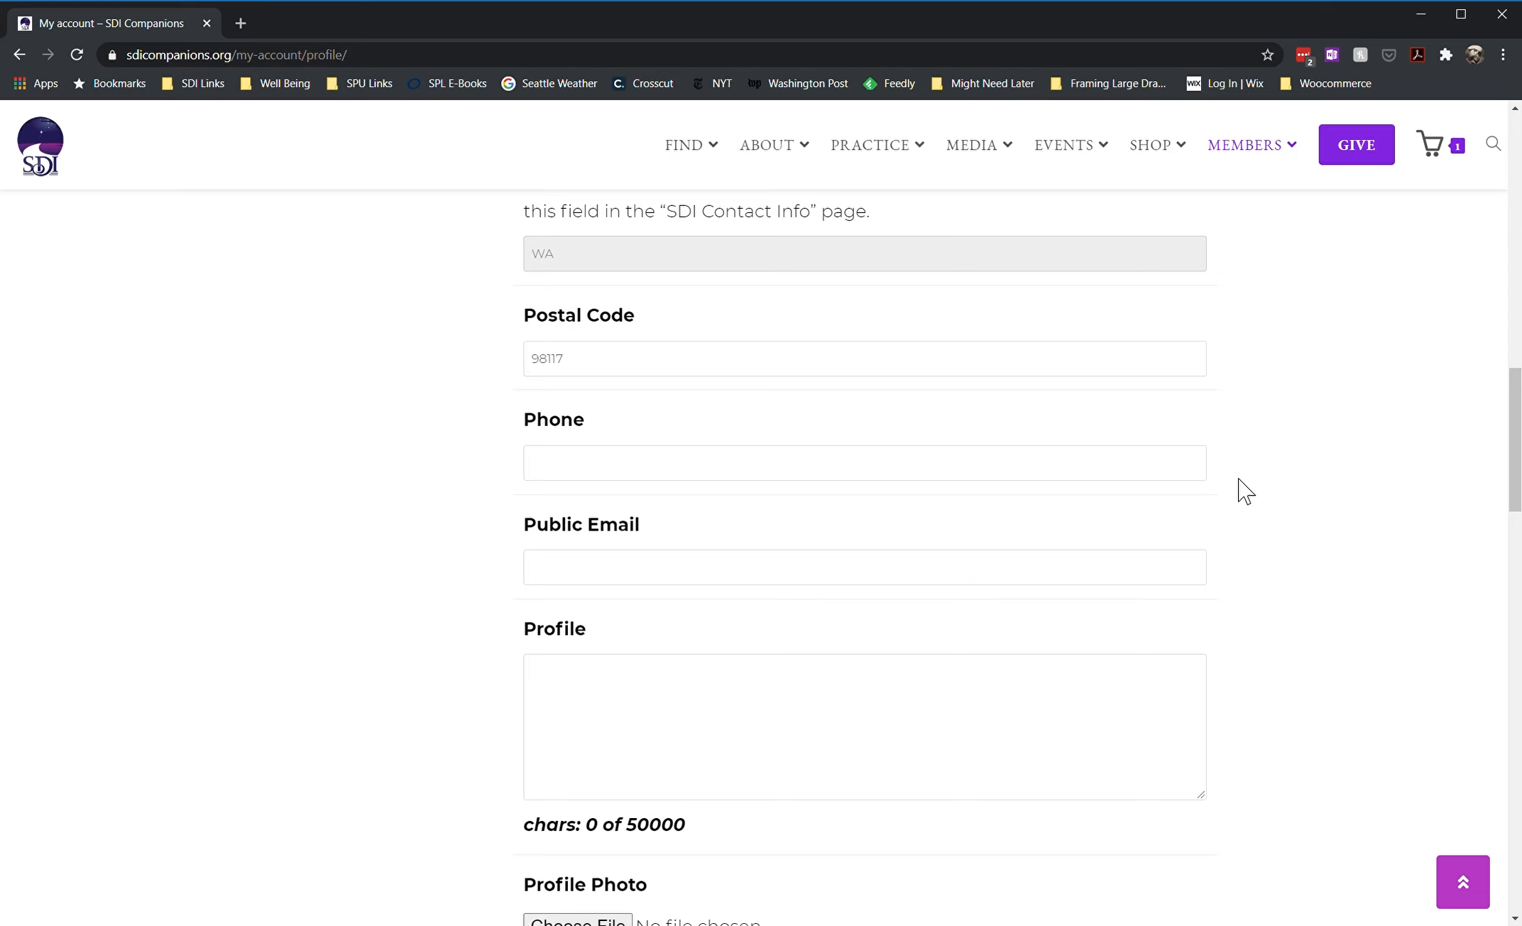
{"action": "mouse_move", "coordinate": [1222, 689]}
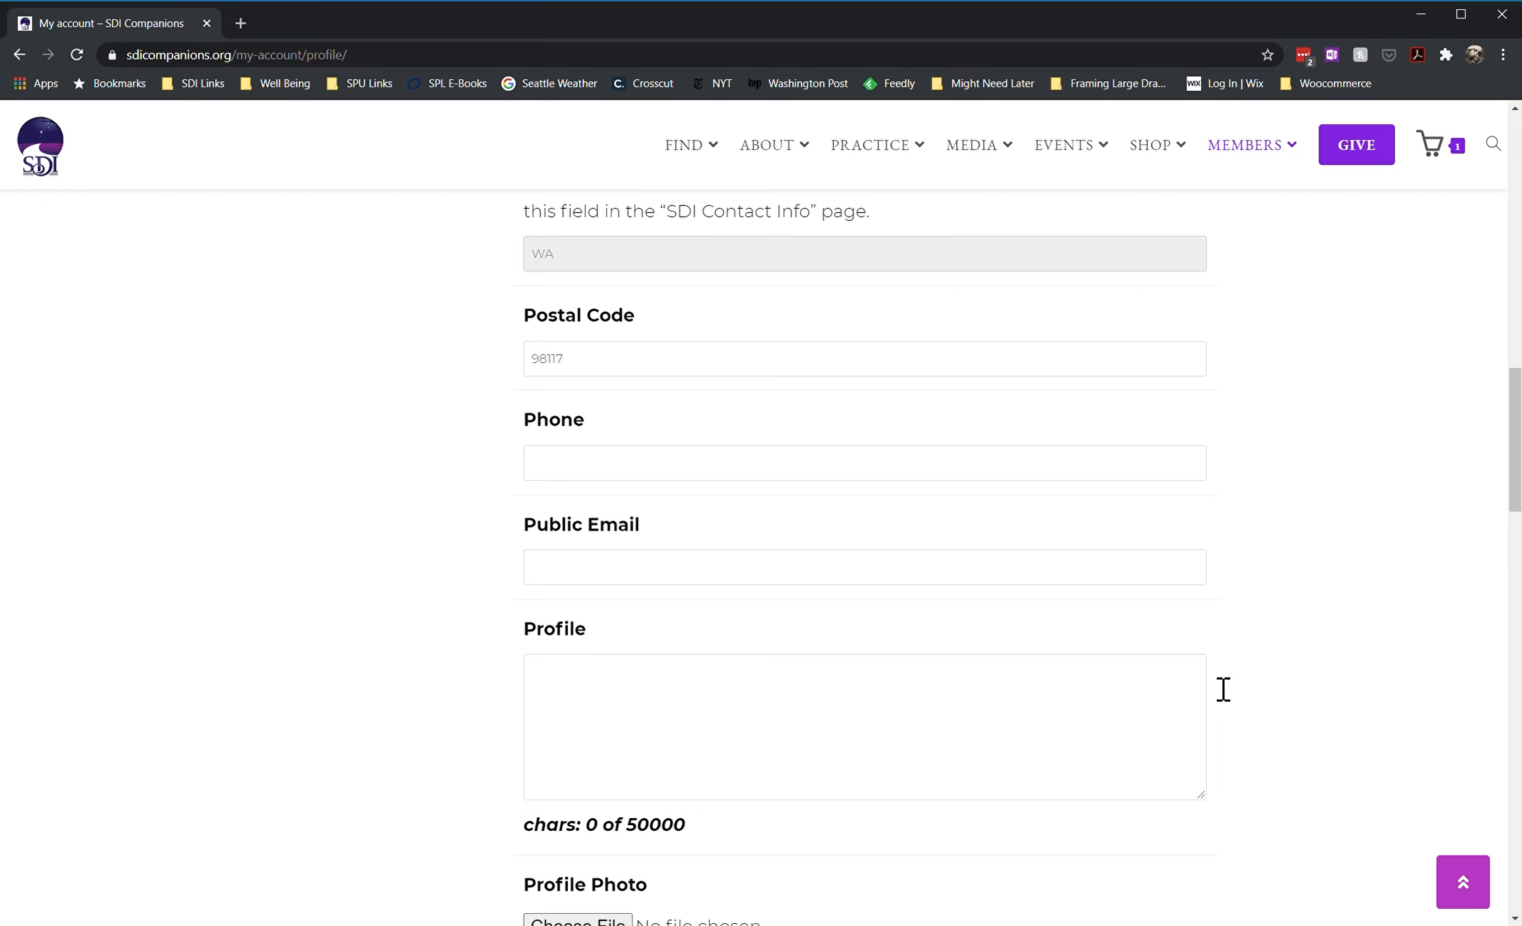
{"action": "scroll", "scroll_direction": "down", "scroll_amount": 3}
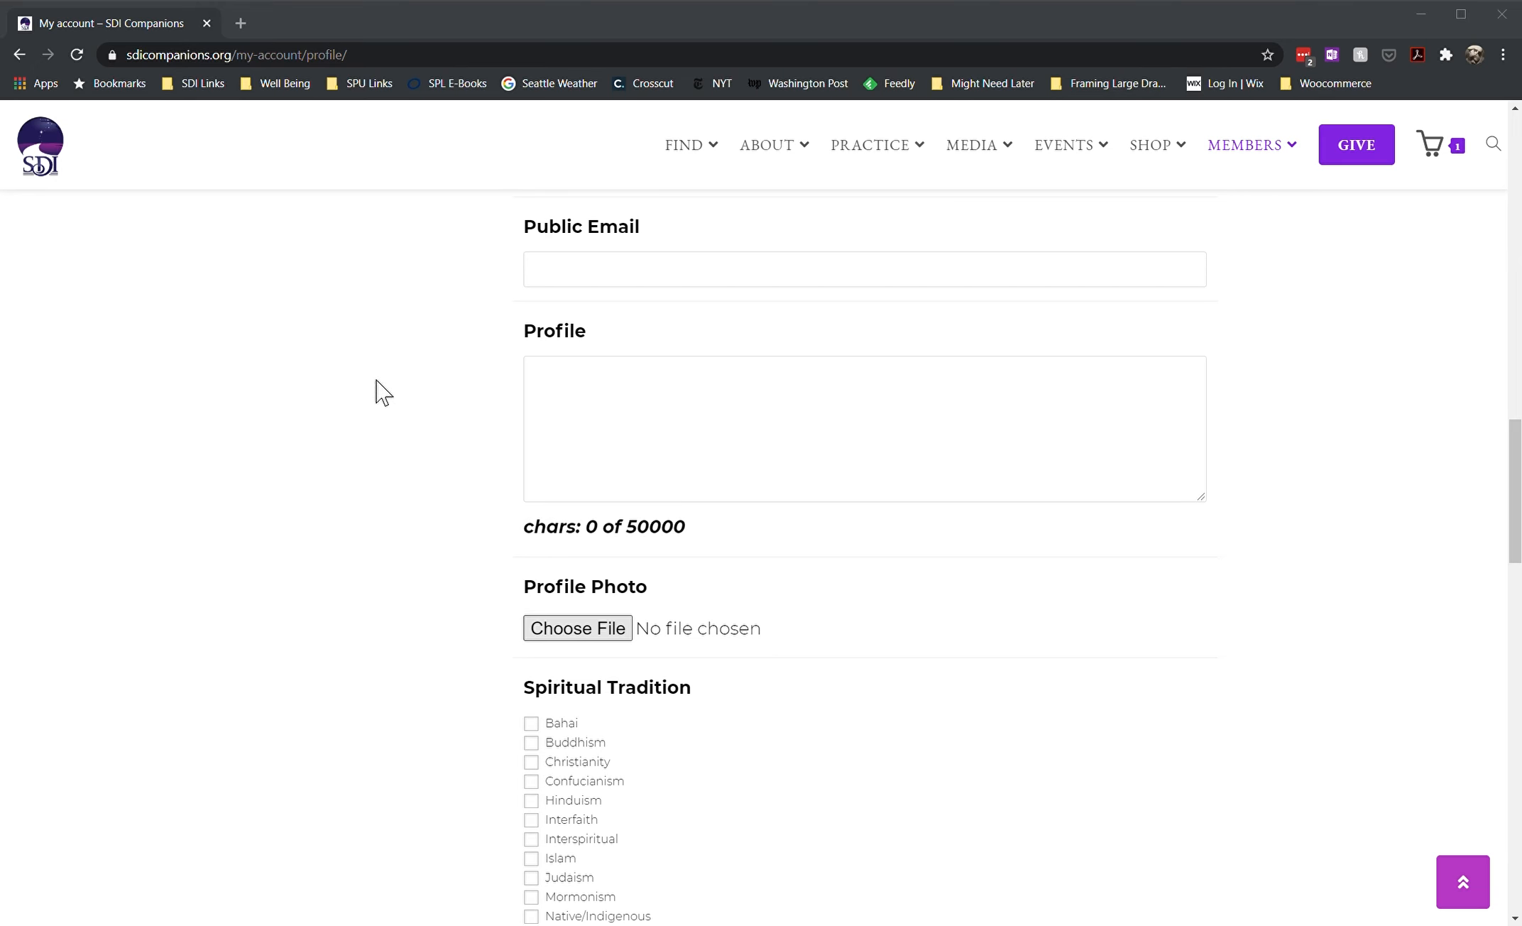
{"action": "mouse_move", "coordinate": [232, 160]}
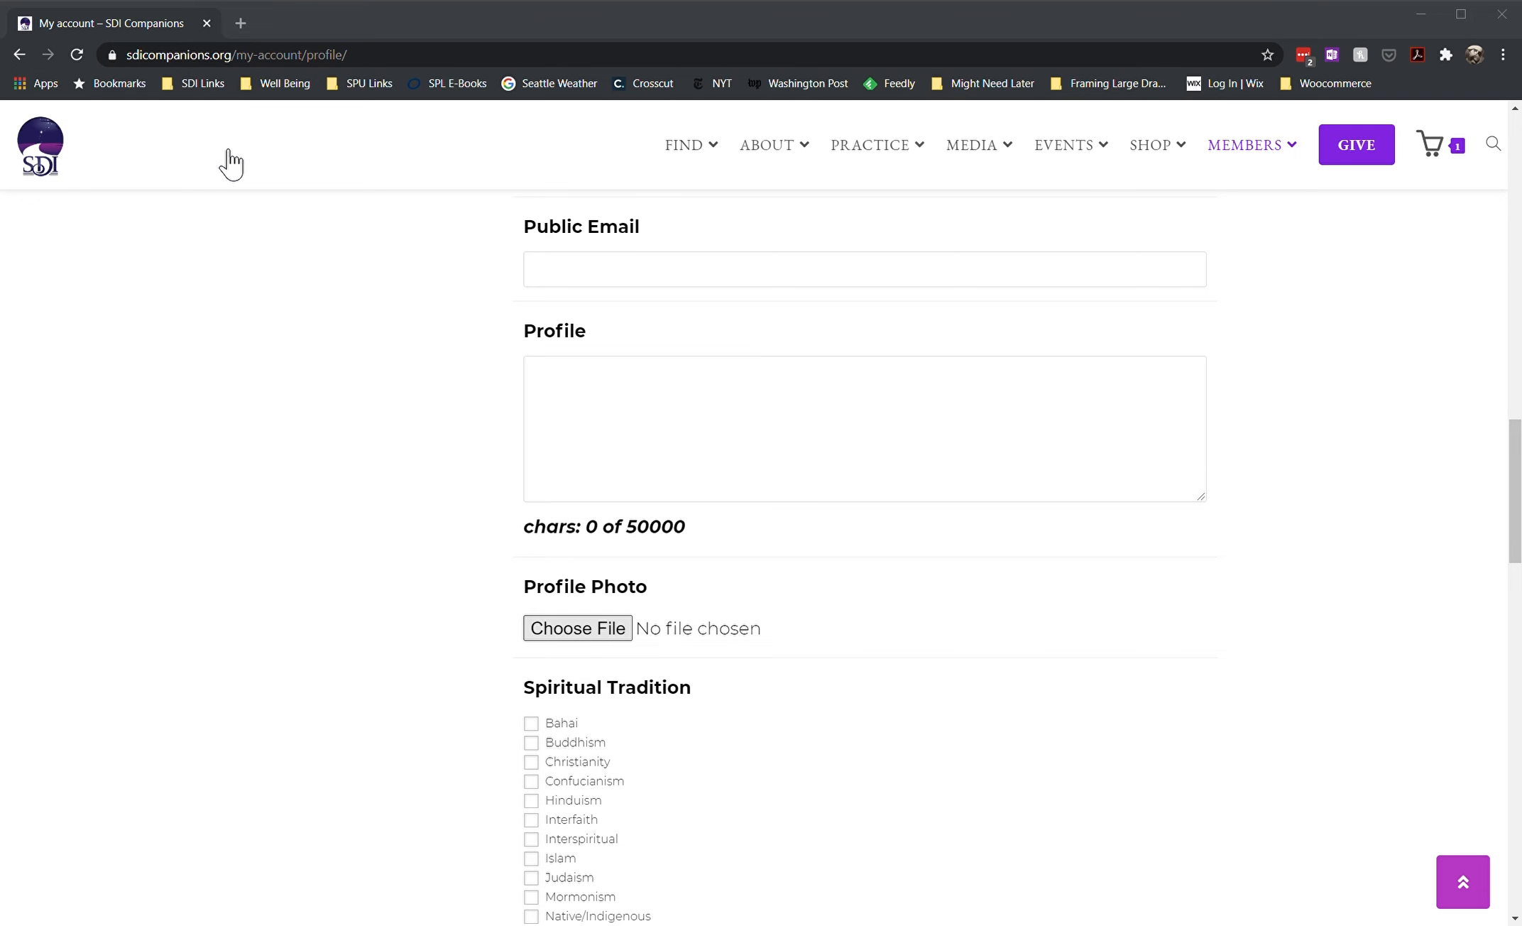
{"action": "mouse_move", "coordinate": [492, 298]}
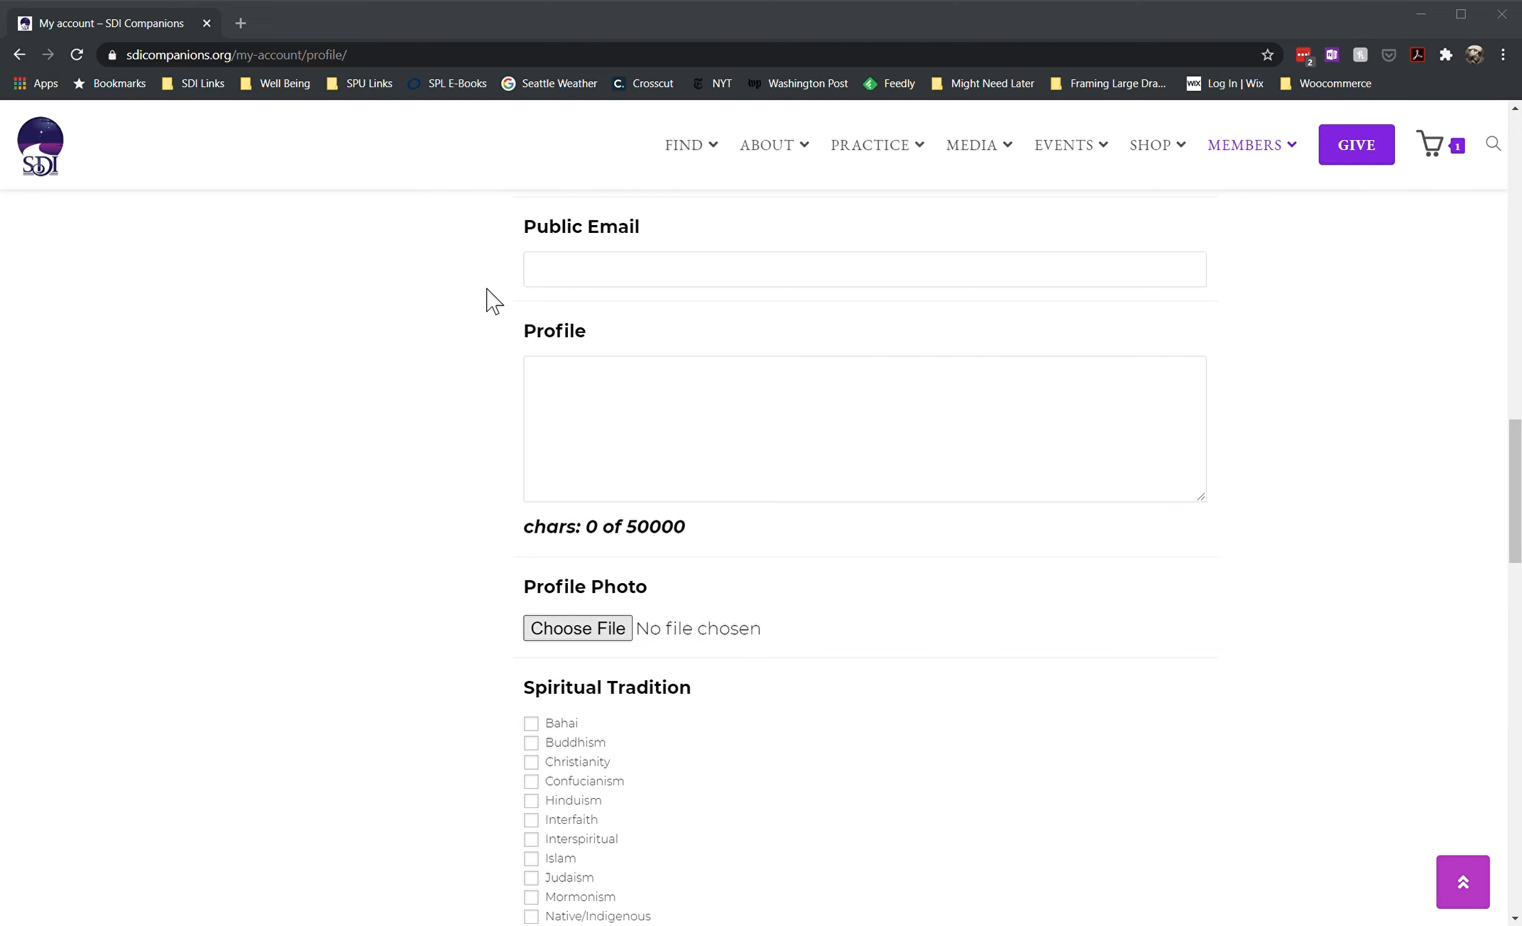
Confirm headshot.jpg as the file chosen for the Profile Photo field
{"action": "left_click", "coordinate": [576, 628]}
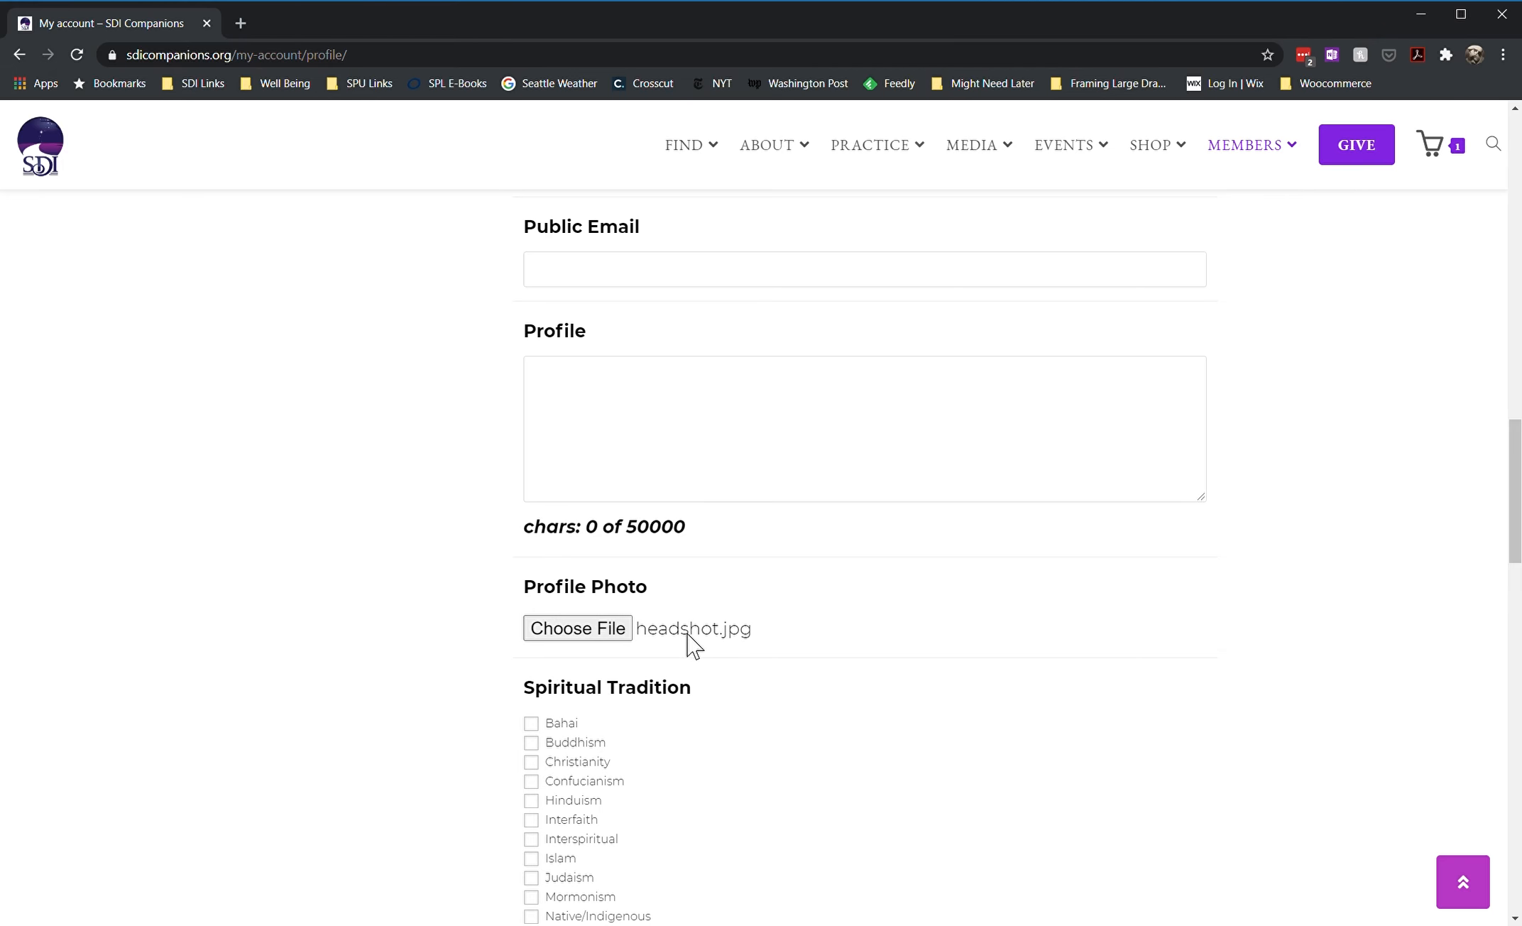
{"action": "mouse_move", "coordinate": [717, 652]}
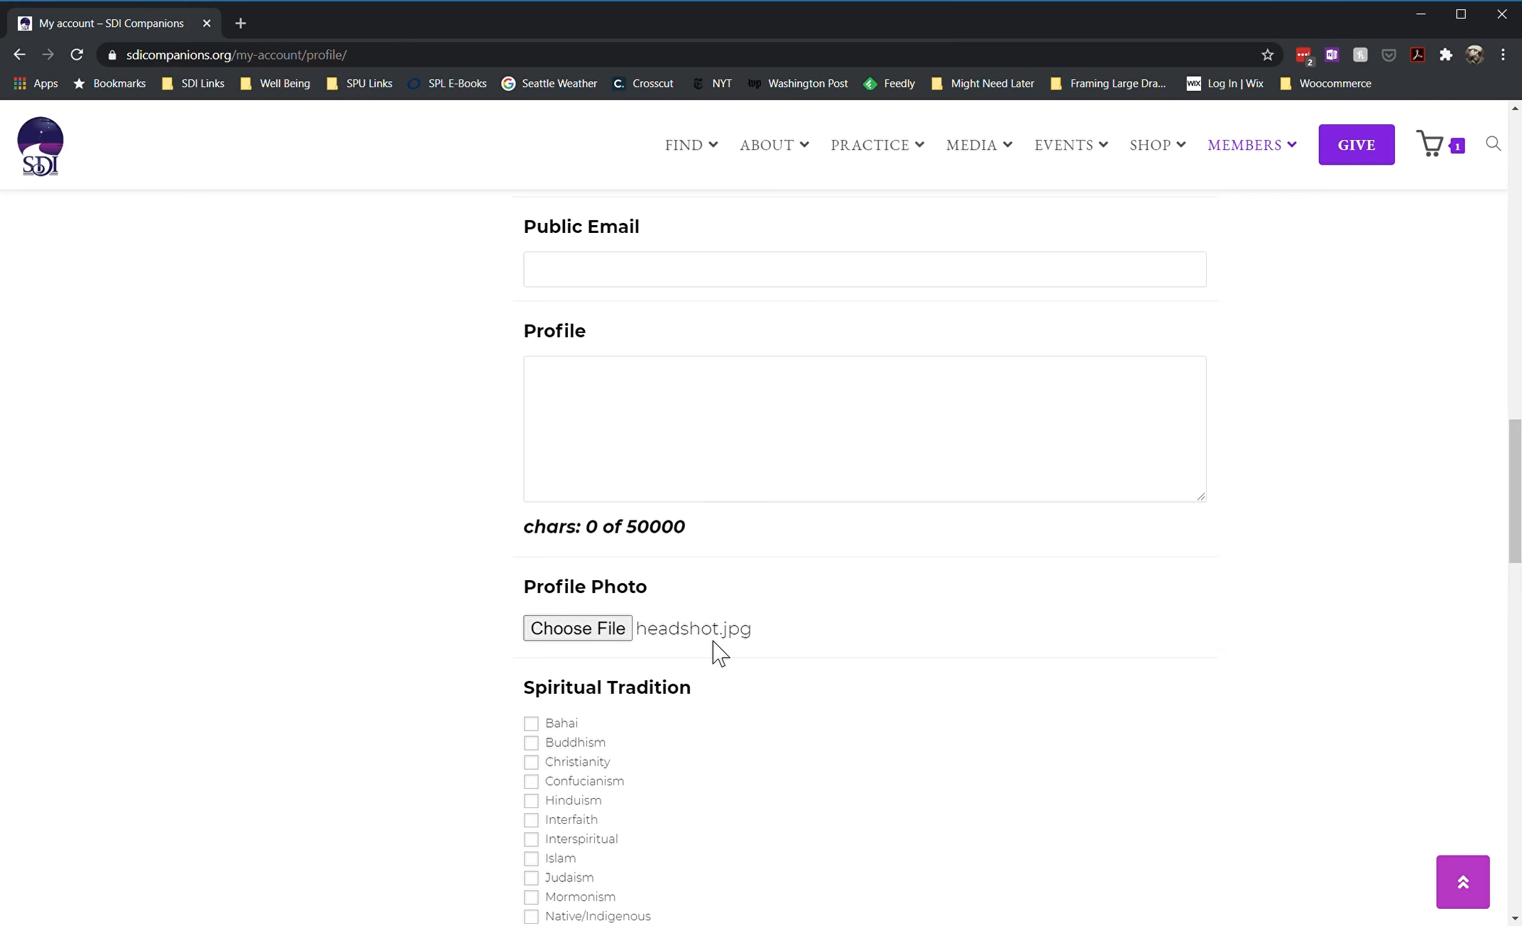
{"action": "mouse_move", "coordinate": [821, 644]}
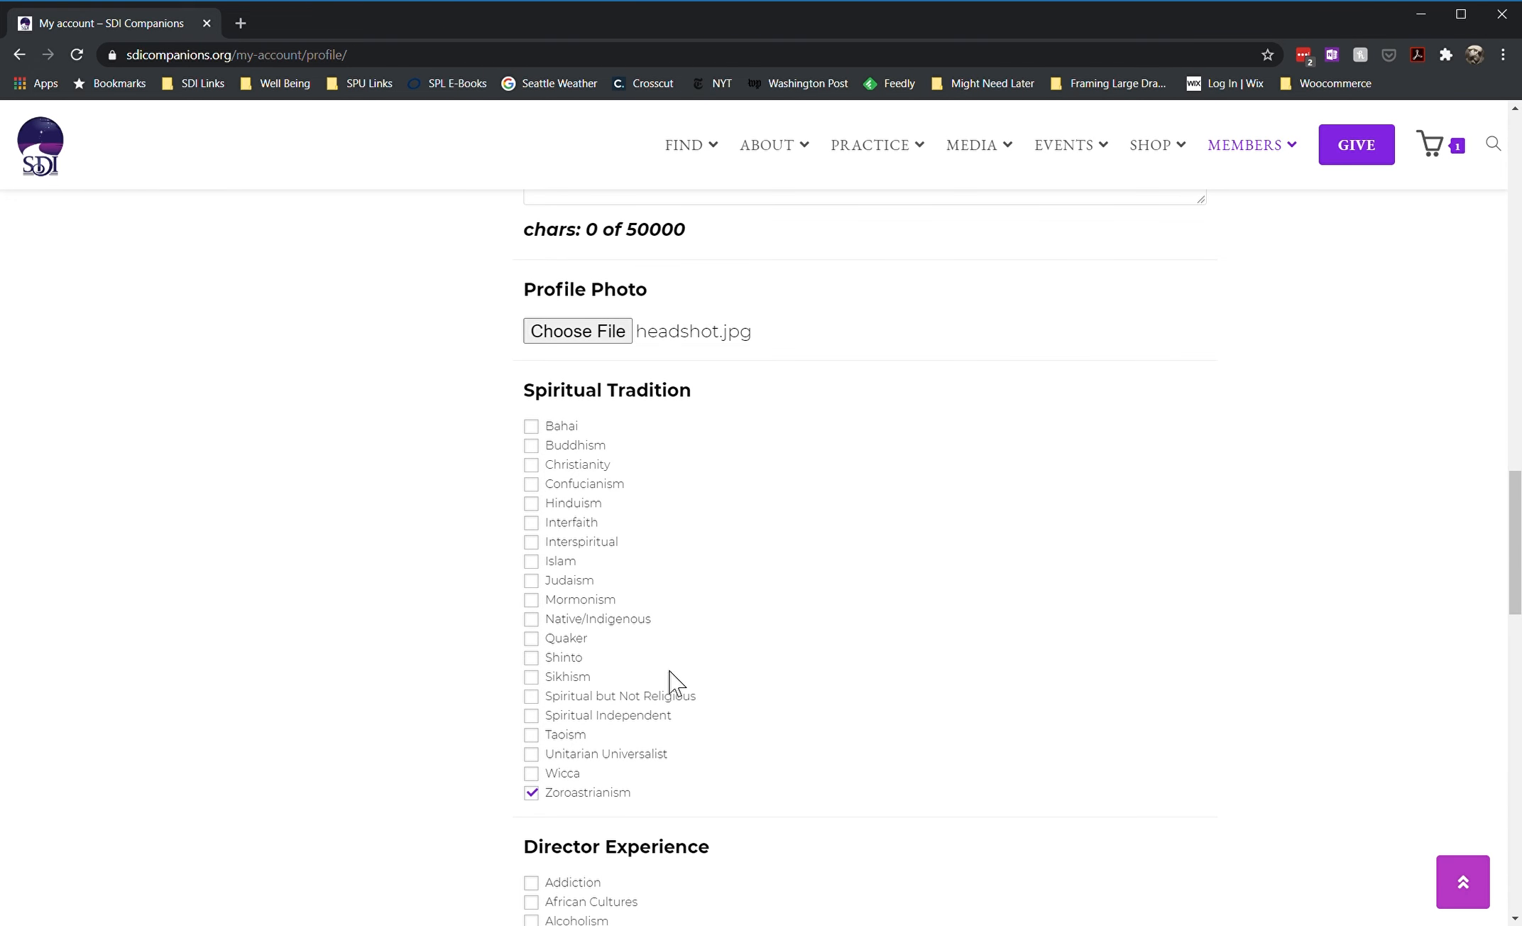
{"action": "scroll", "scroll_direction": "down", "scroll_amount": 3}
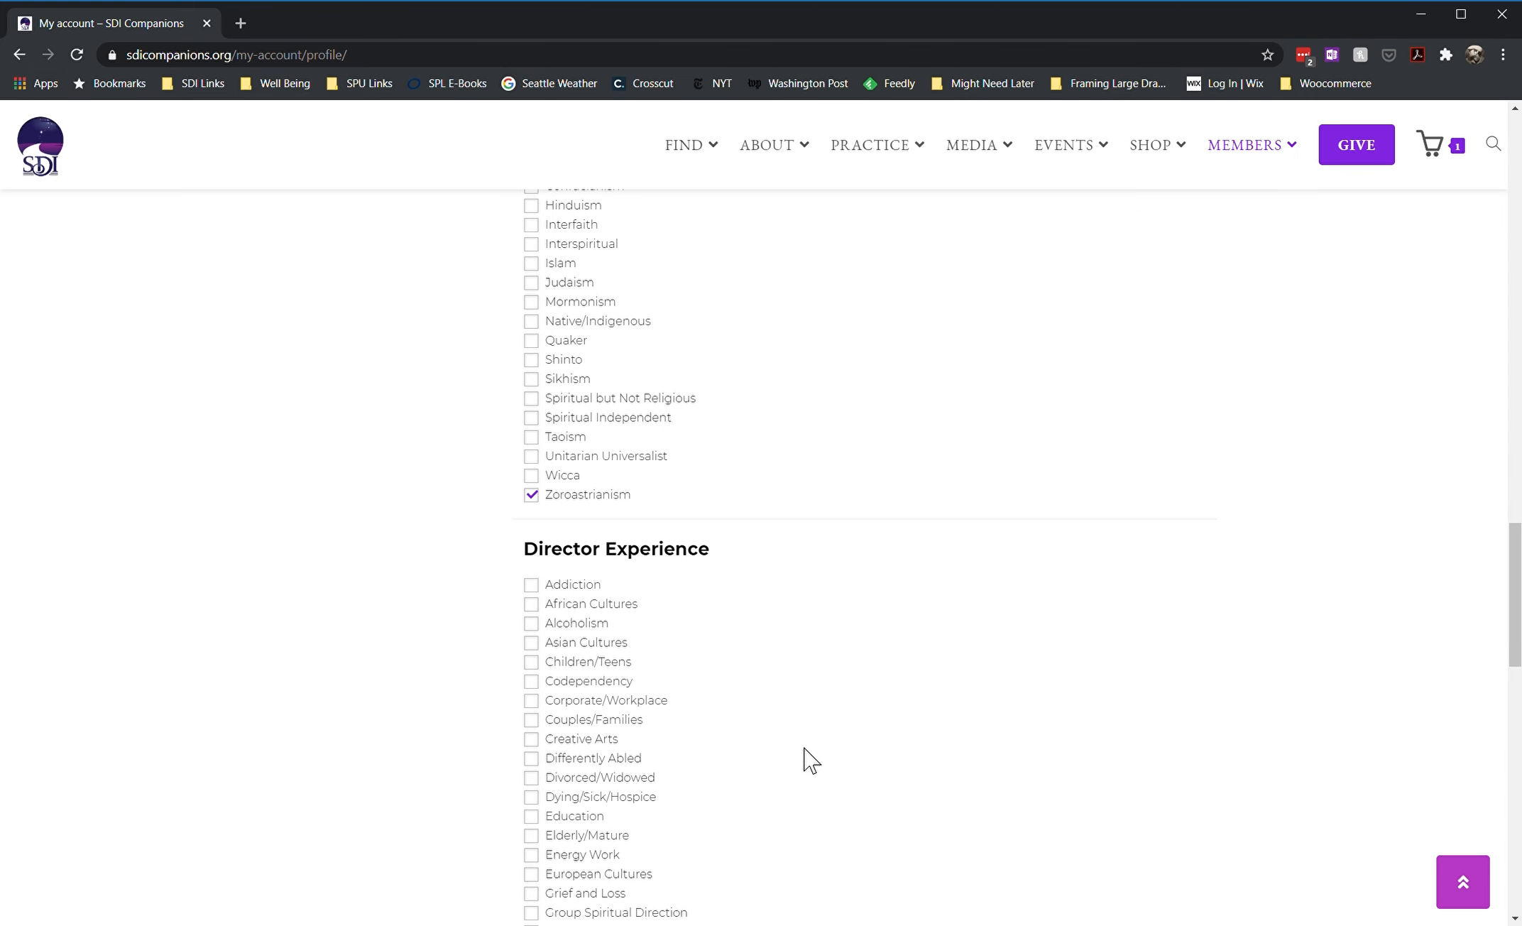
{"action": "mouse_move", "coordinate": [783, 698]}
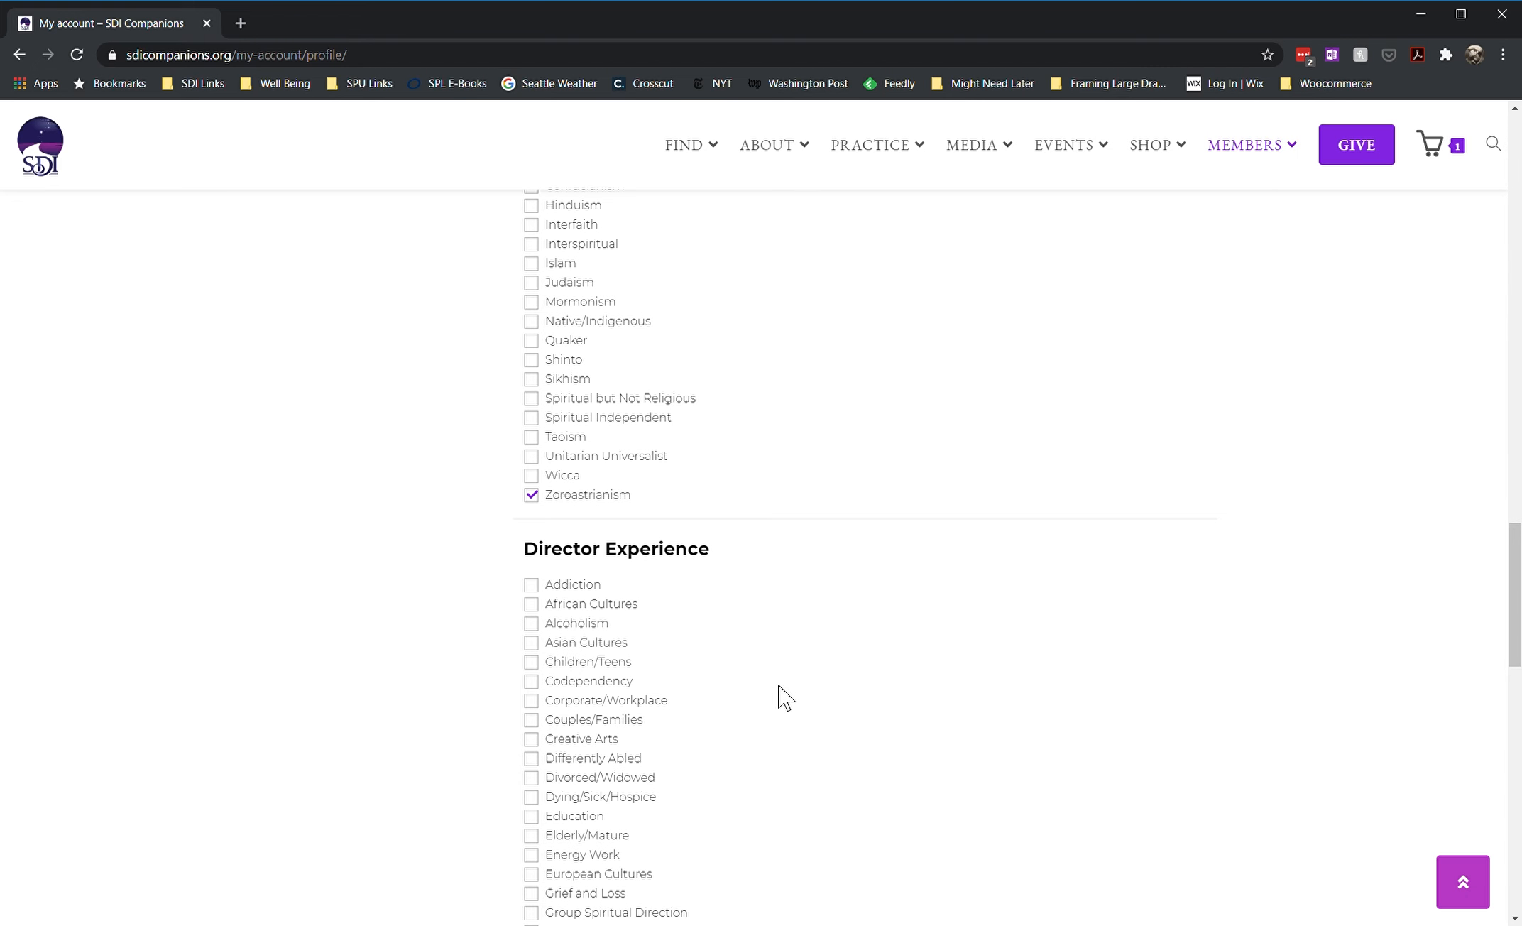
{"action": "scroll", "scroll_direction": "down", "scroll_amount": 3}
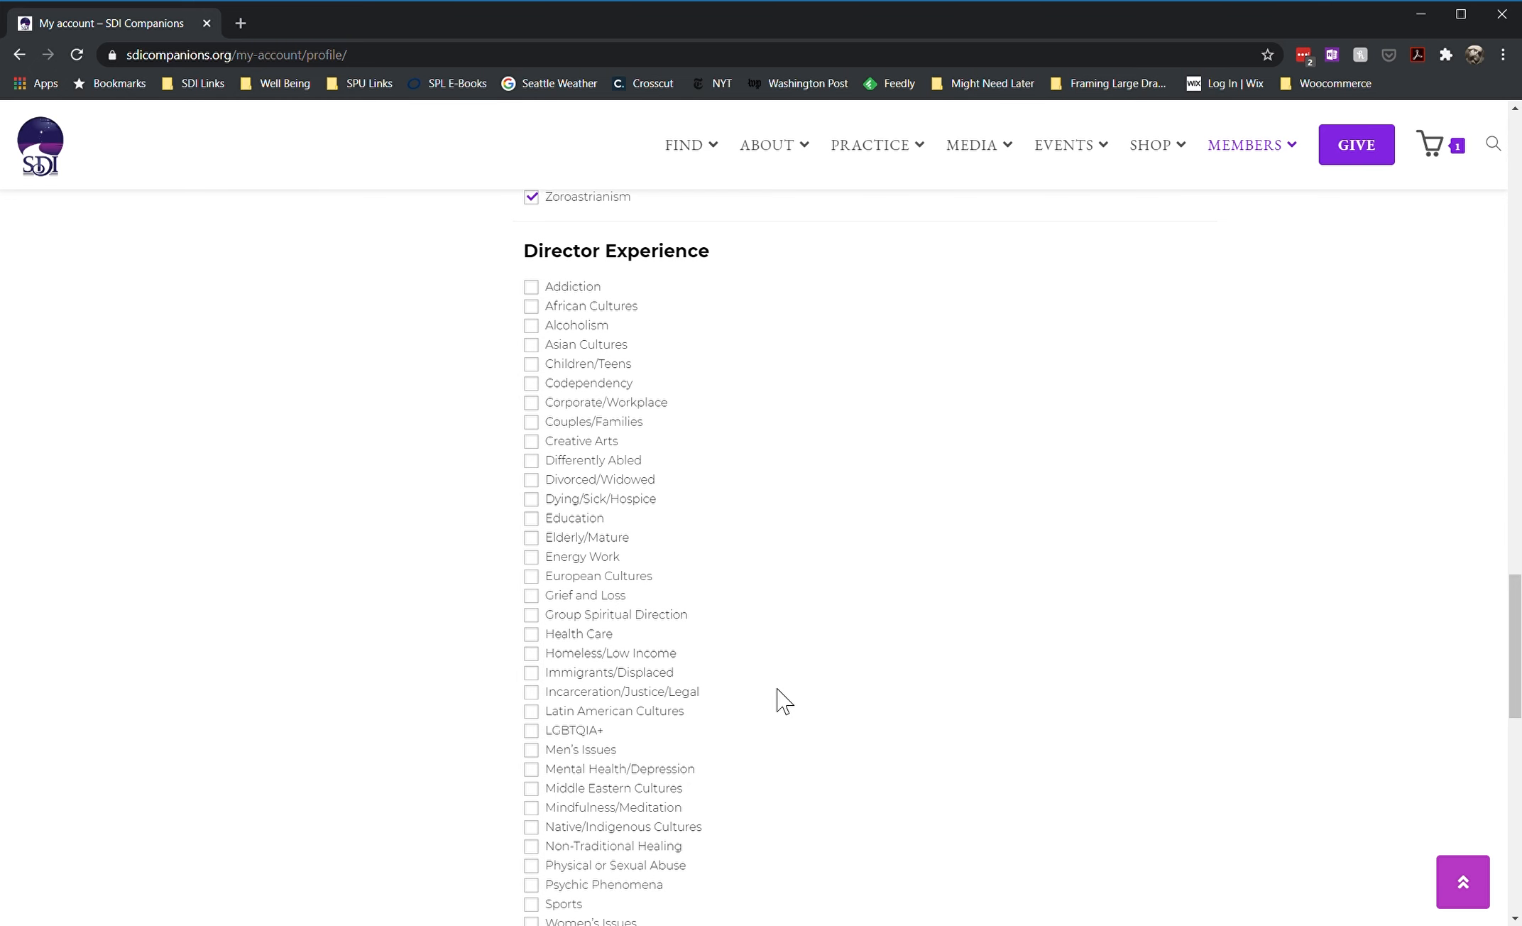
{"action": "mouse_move", "coordinate": [643, 533]}
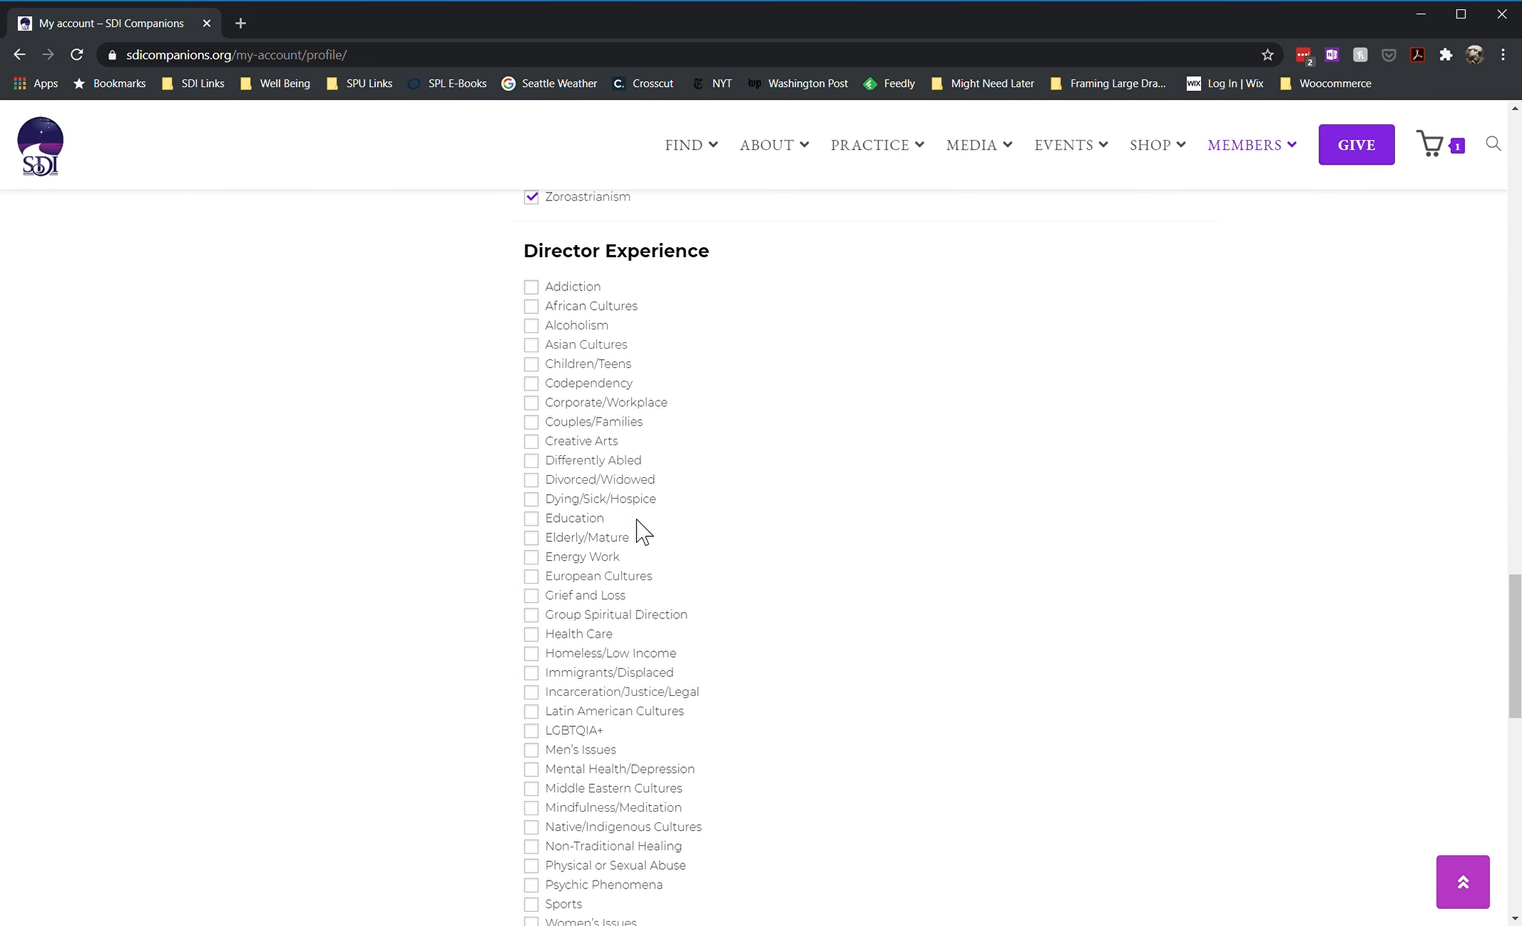
{"action": "scroll", "scroll_direction": "down", "scroll_amount": 3}
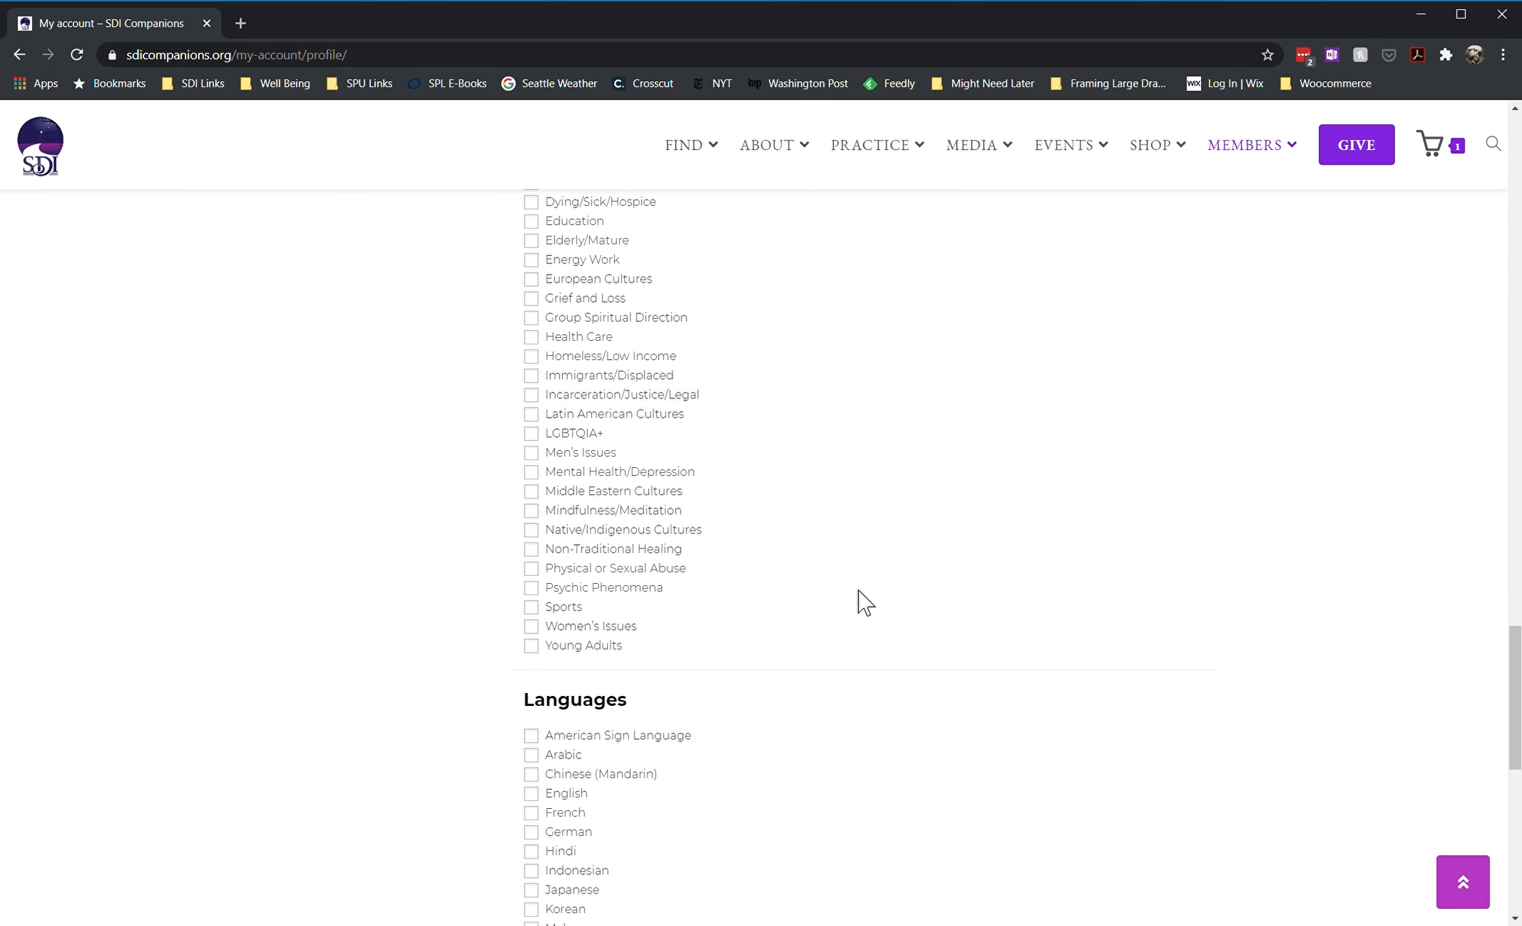
{"action": "scroll", "scroll_direction": "down", "scroll_amount": 3}
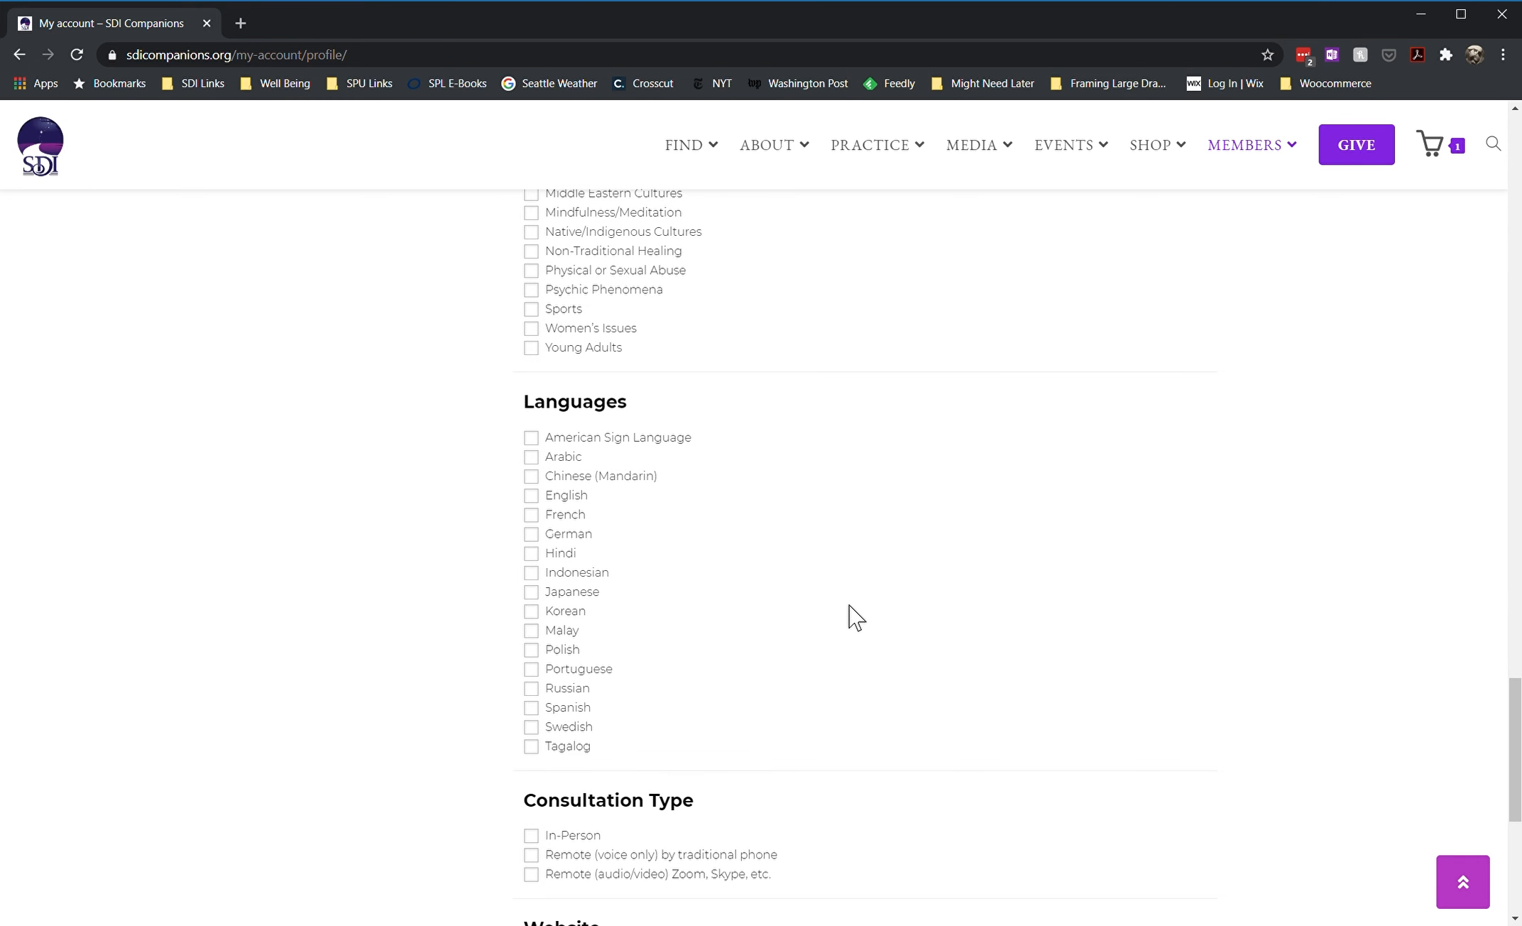
{"action": "scroll", "scroll_direction": "down", "scroll_amount": 3}
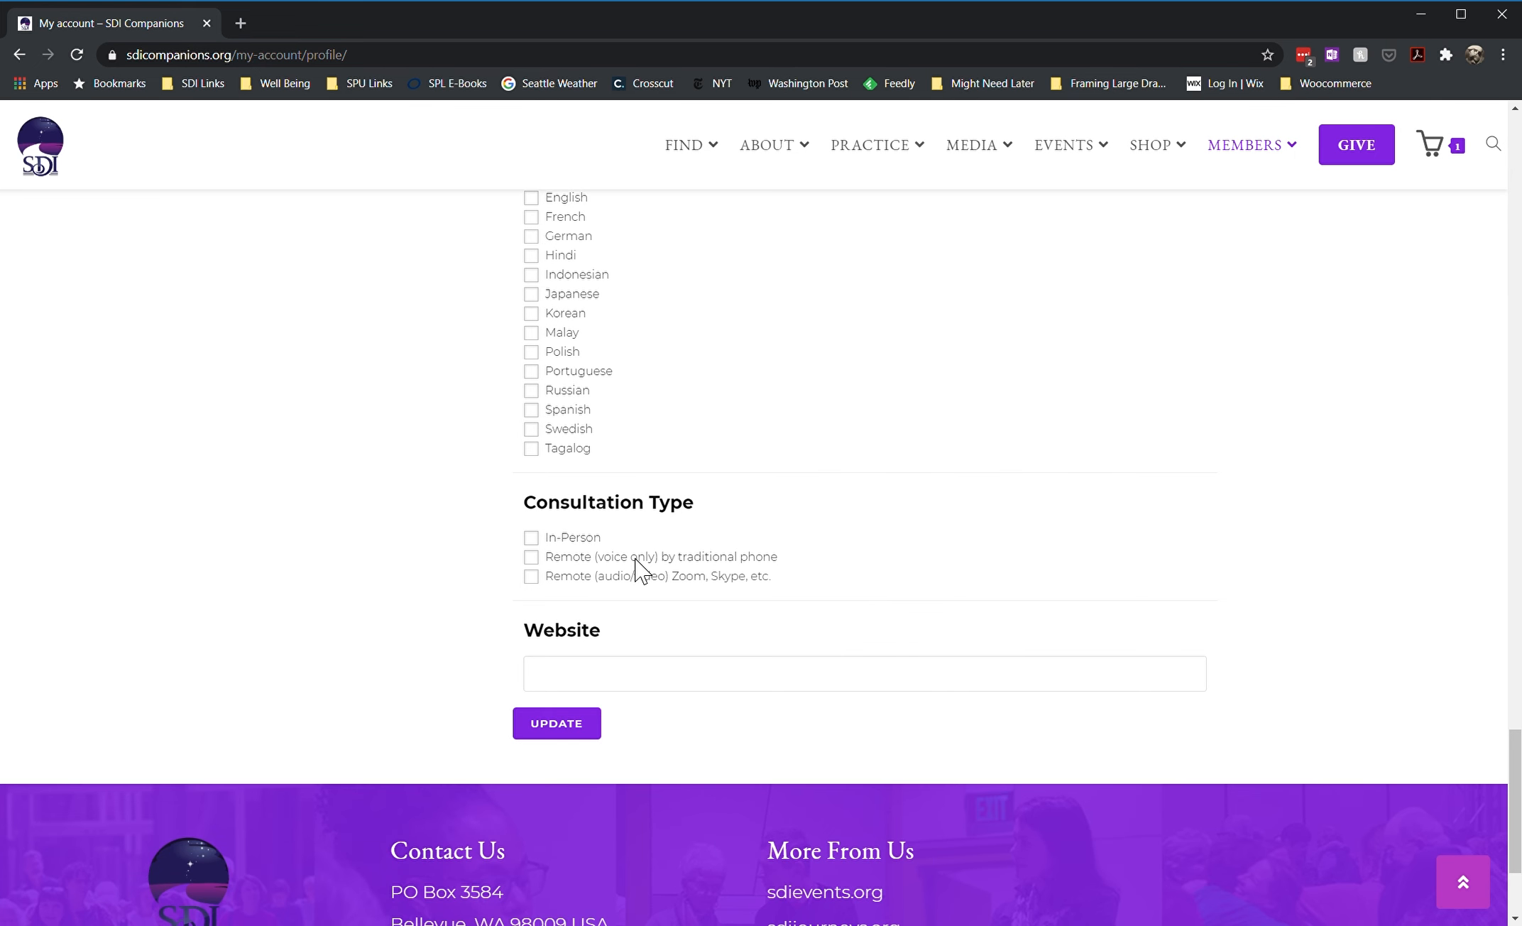
{"action": "mouse_move", "coordinate": [683, 585]}
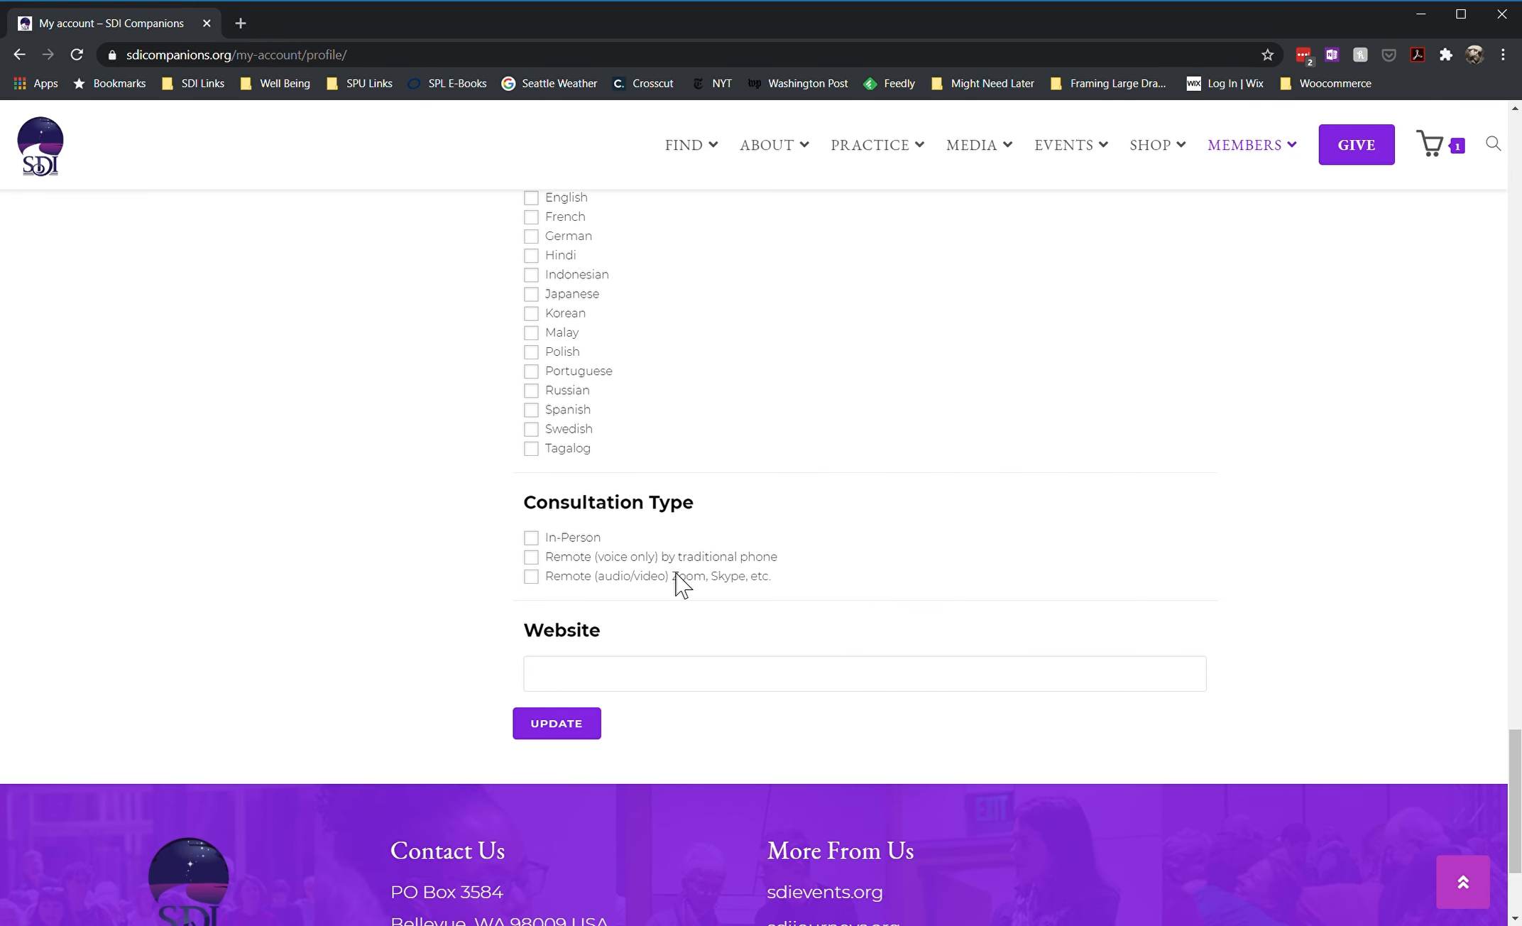
{"action": "mouse_move", "coordinate": [697, 589]}
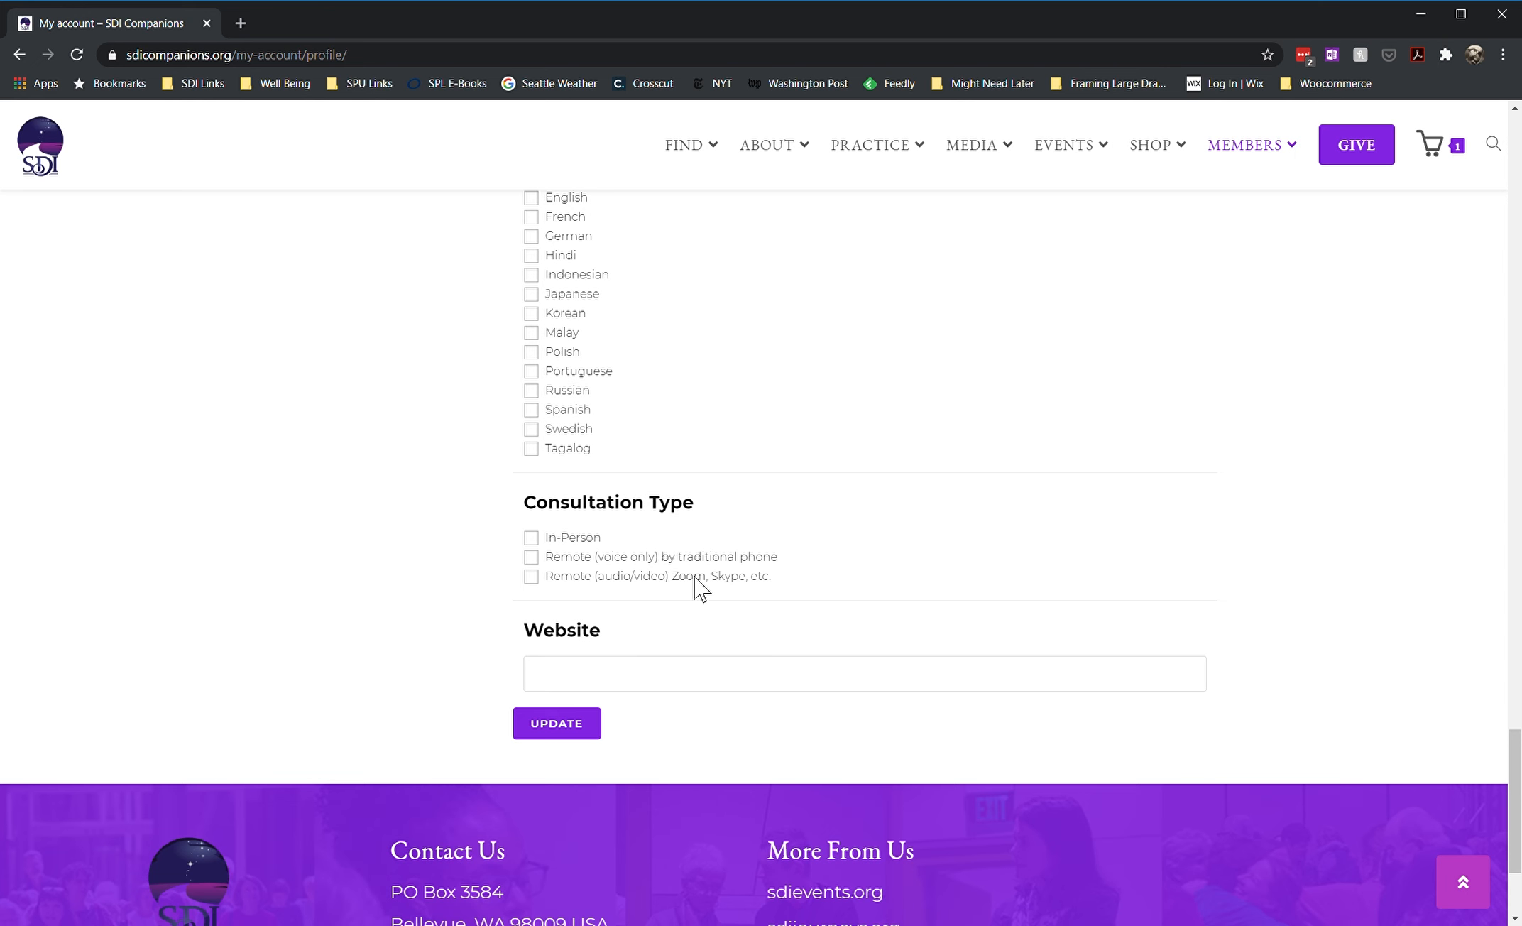
{"action": "mouse_move", "coordinate": [670, 706]}
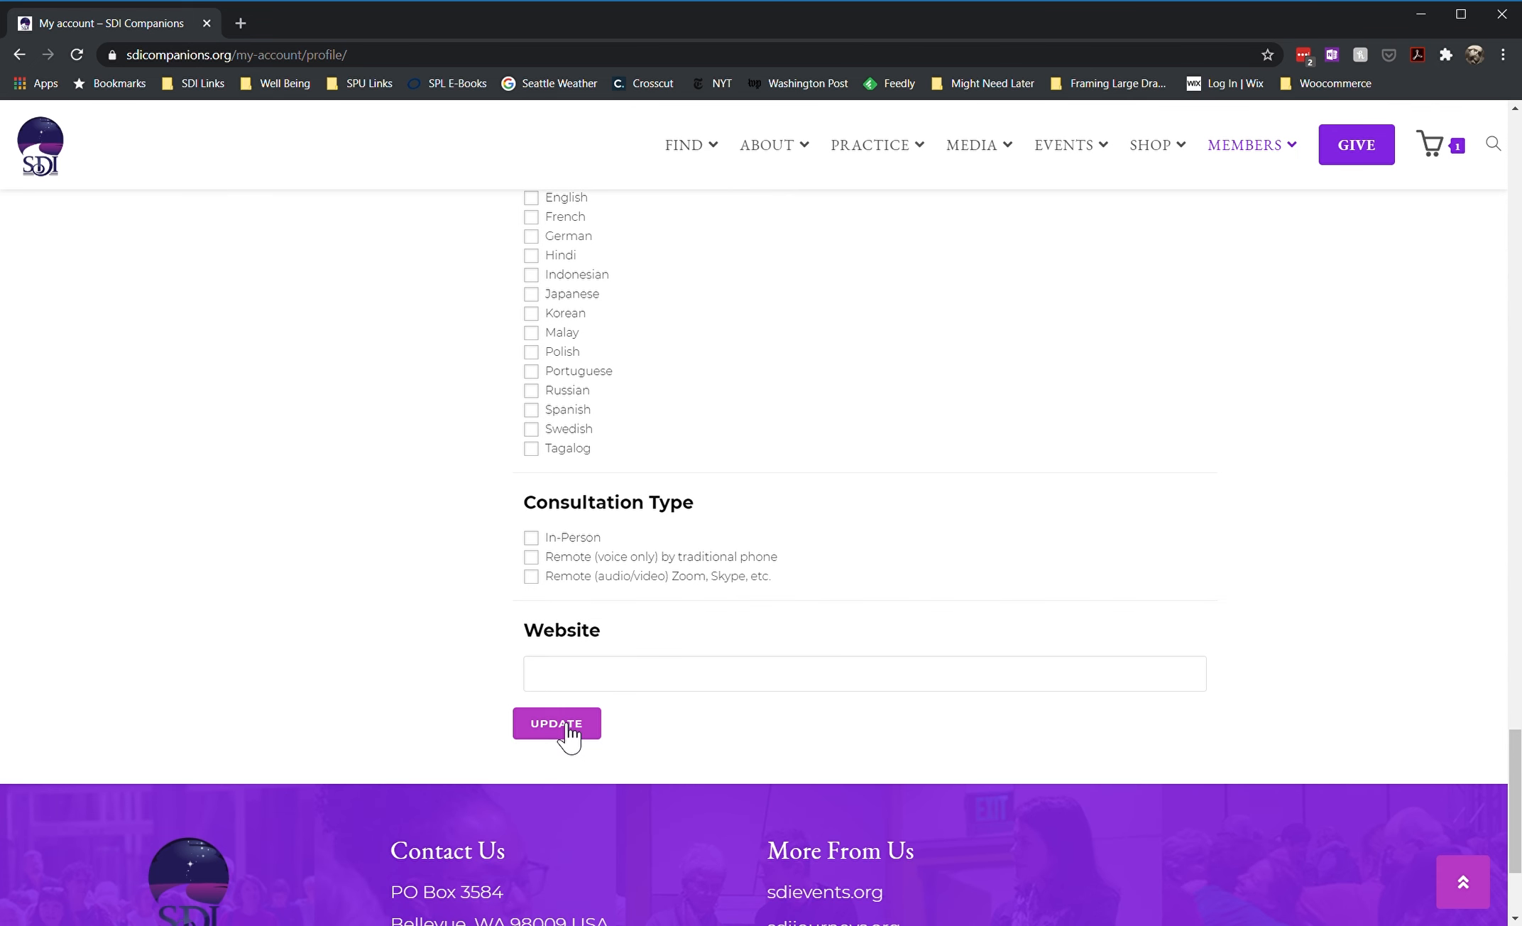
Submit the FASC Profile form with Update, returning to the account dashboard
{"action": "left_click", "coordinate": [557, 722]}
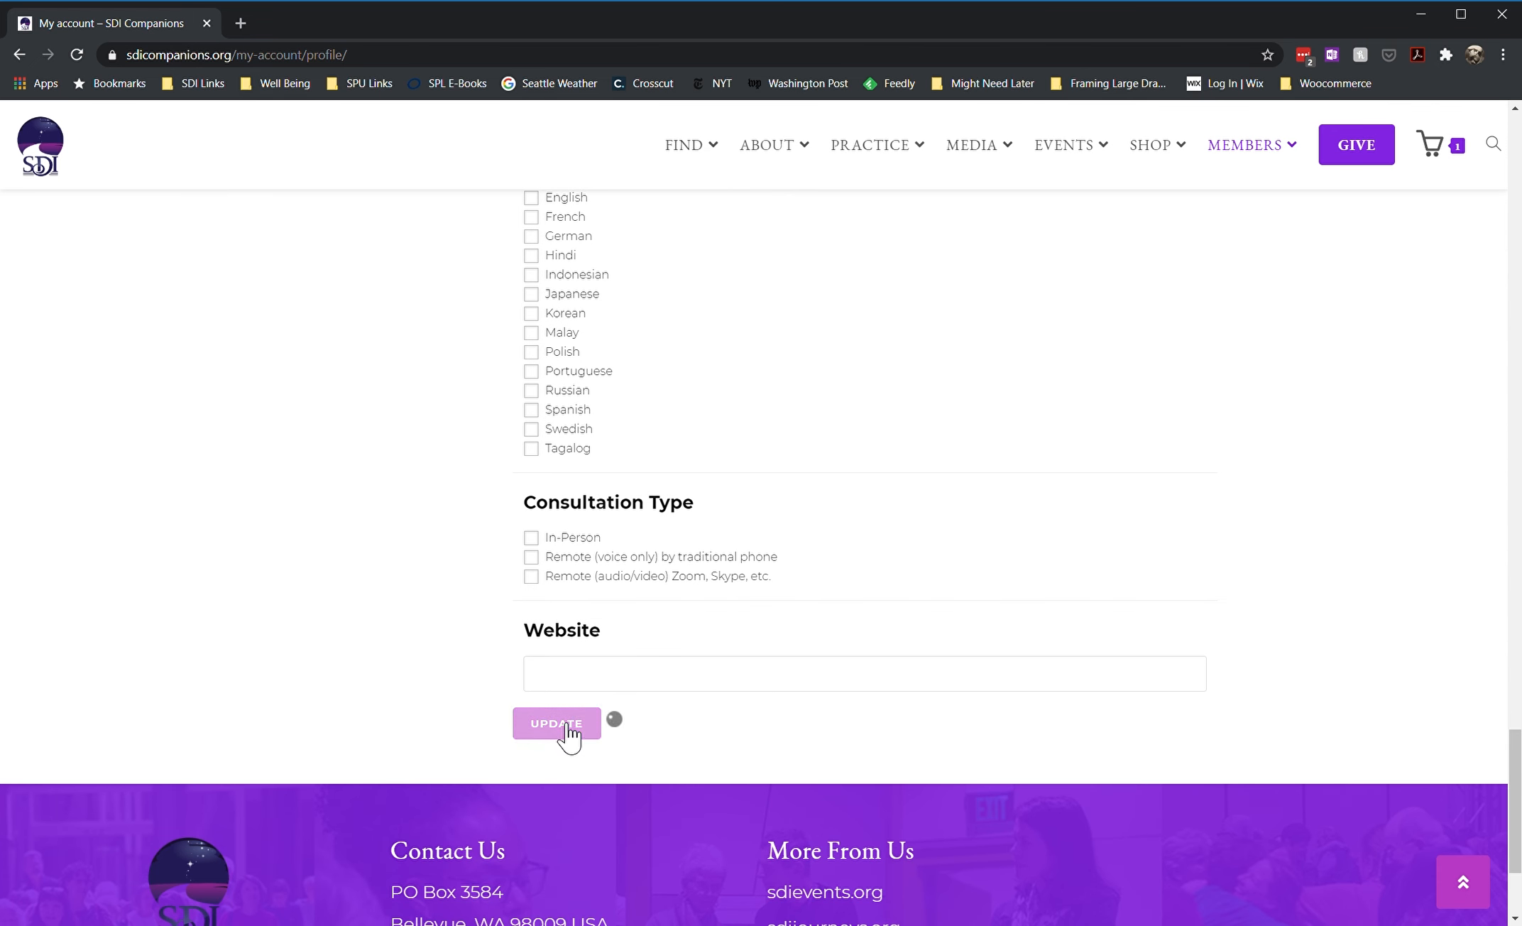
{"action": "left_click", "coordinate": [555, 725]}
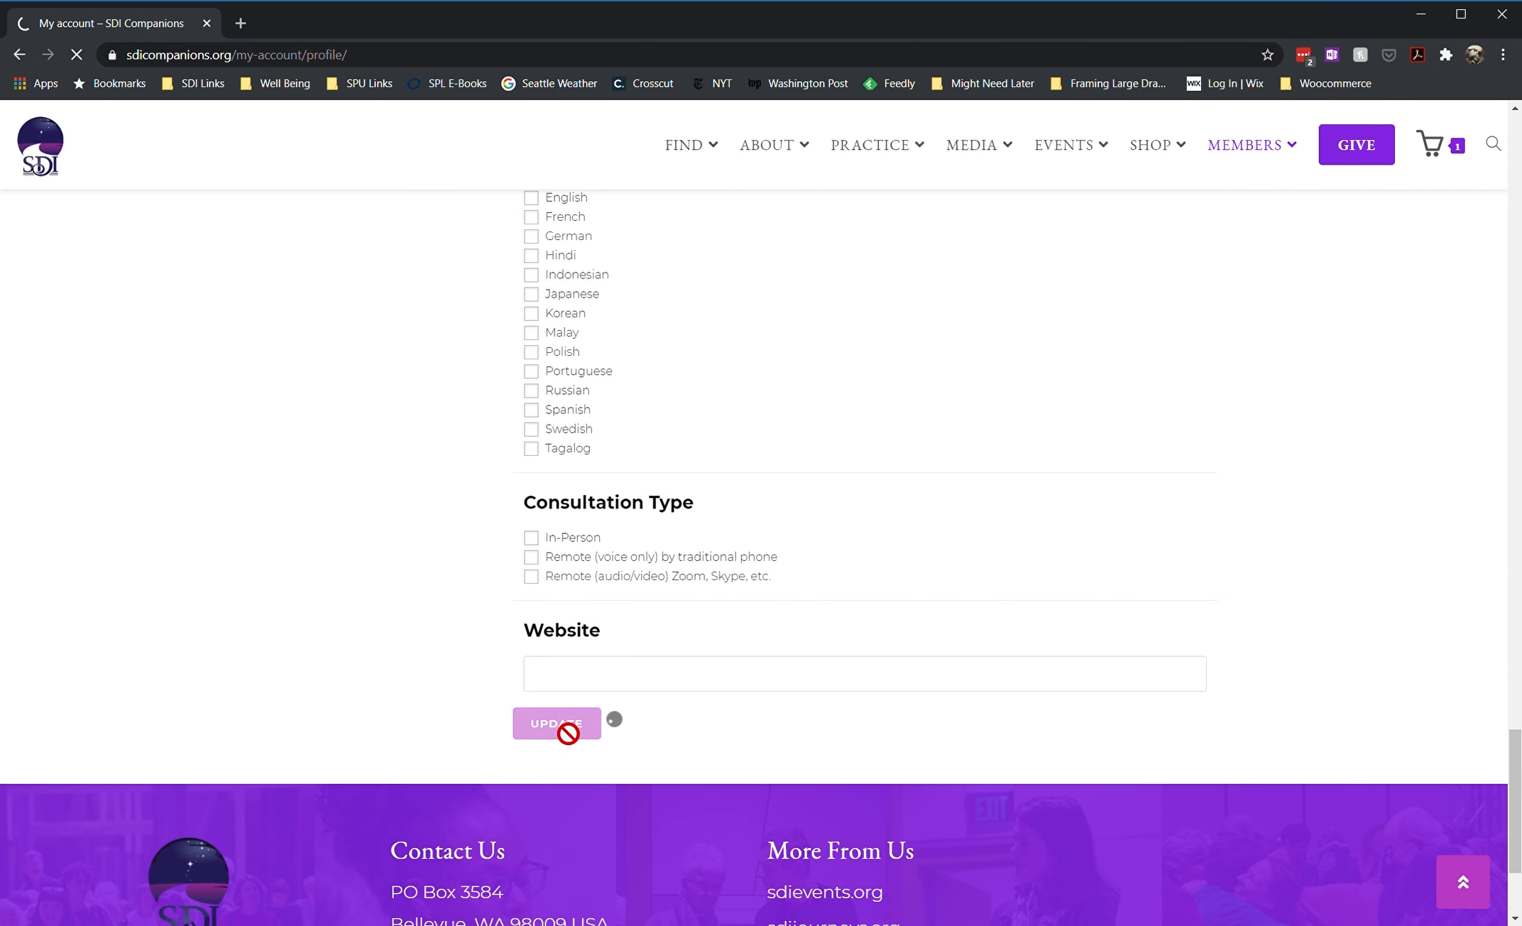
{"action": "left_click", "coordinate": [556, 723]}
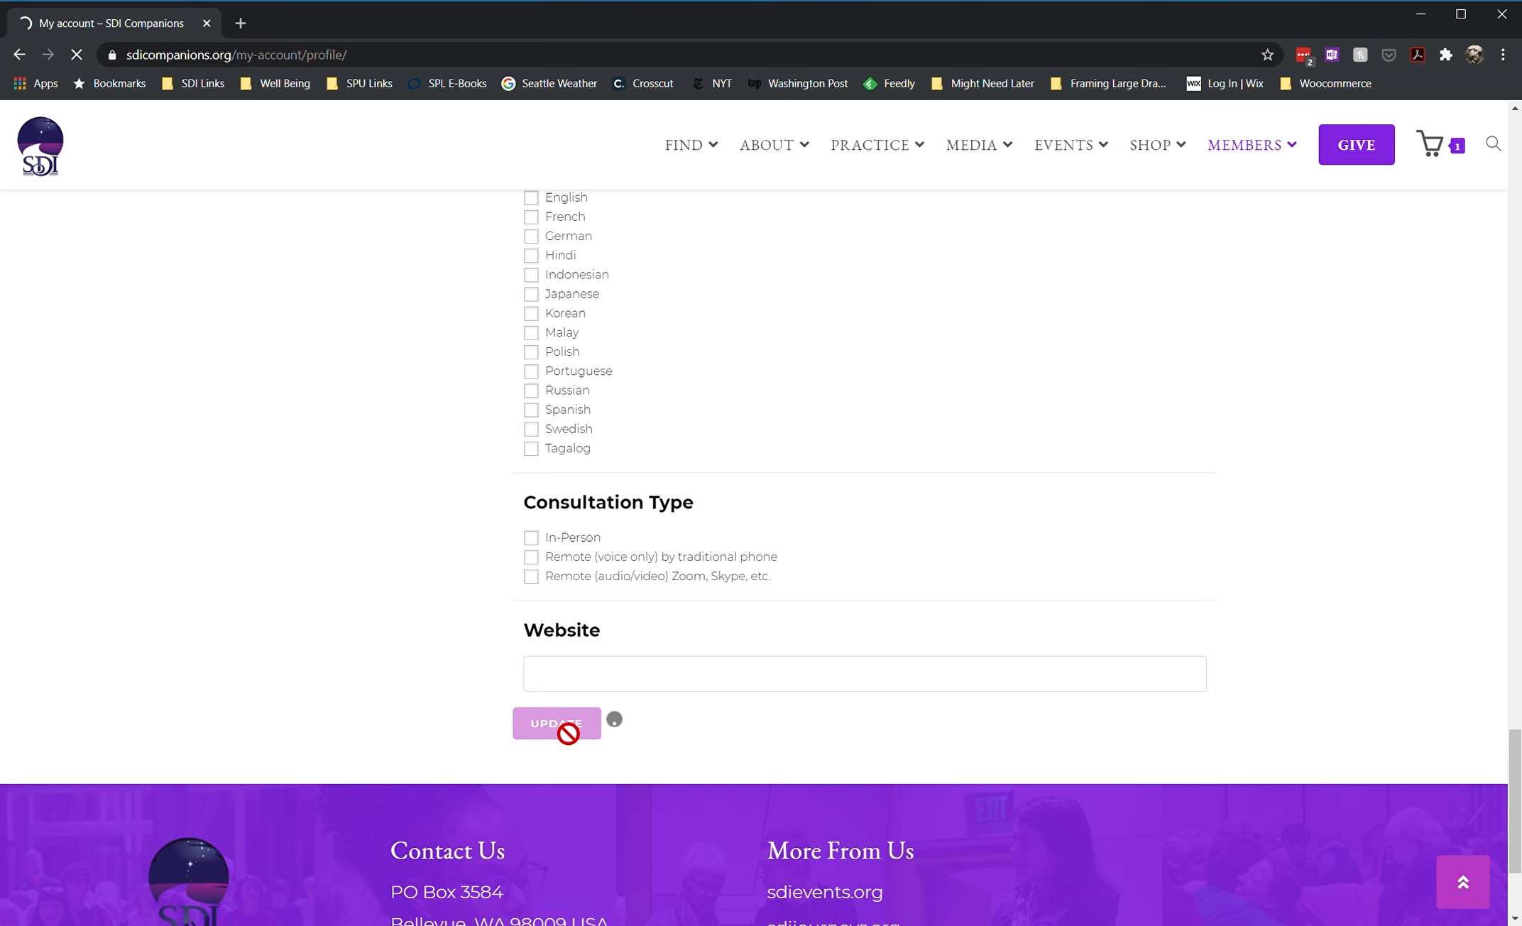
{"action": "left_click", "coordinate": [556, 725]}
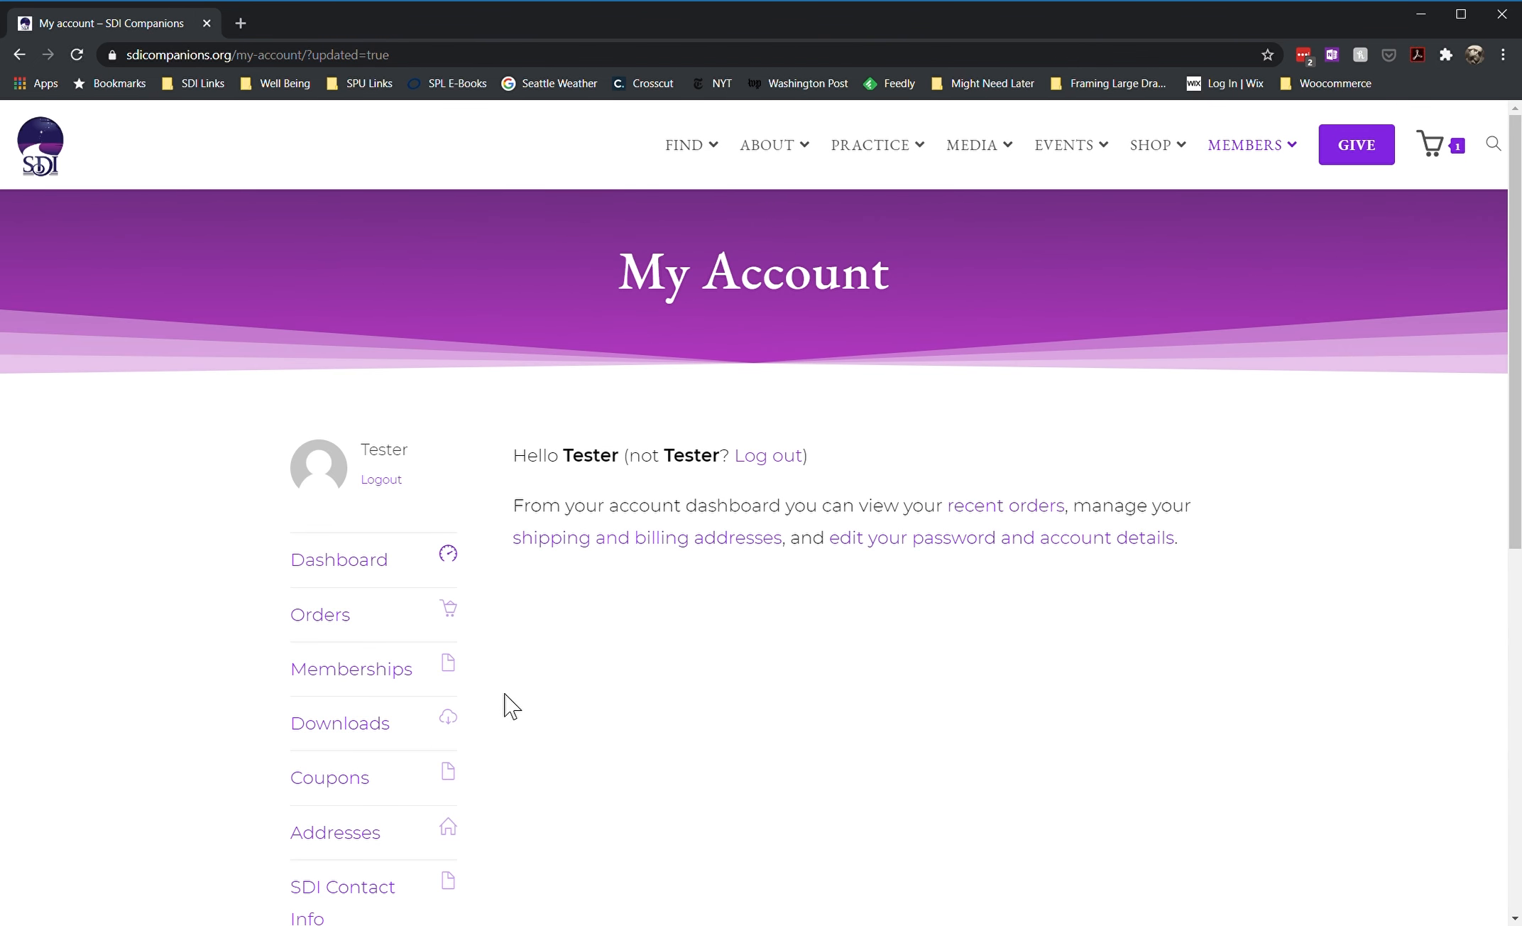
Reopen the FASC Profile form from the account sidebar
{"action": "scroll", "scroll_direction": "down", "scroll_amount": 3}
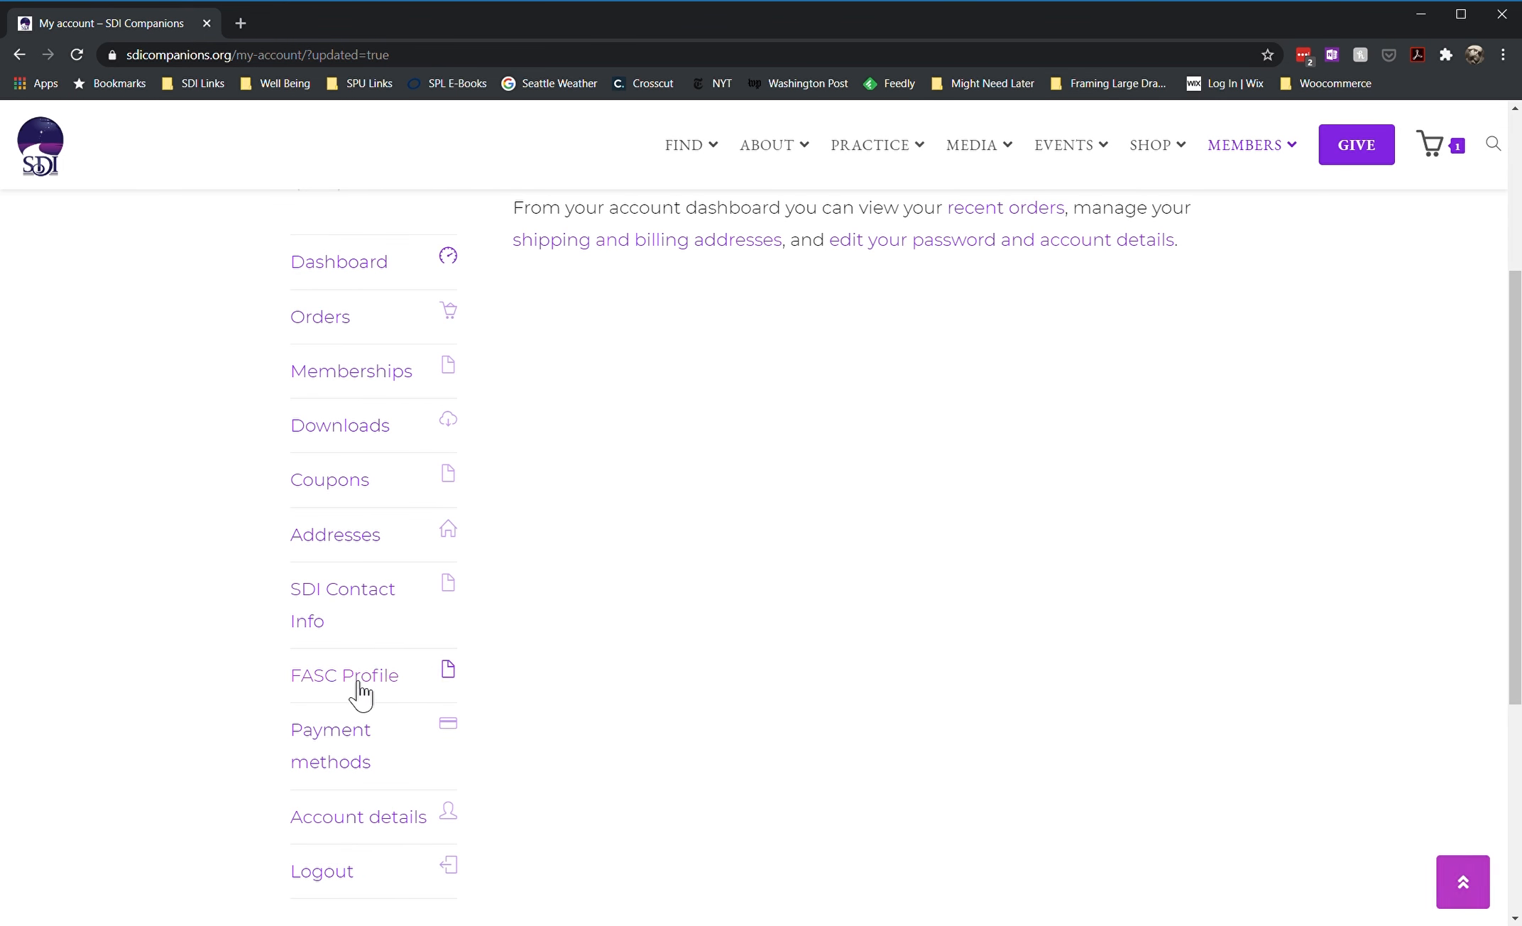
{"action": "left_click", "coordinate": [344, 676]}
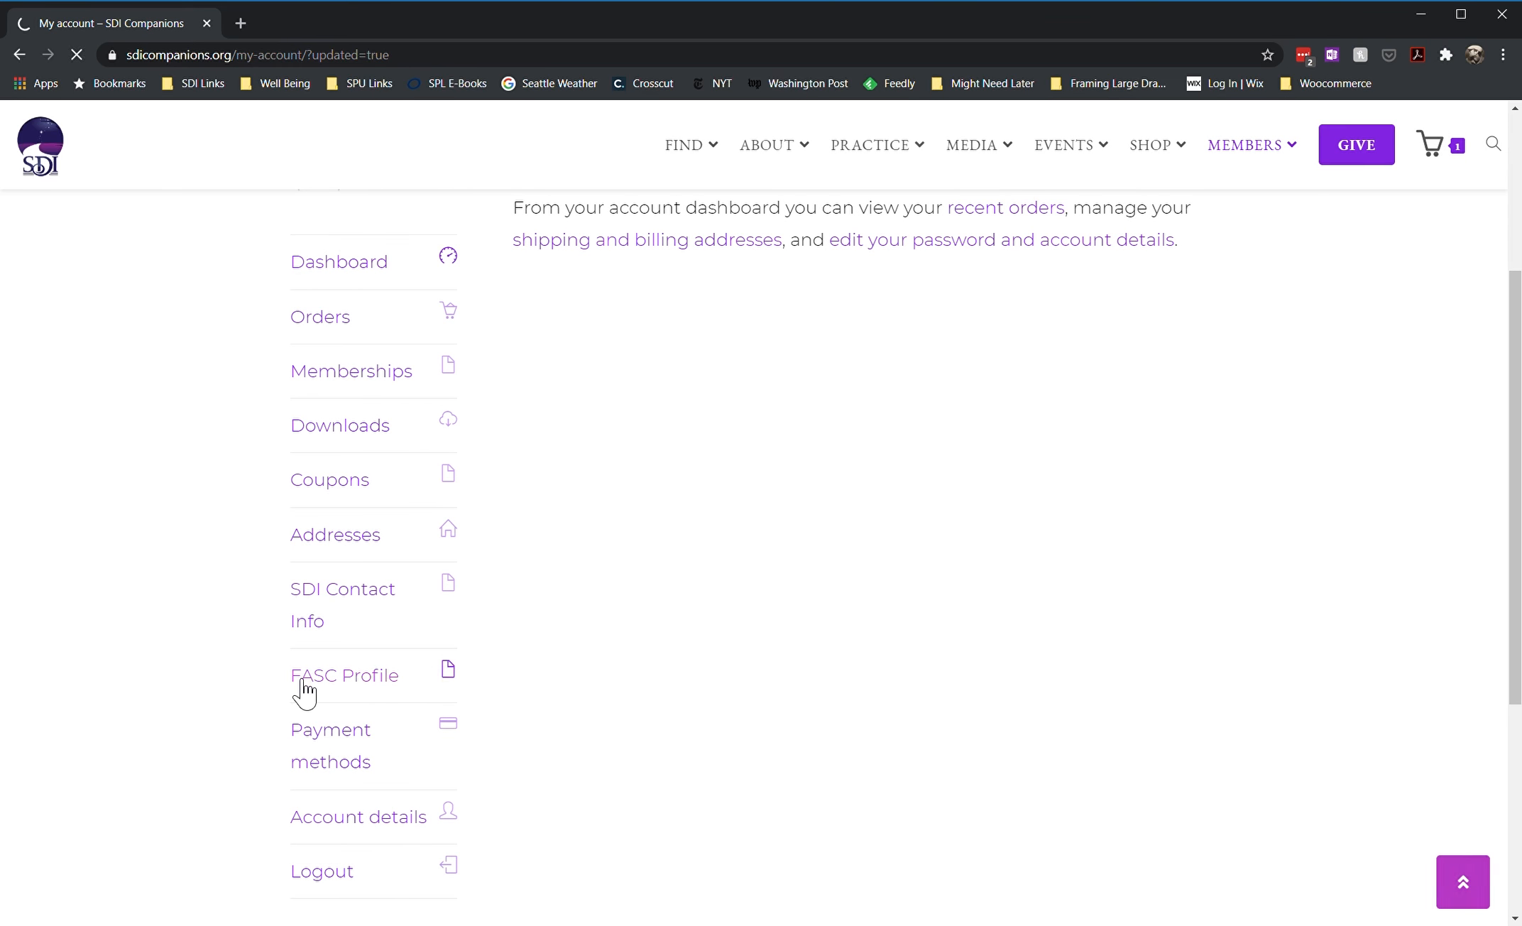
{"action": "left_click", "coordinate": [343, 676]}
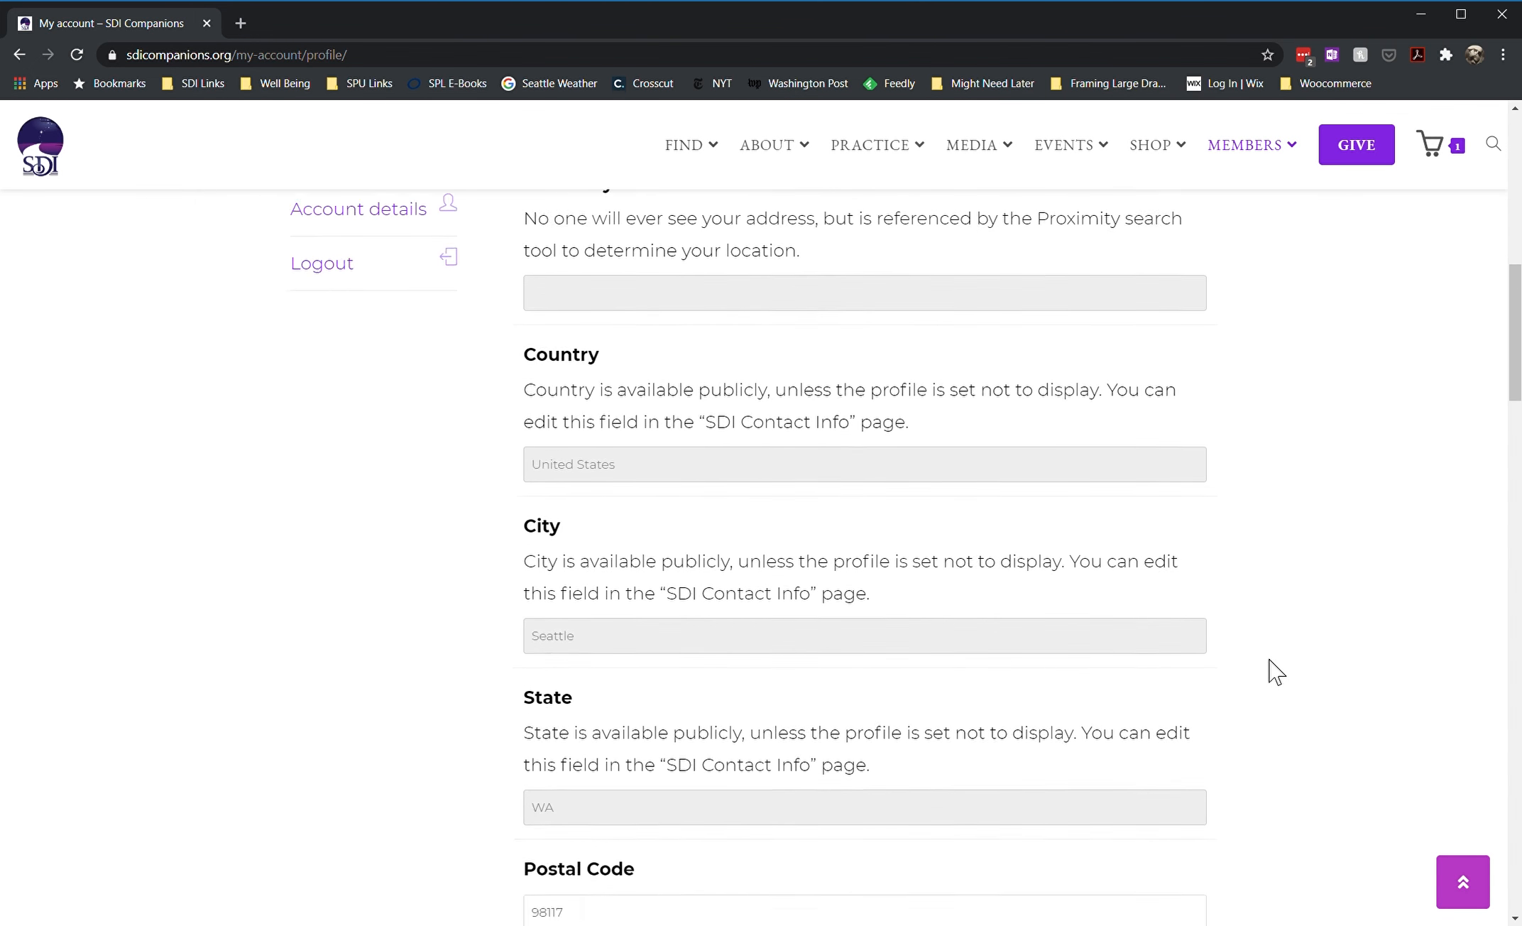
{"action": "scroll", "scroll_direction": "down", "scroll_amount": 3}
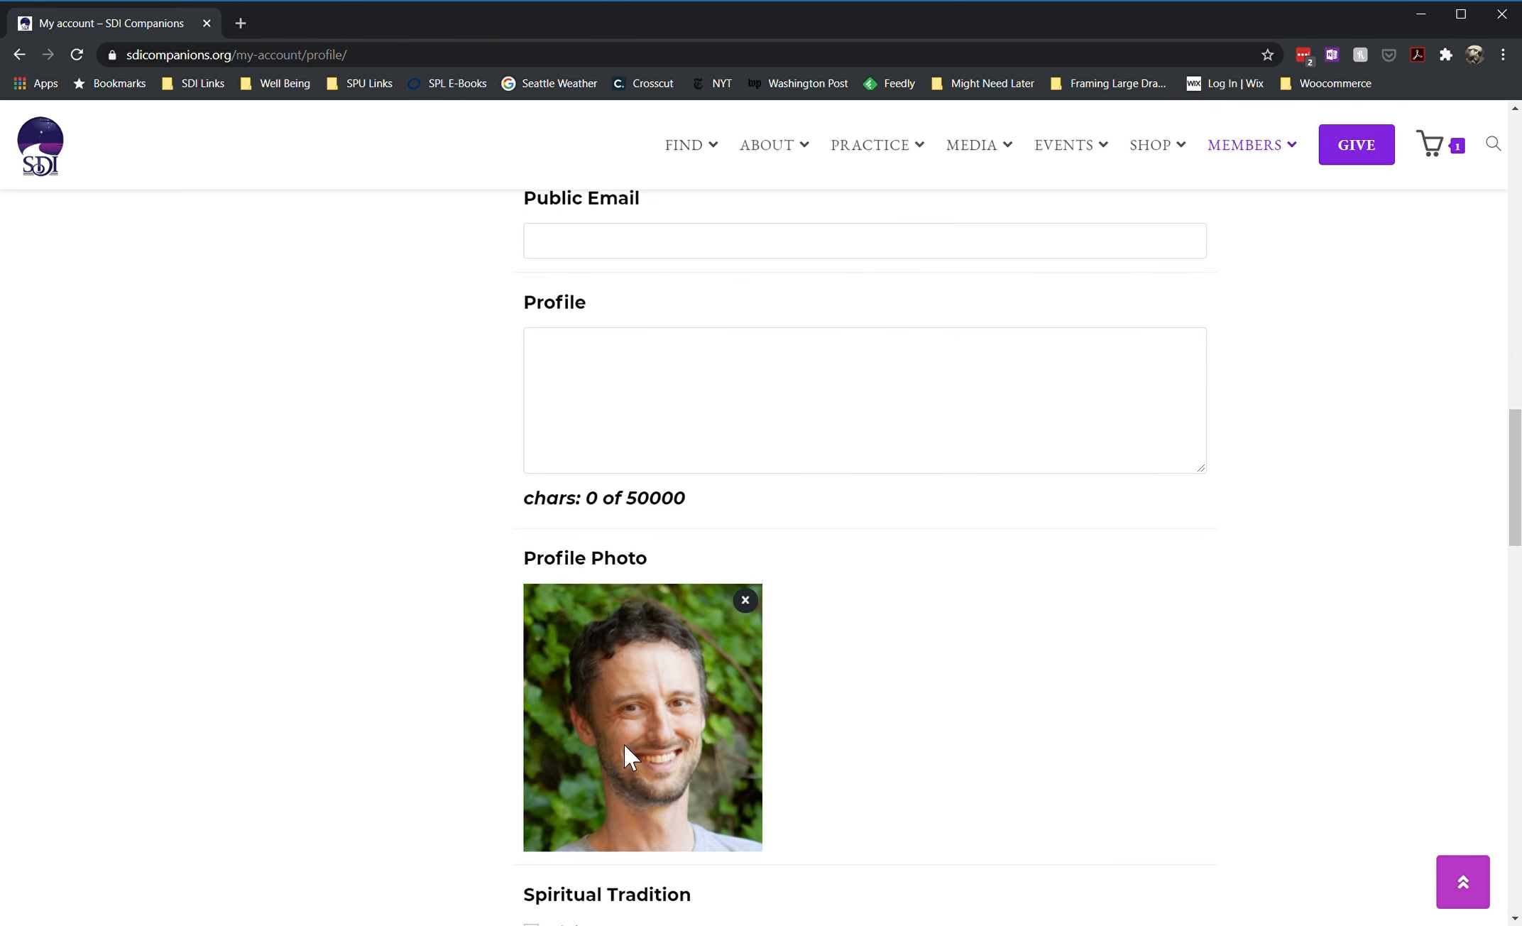
{"action": "scroll", "scroll_direction": "down", "scroll_amount": 3}
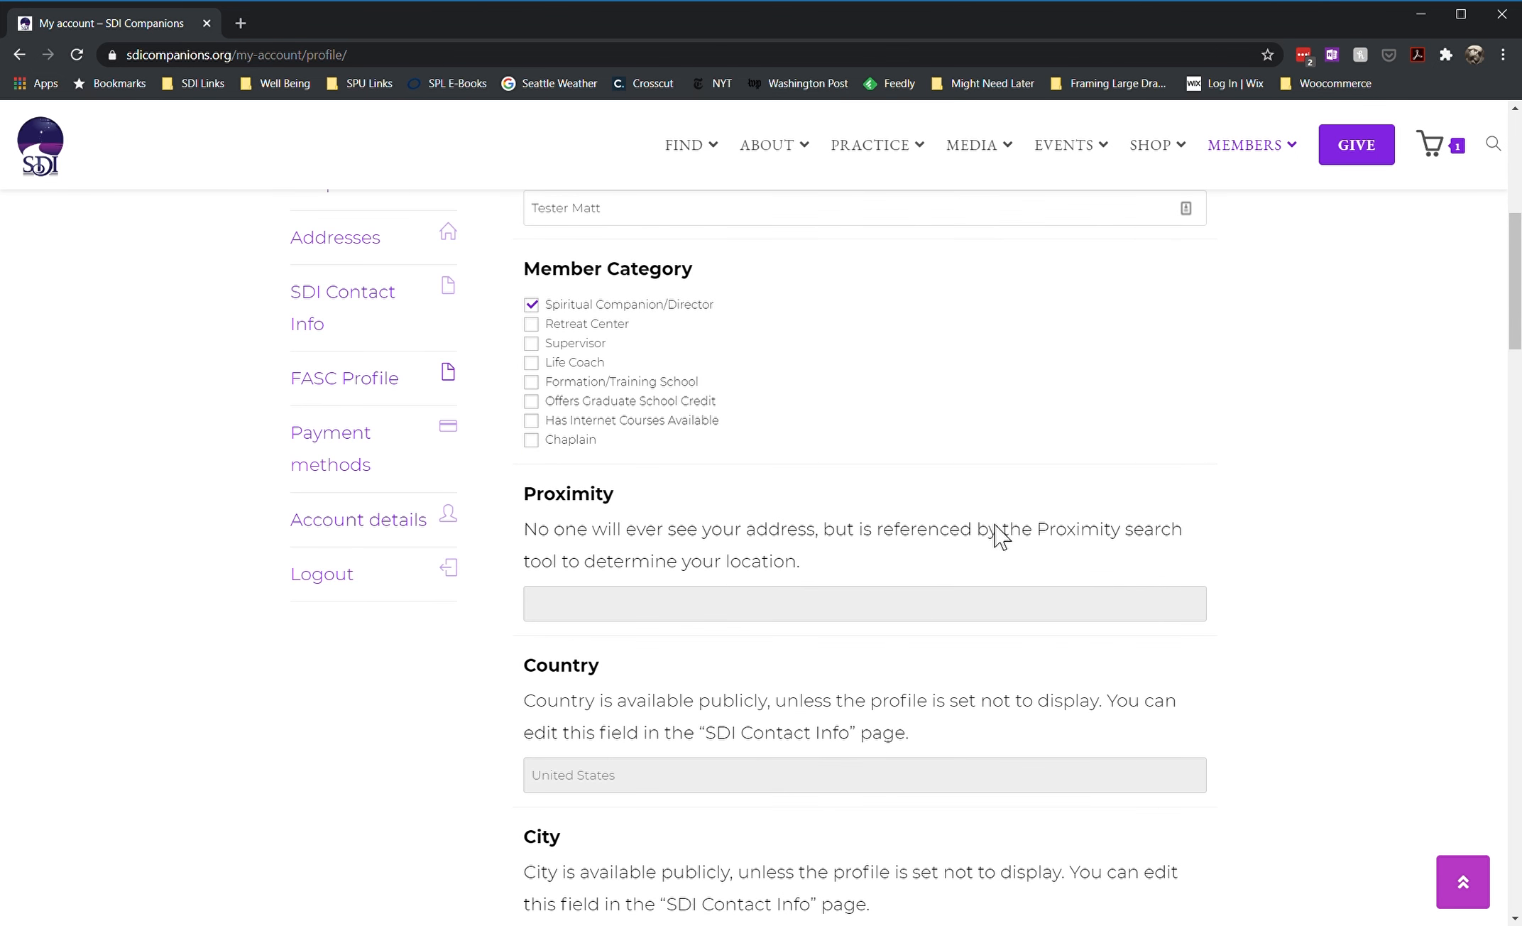
{"action": "scroll", "scroll_direction": "up", "scroll_amount": 3}
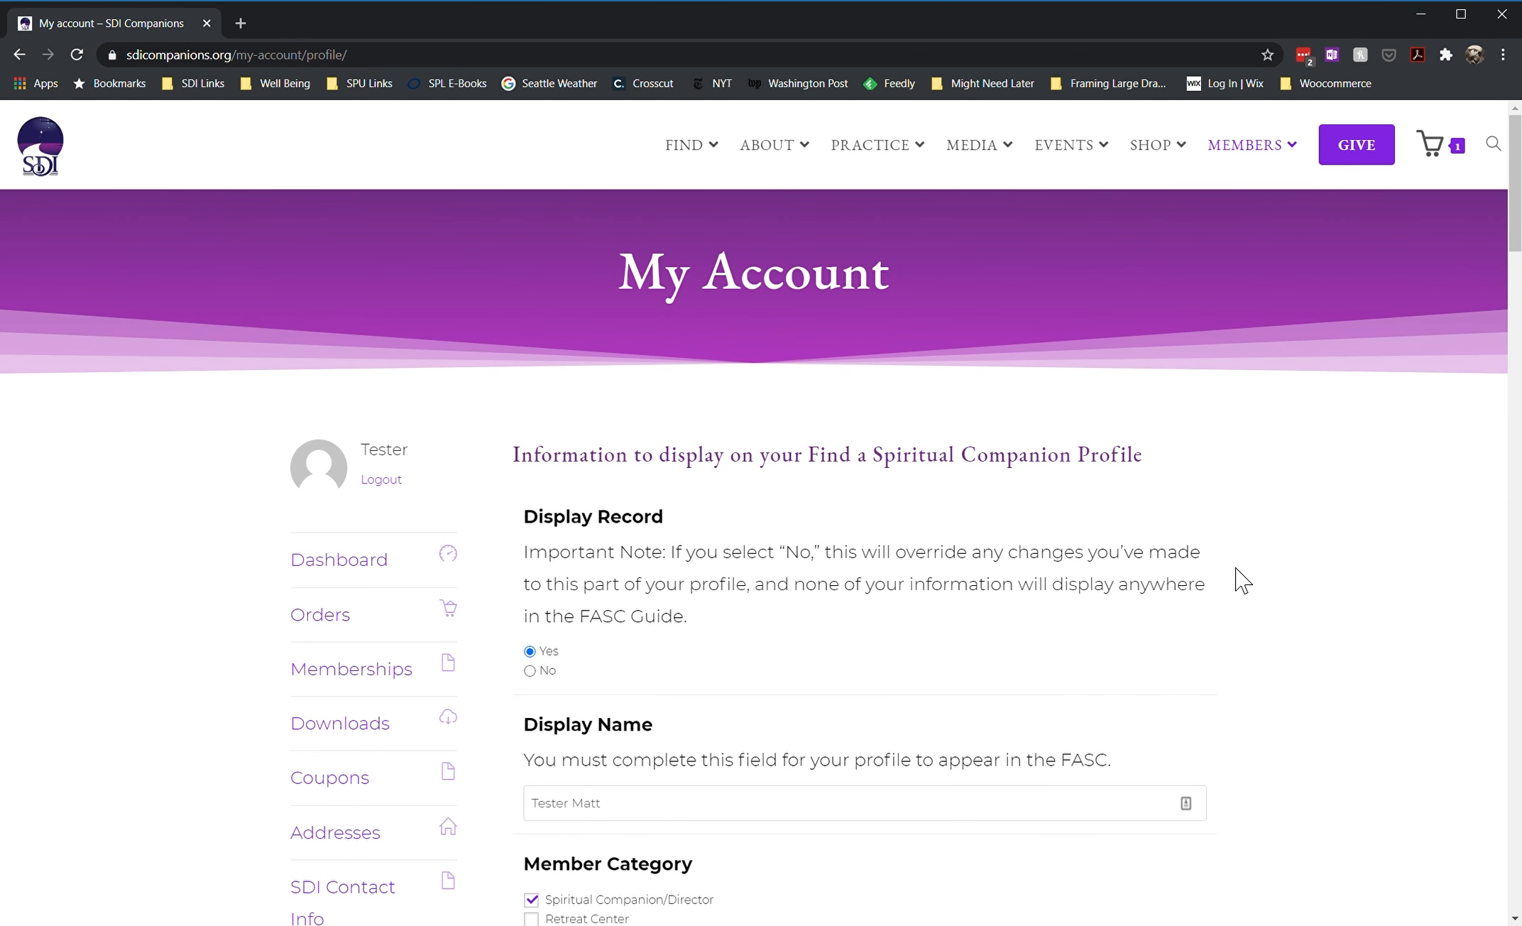
{"action": "mouse_move", "coordinate": [1251, 609]}
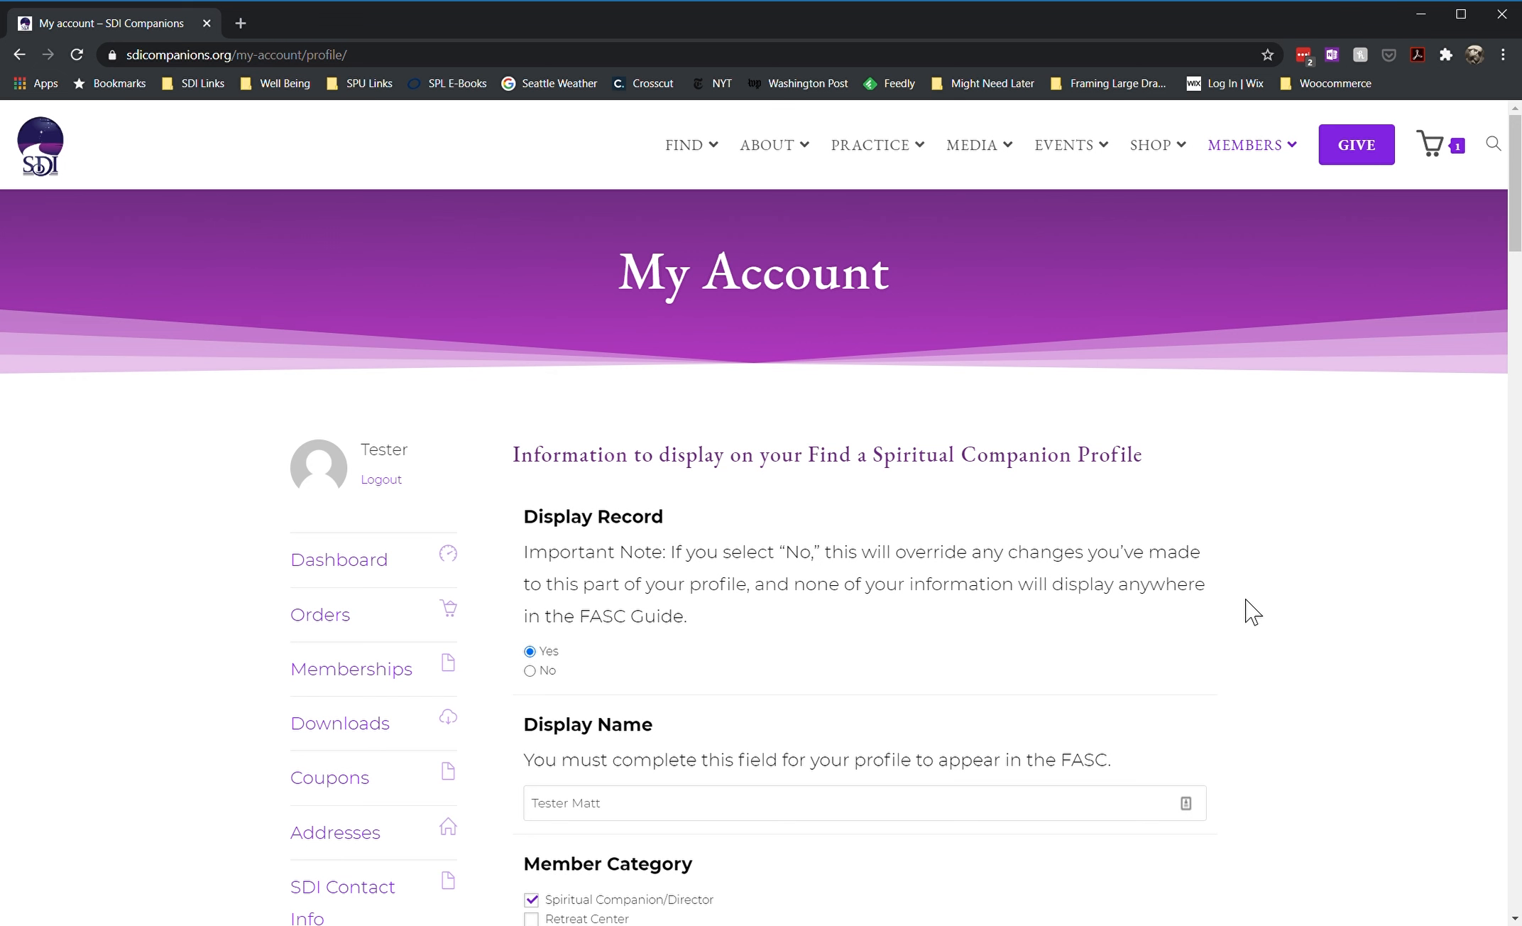
{"action": "mouse_move", "coordinate": [1231, 651]}
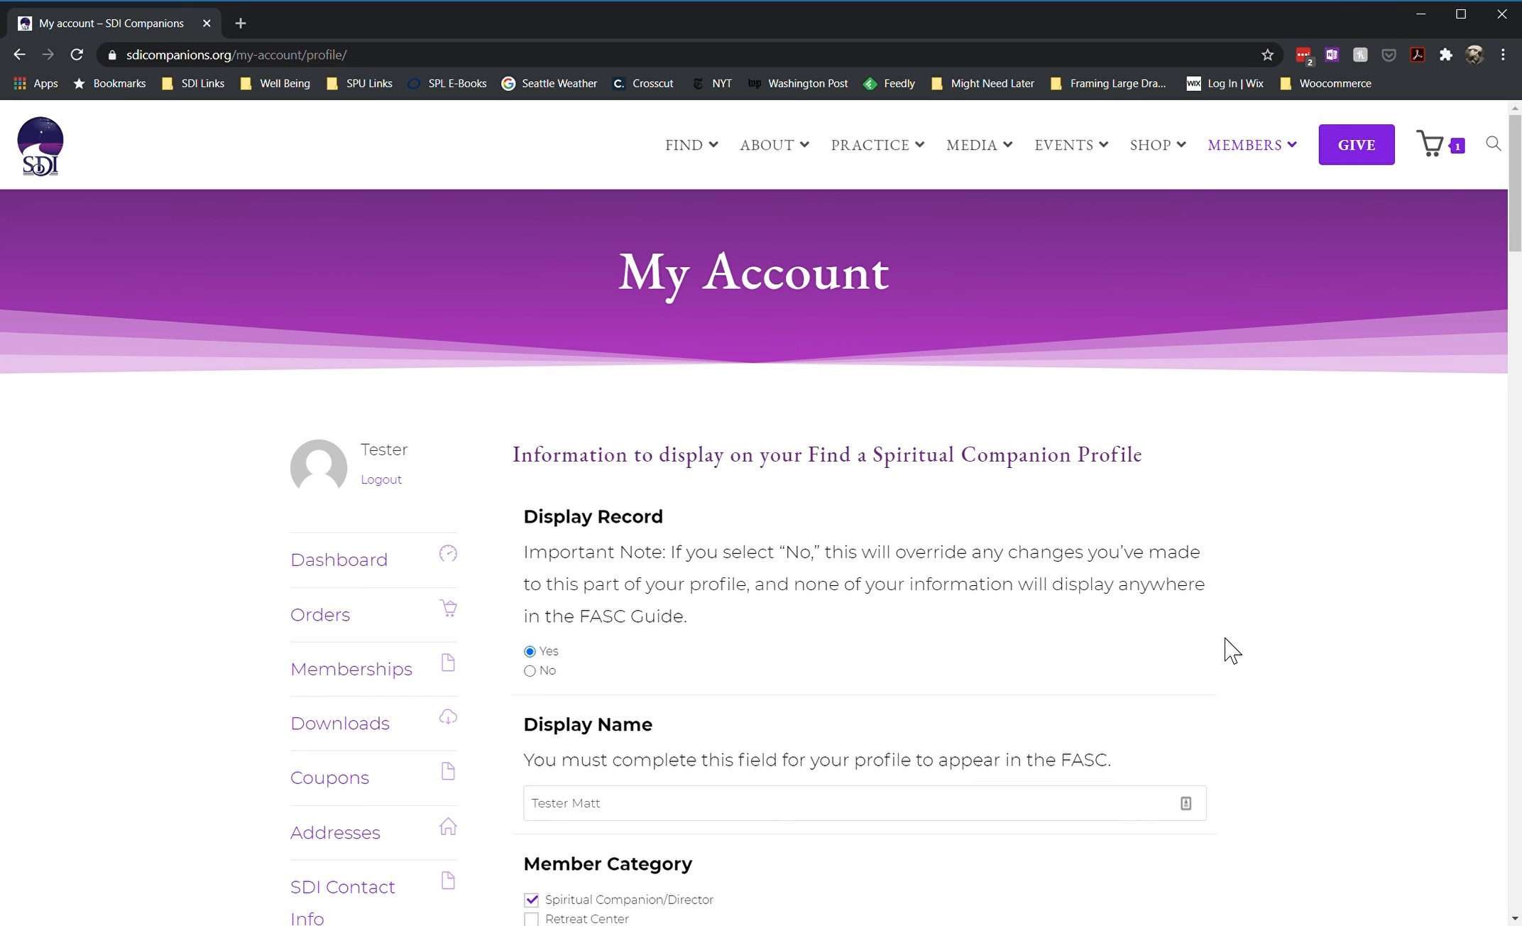